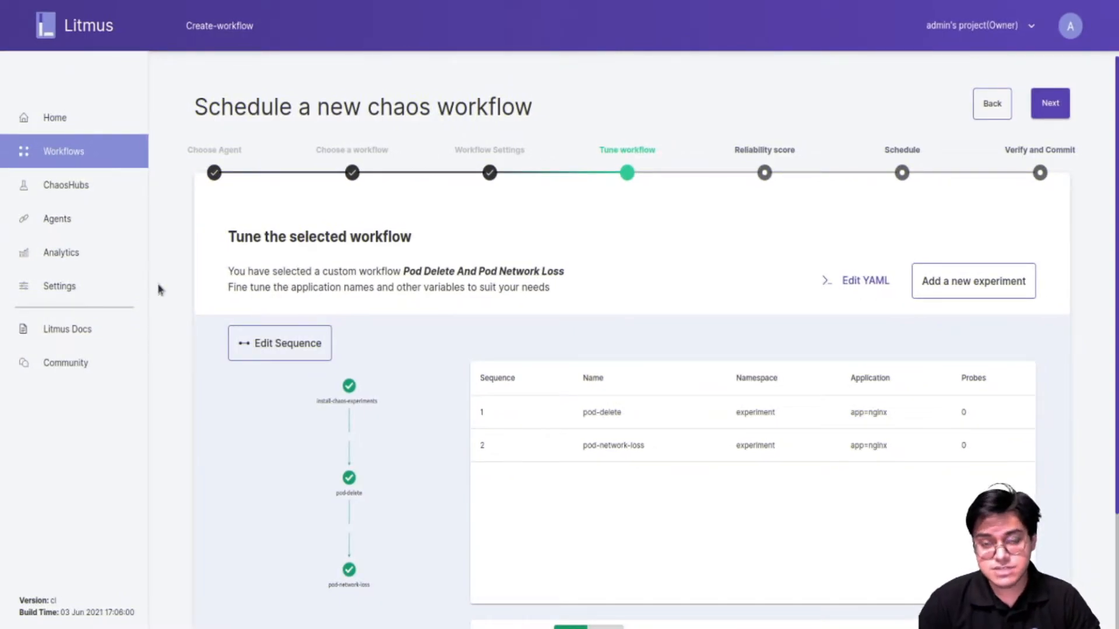
mouse_move(4, 228)
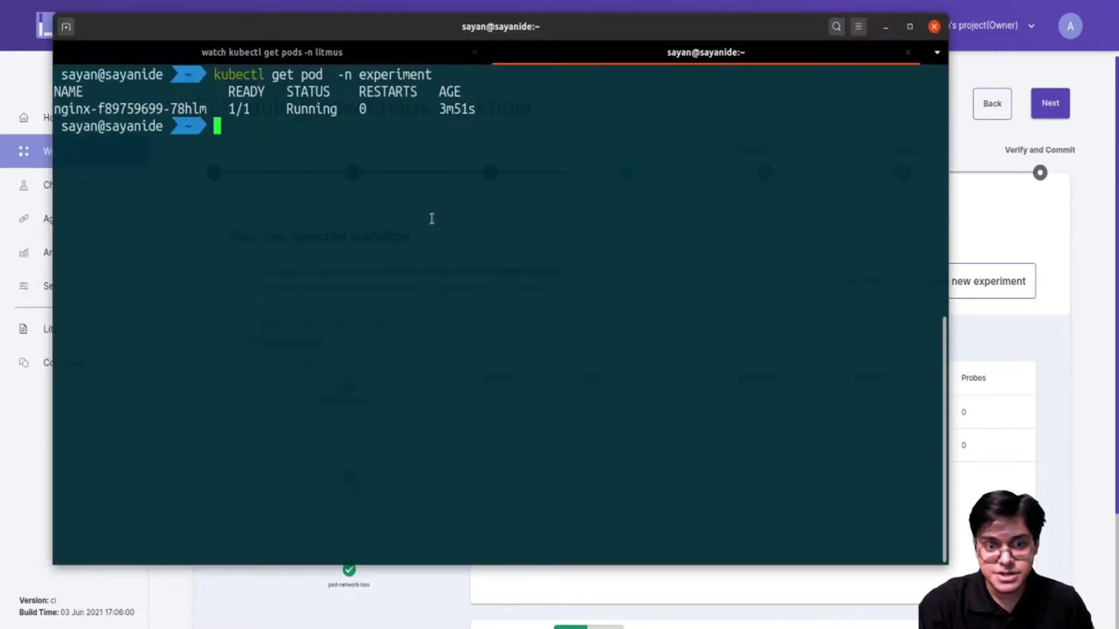
Step: Set Revert Schedule to FALSE and advance the workflow to the reliability score step
double_click(395, 74)
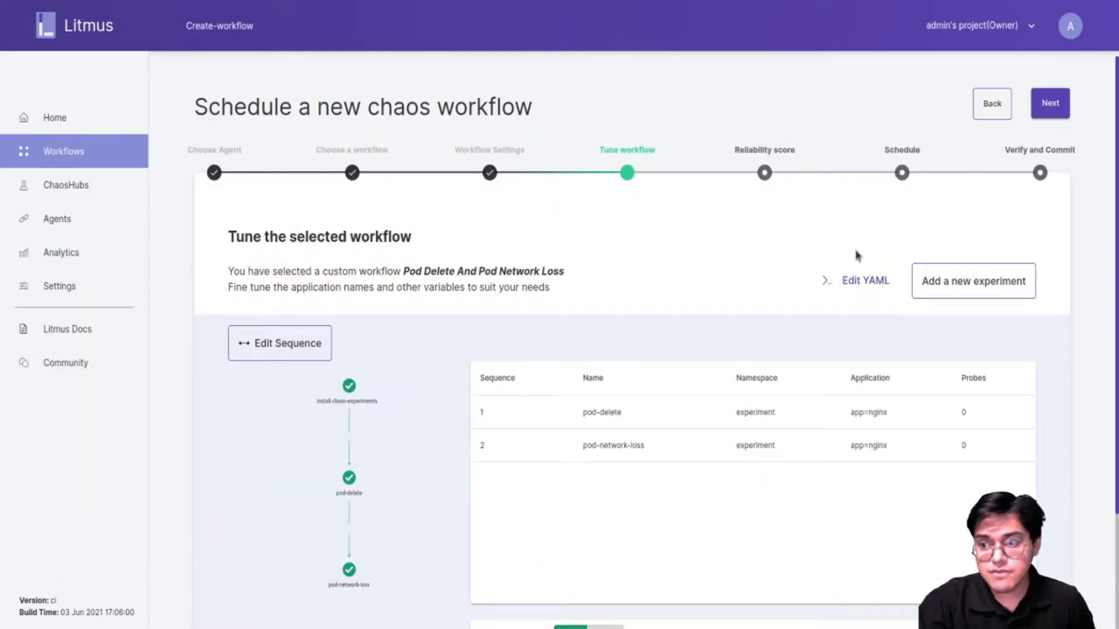
scroll("down", 3)
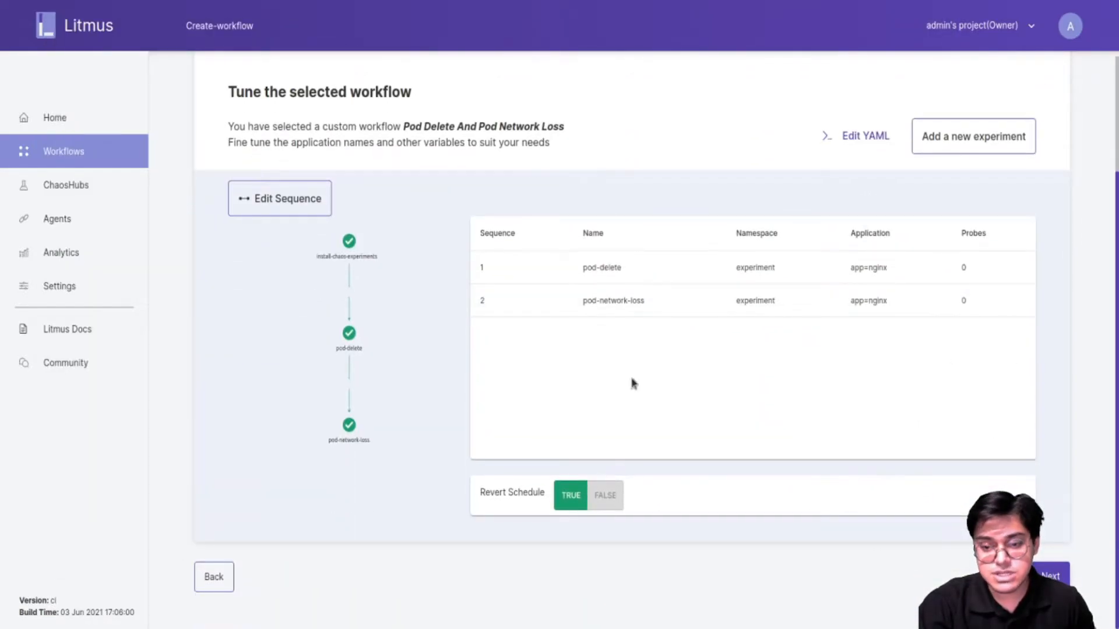
left_click(605, 495)
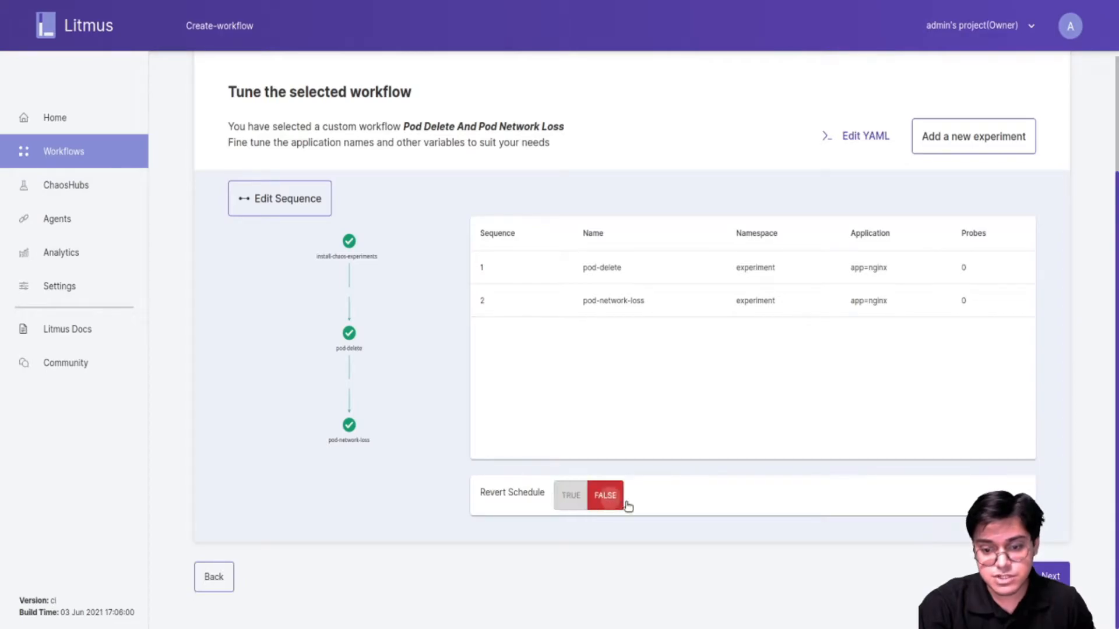
mouse_move(790, 466)
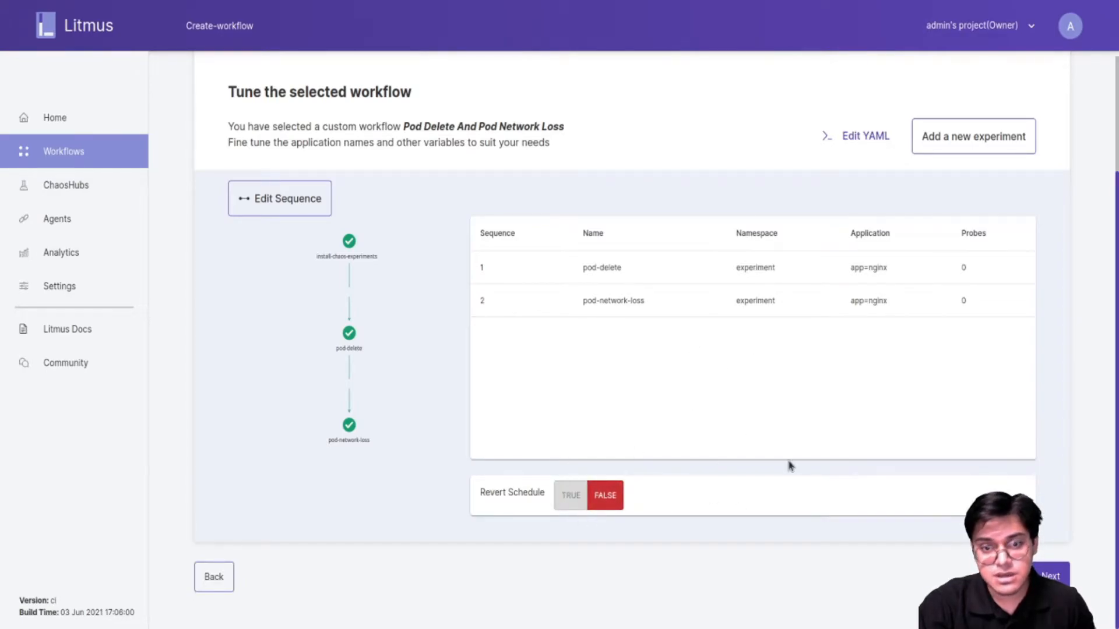
left_click(1049, 576)
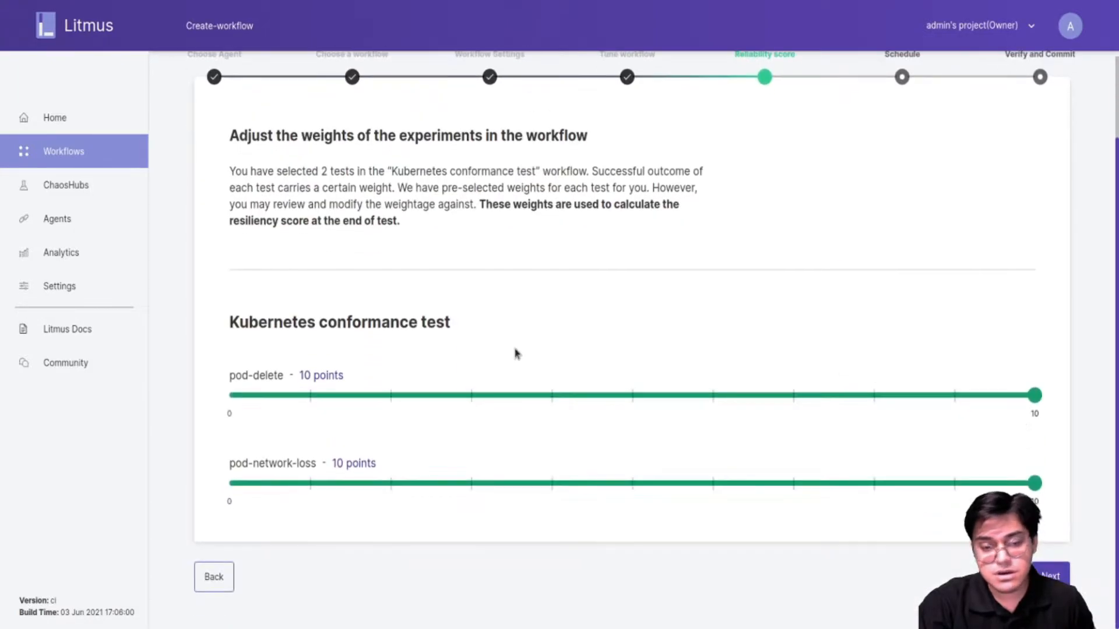
mouse_move(291, 385)
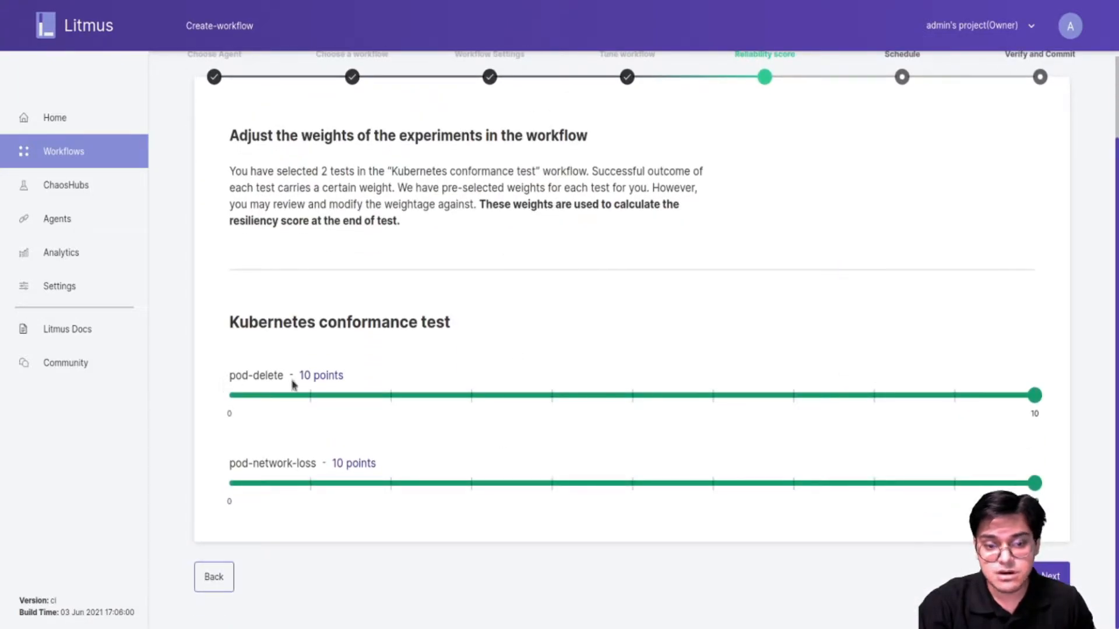
mouse_move(266, 415)
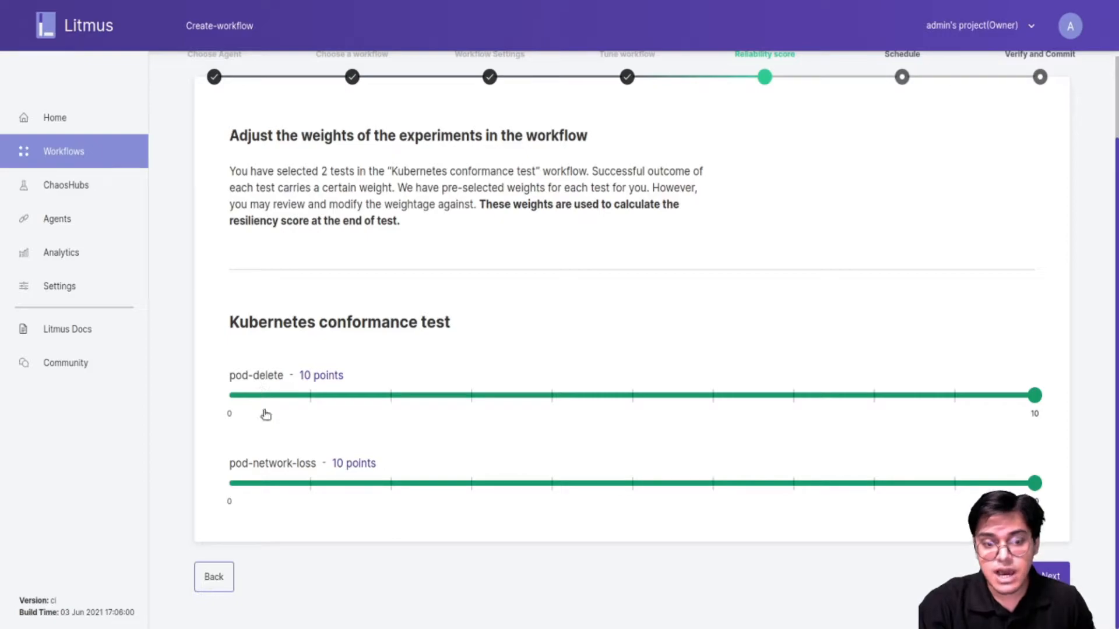
mouse_move(340, 450)
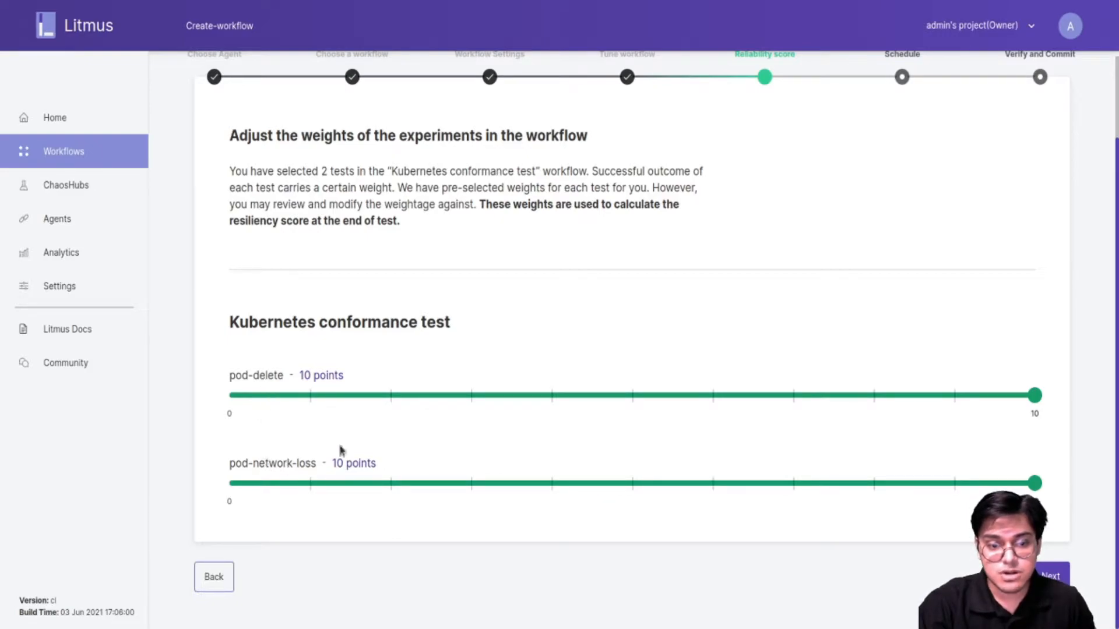
mouse_move(450, 422)
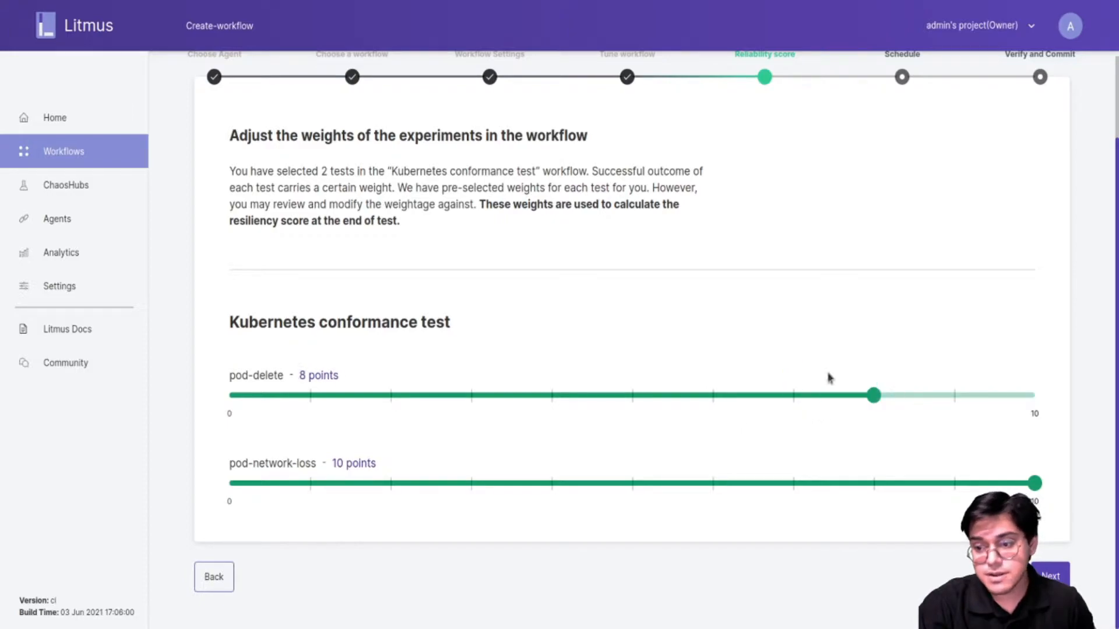
mouse_move(170, 420)
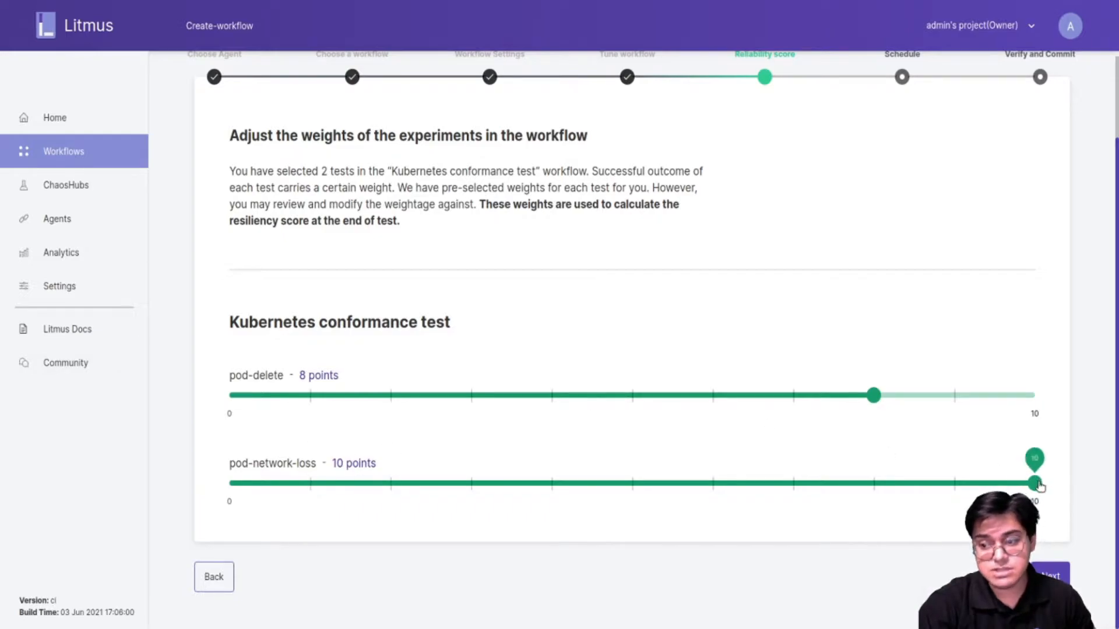
mouse_move(381, 397)
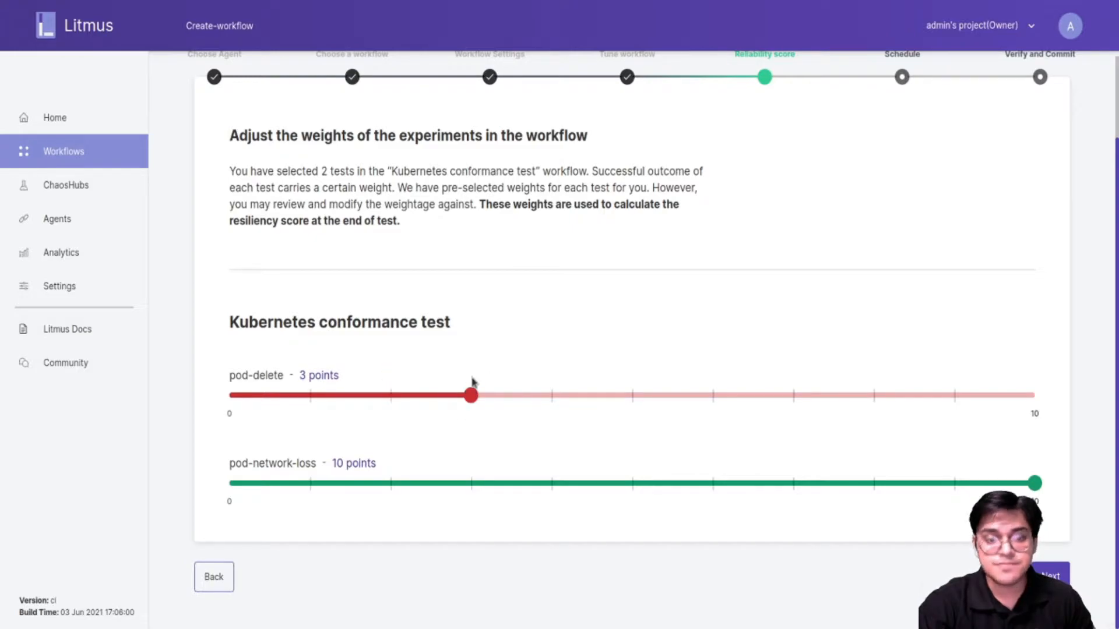
mouse_move(464, 448)
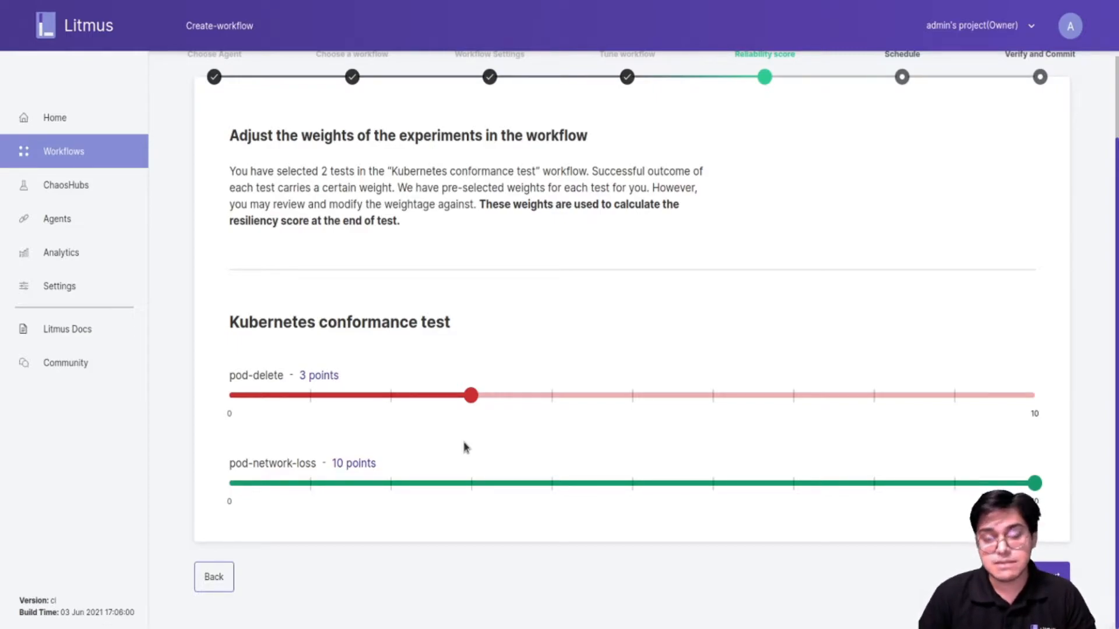
mouse_move(552, 394)
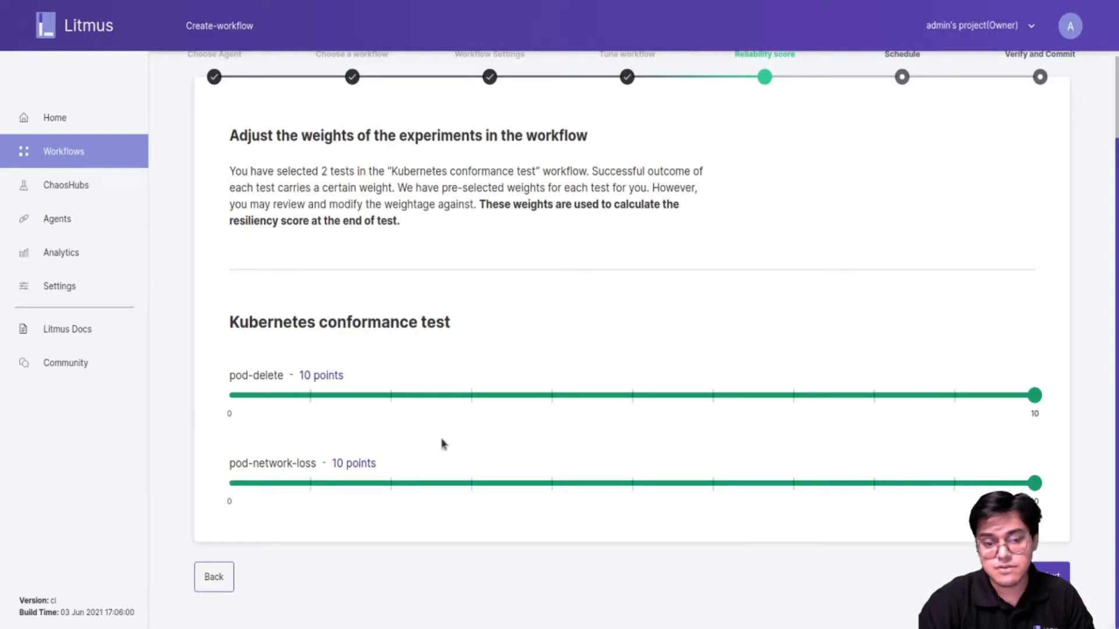
mouse_move(277, 413)
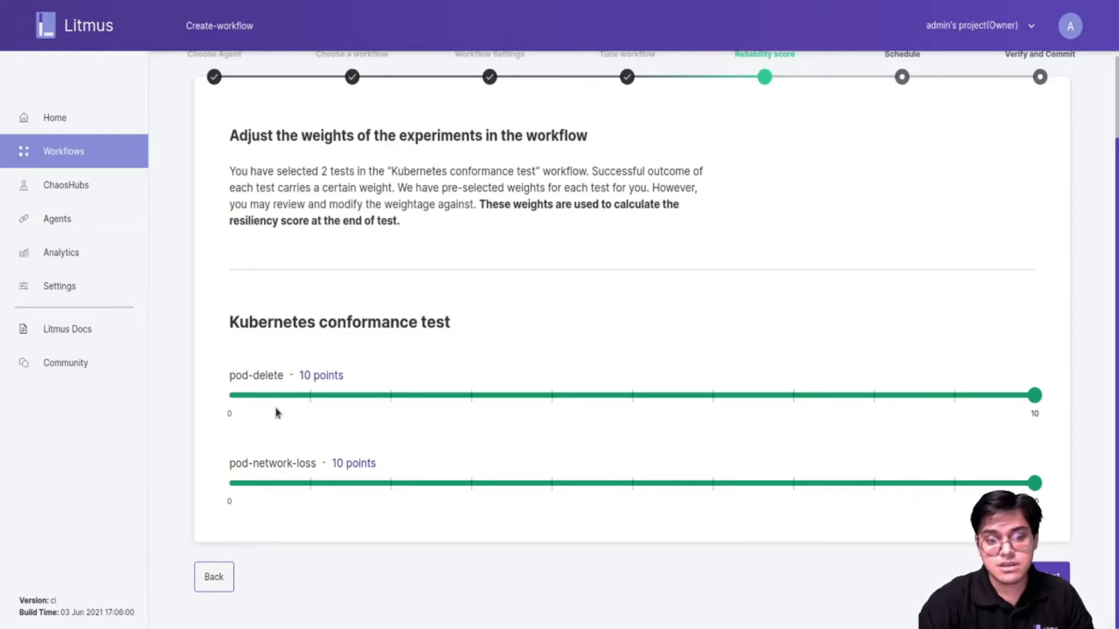
mouse_move(309, 408)
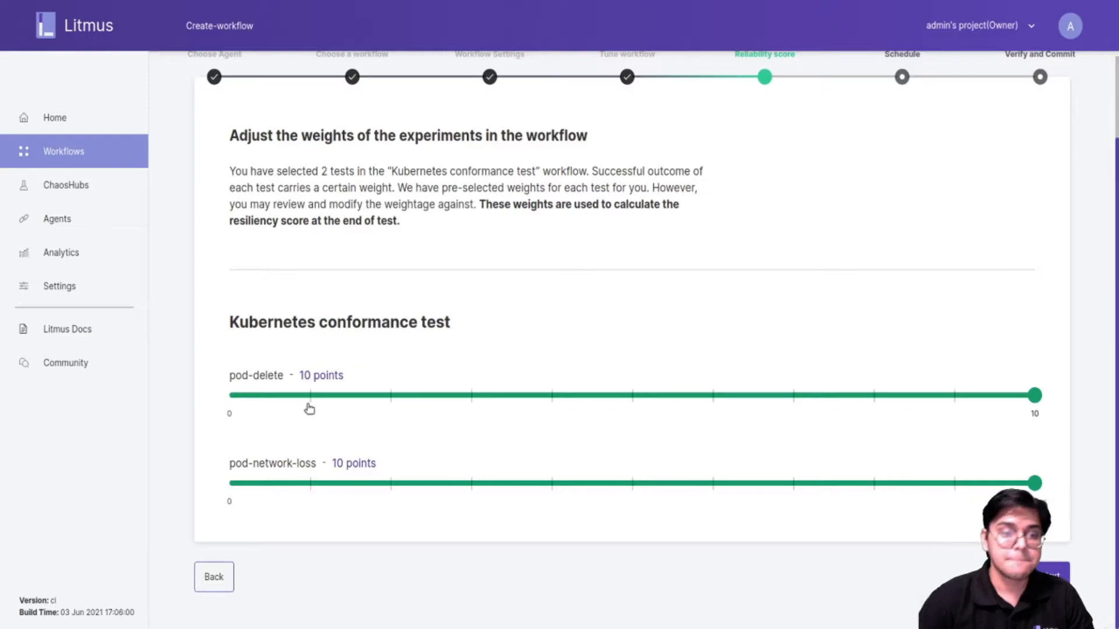
mouse_move(303, 418)
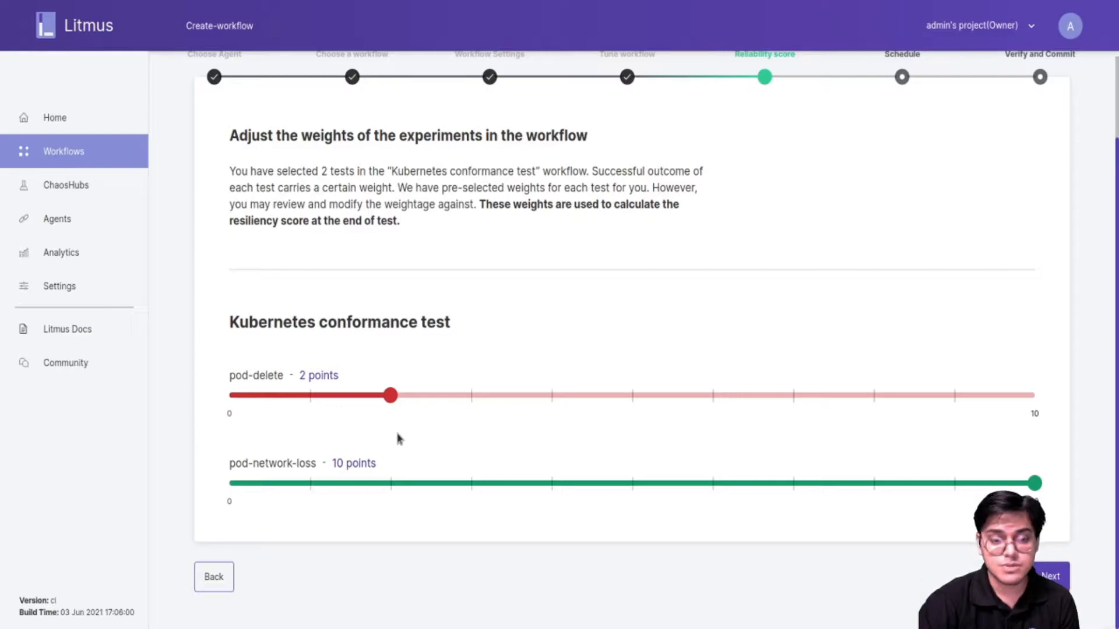
mouse_move(398, 471)
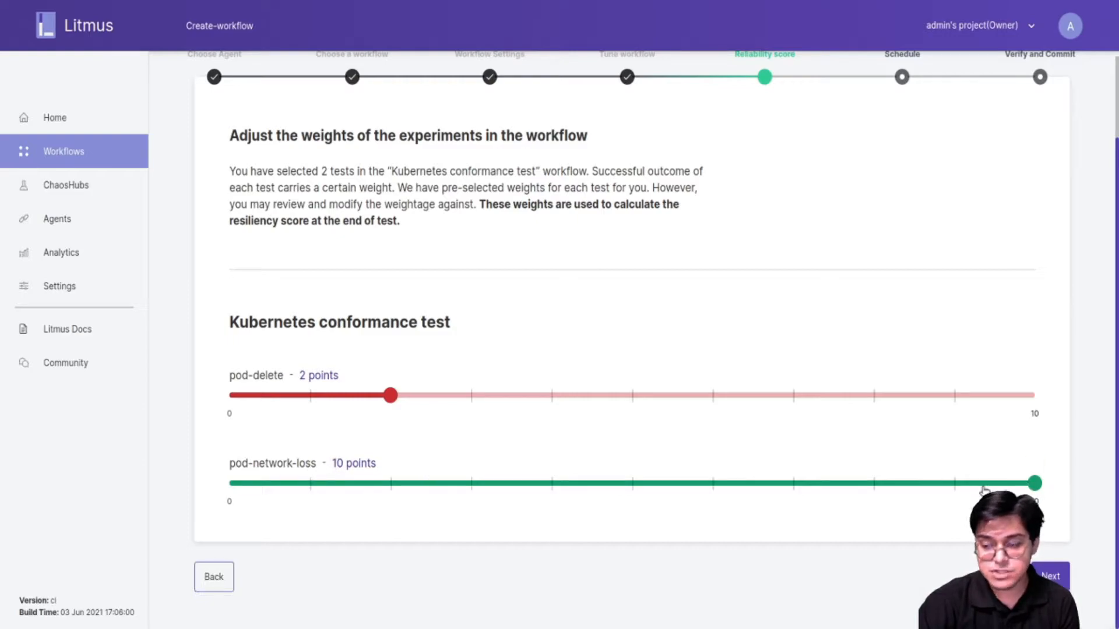
mouse_move(490, 479)
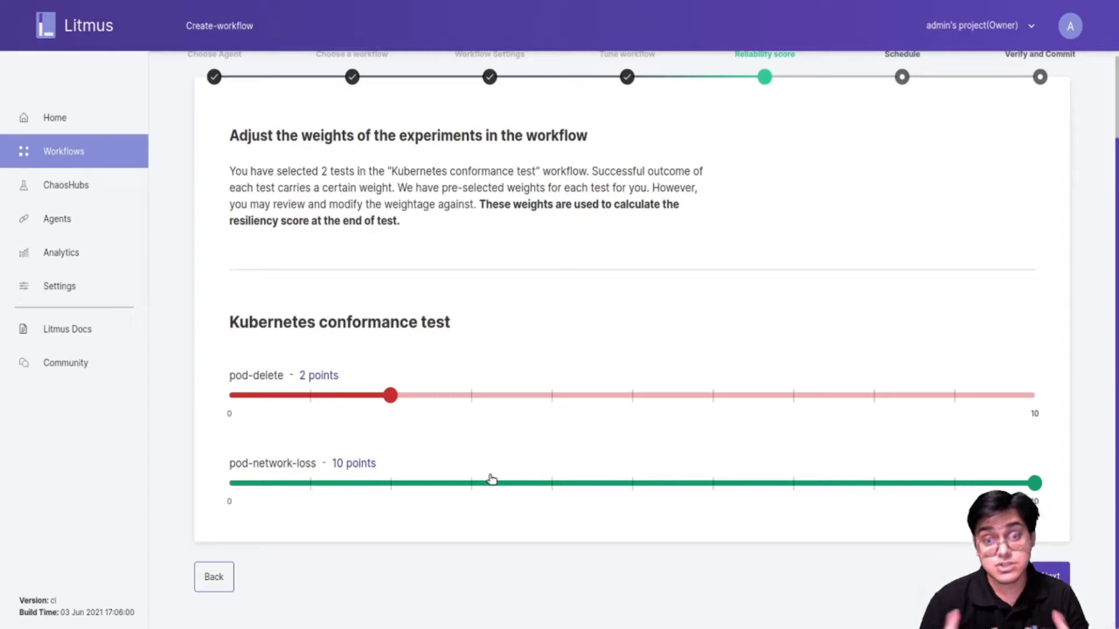
mouse_move(430, 472)
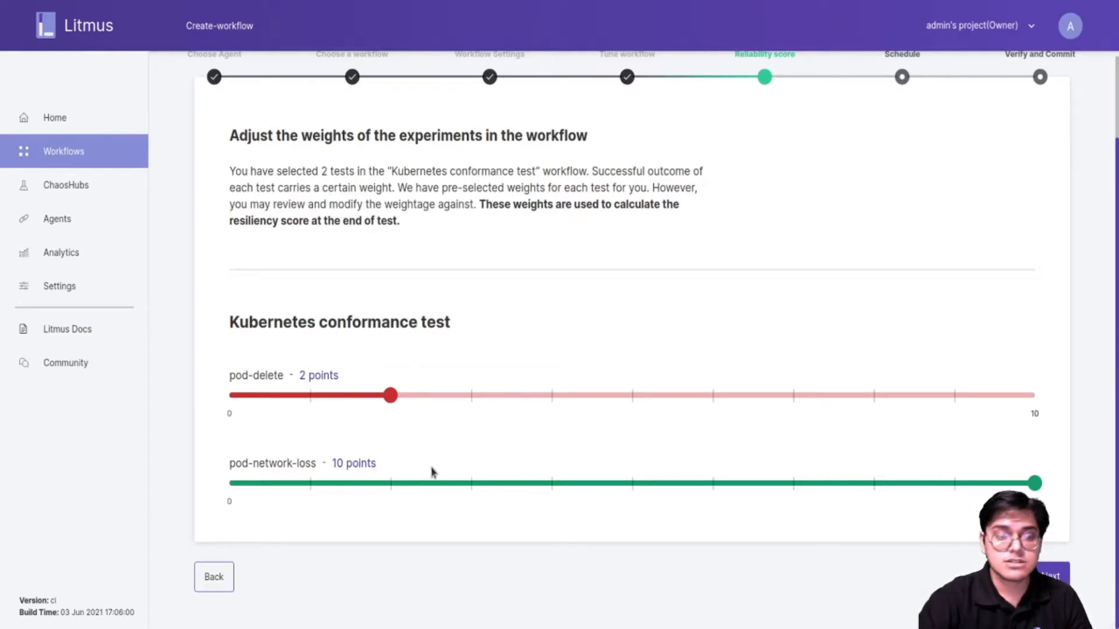
mouse_move(382, 421)
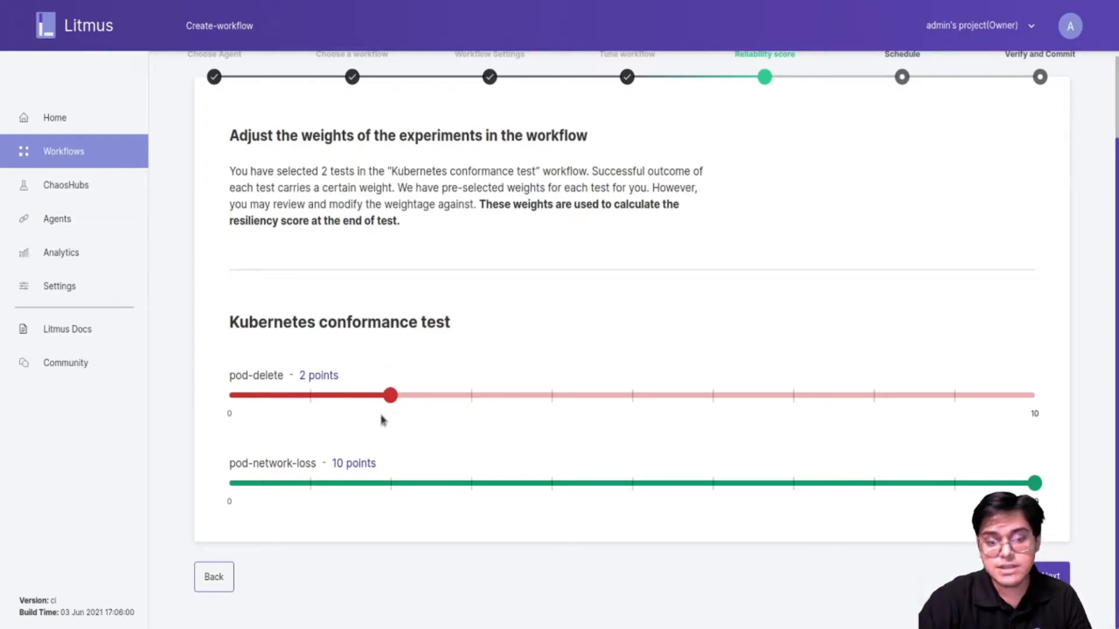
mouse_move(404, 421)
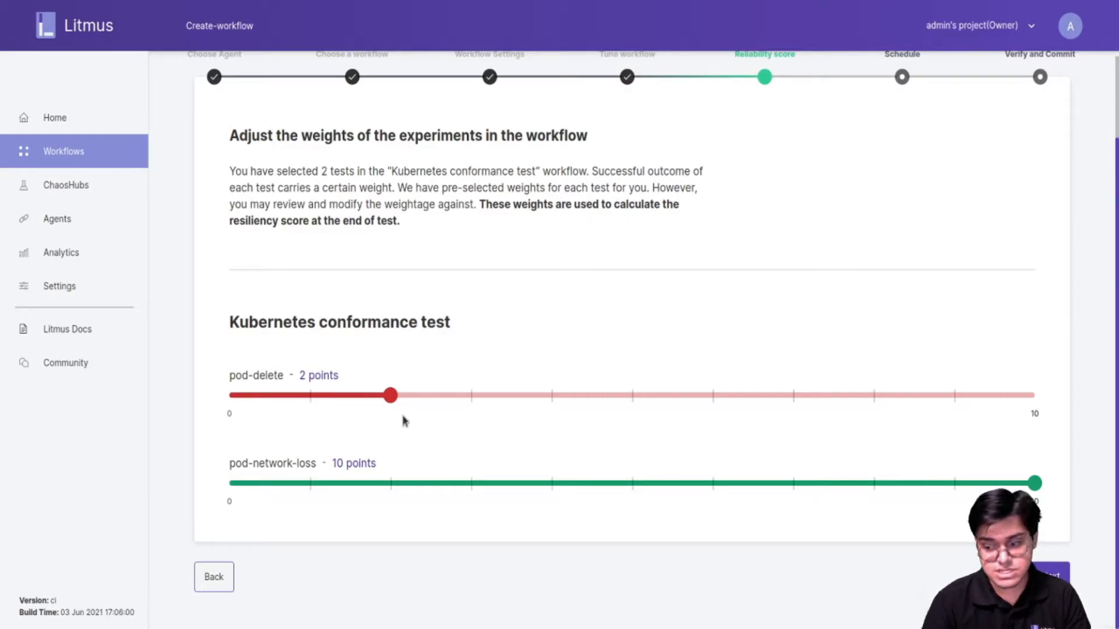
mouse_move(217, 413)
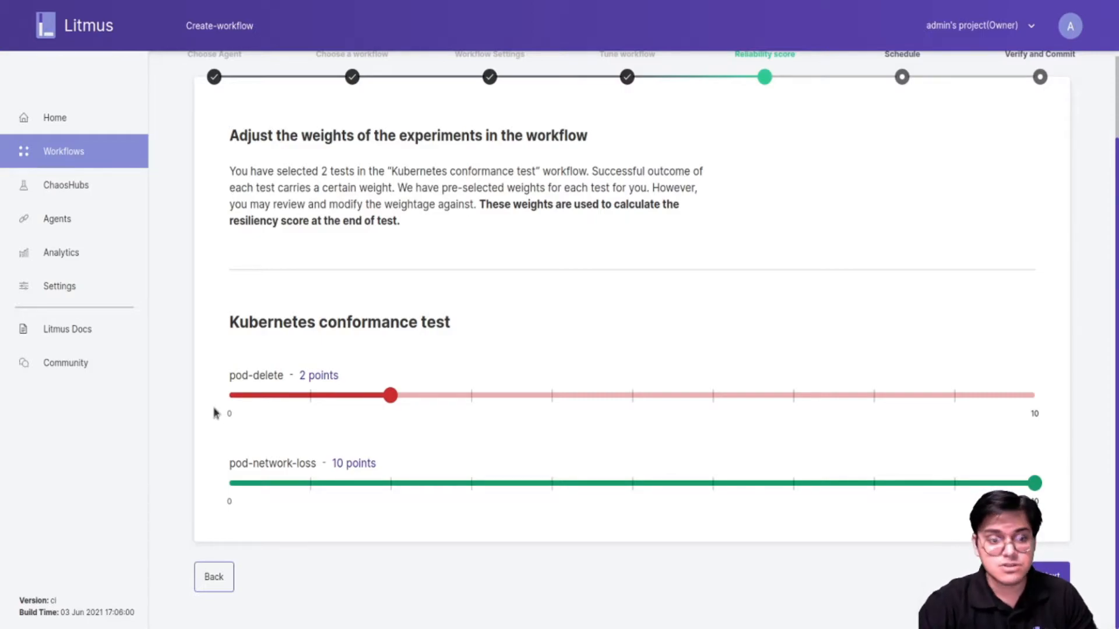
mouse_move(483, 430)
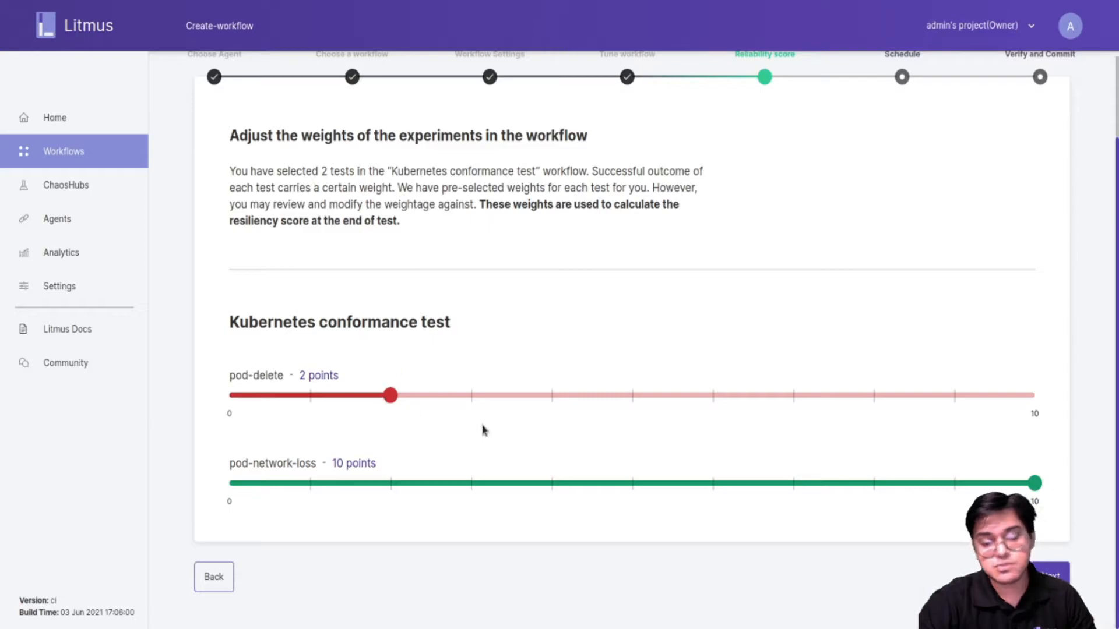
mouse_move(346, 443)
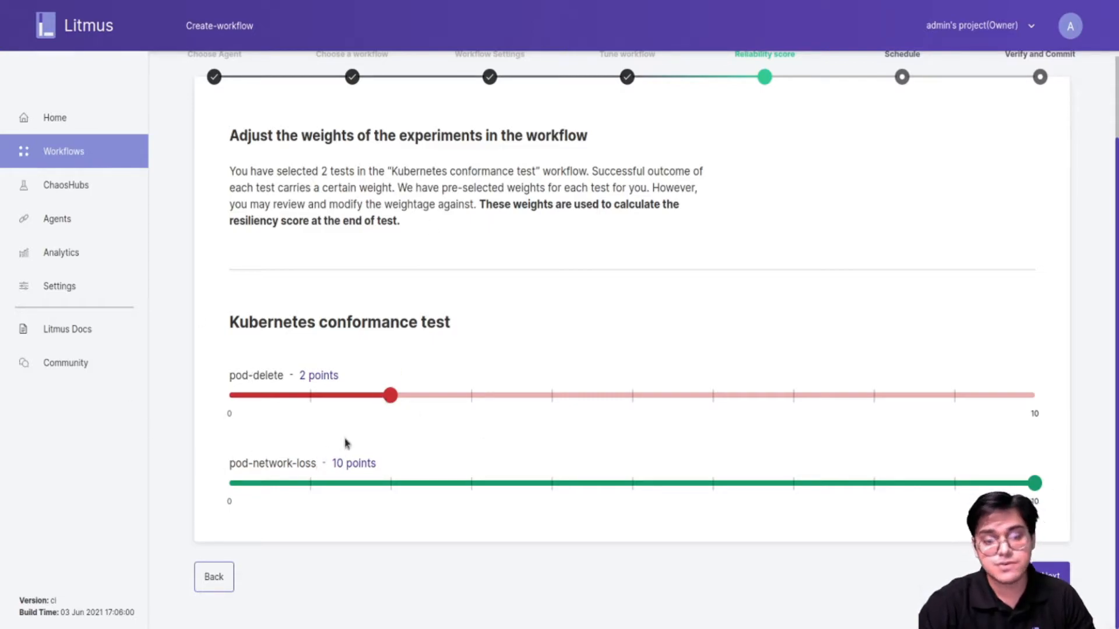
mouse_move(330, 467)
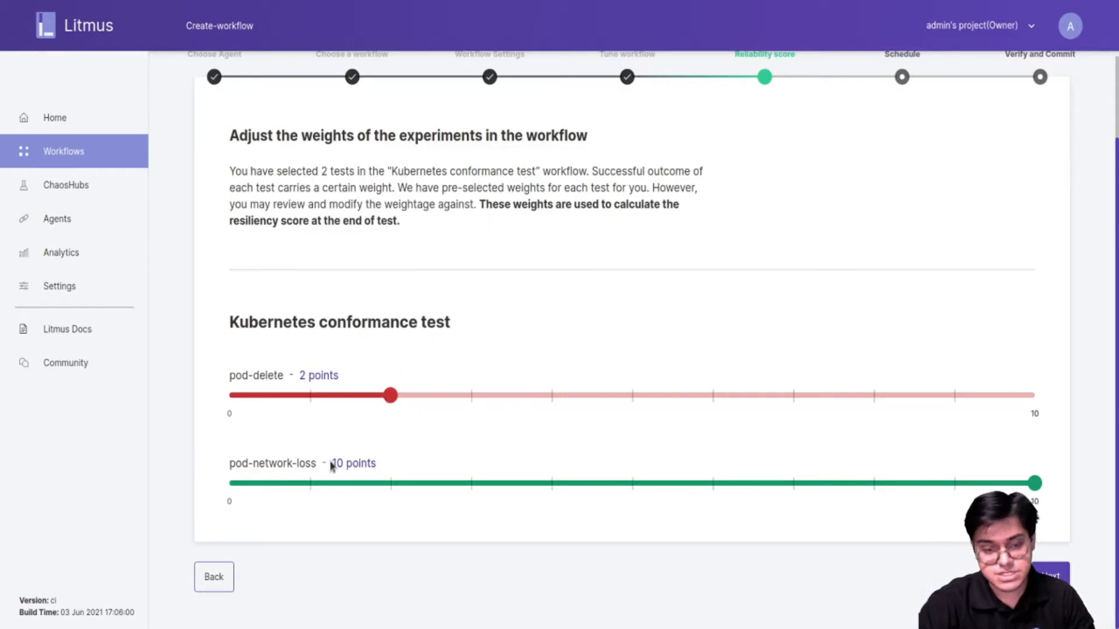
mouse_move(575, 335)
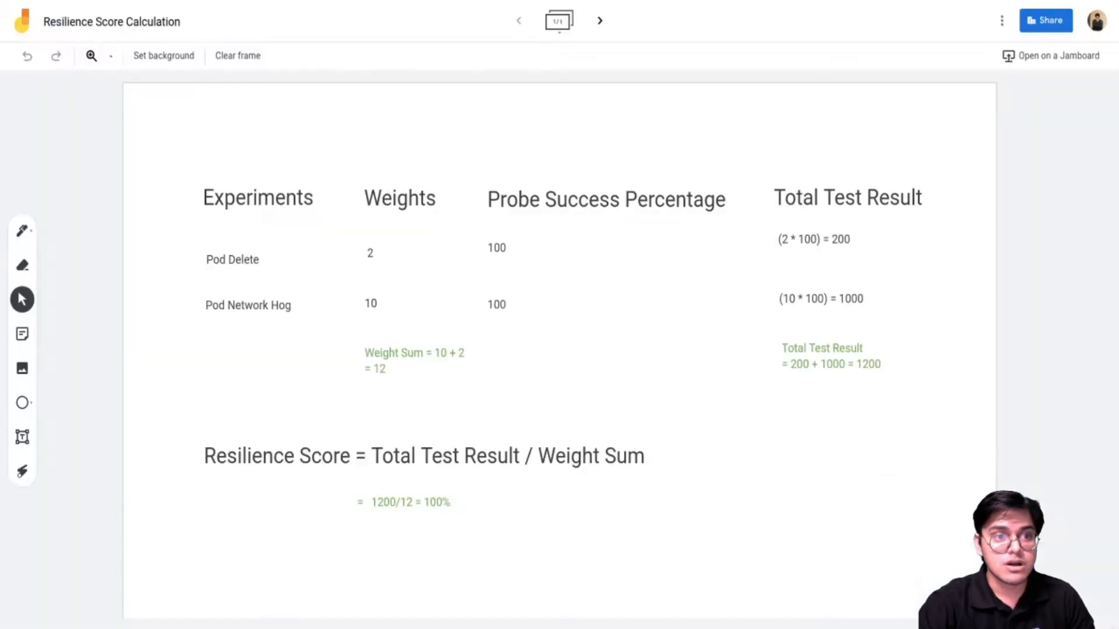
mouse_move(491, 132)
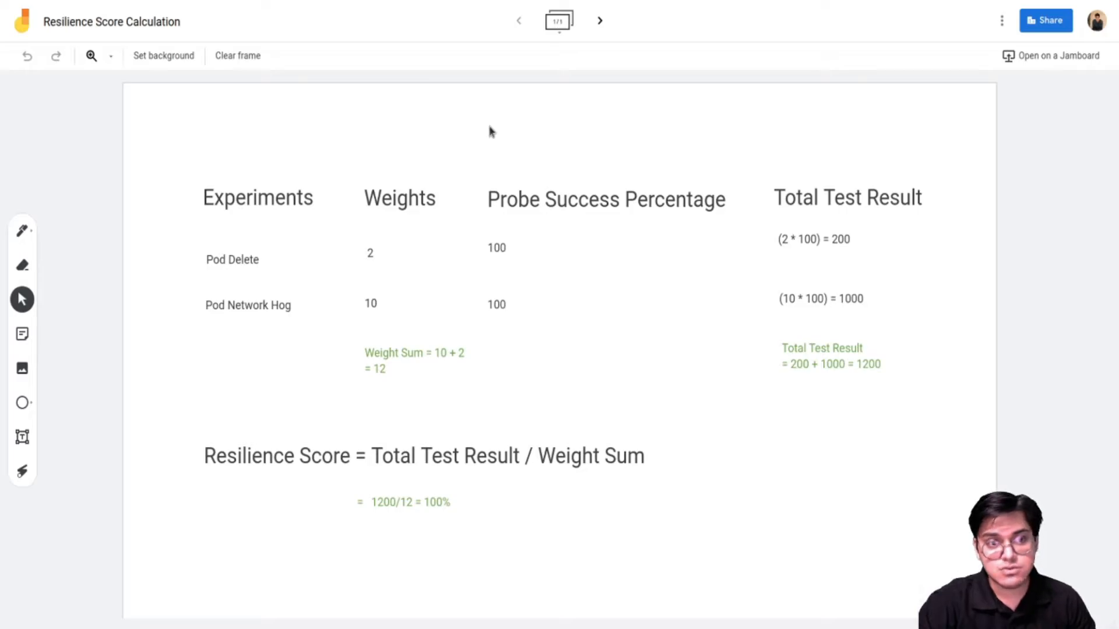
mouse_move(282, 185)
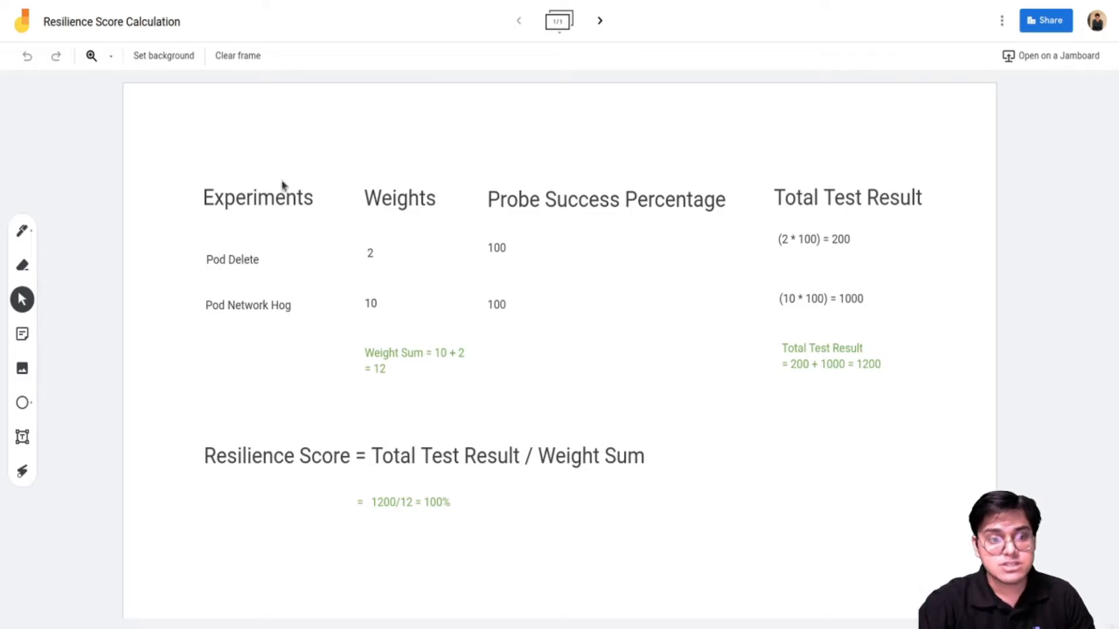
mouse_move(791, 207)
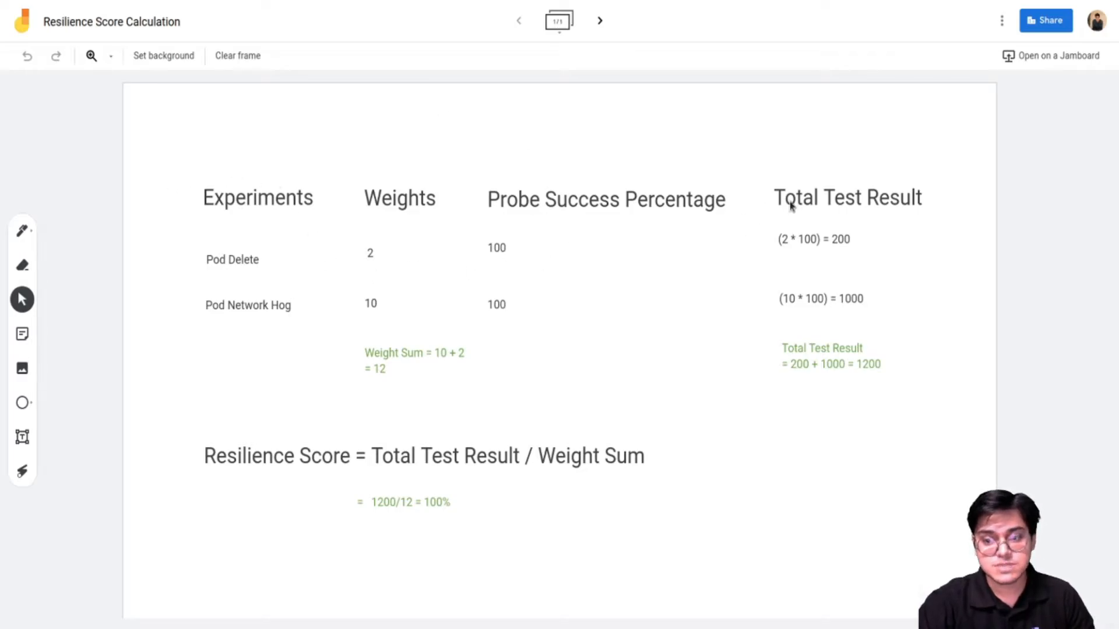
mouse_move(221, 216)
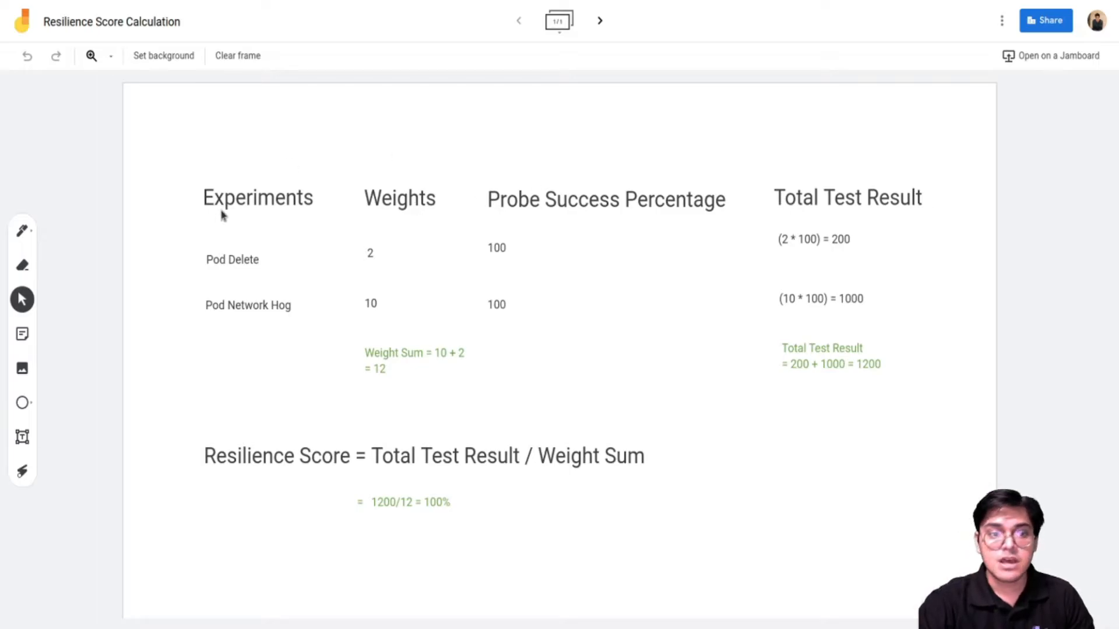
mouse_move(264, 317)
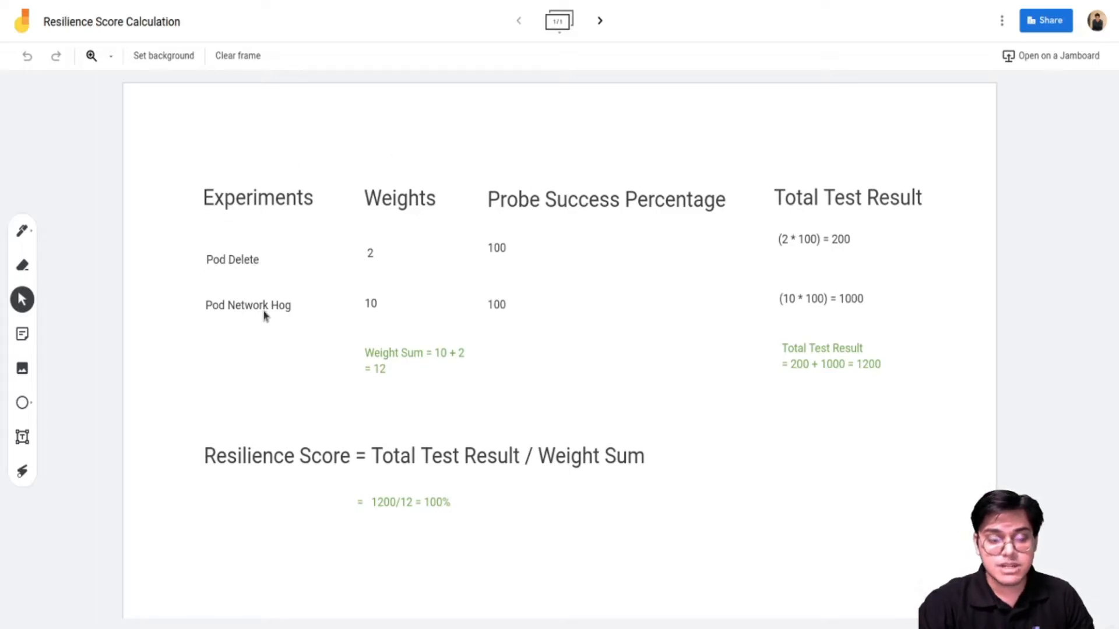
Step: Replace 'Hog' with 'Loss' so the second experiment reads Pod Network Loss
double_click(282, 305)
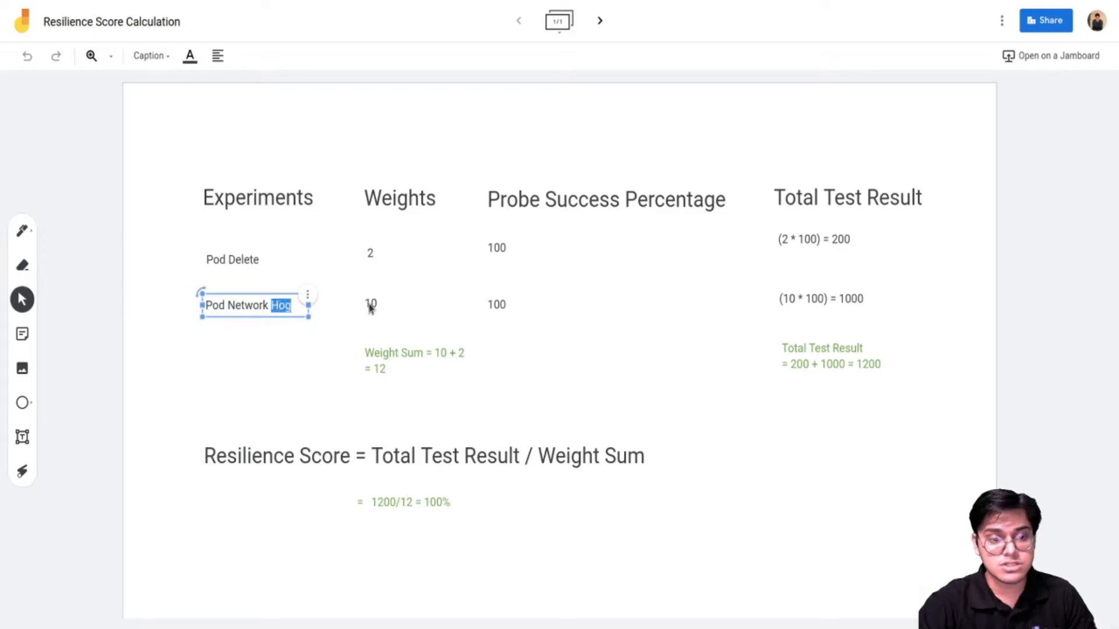
left_click(282, 151)
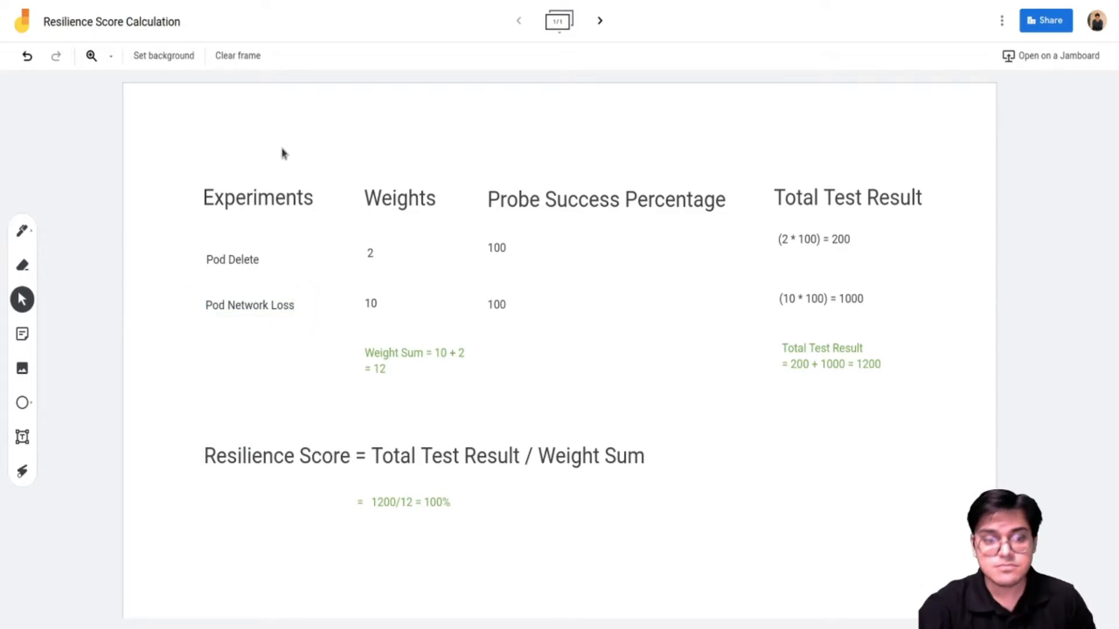
mouse_move(370, 278)
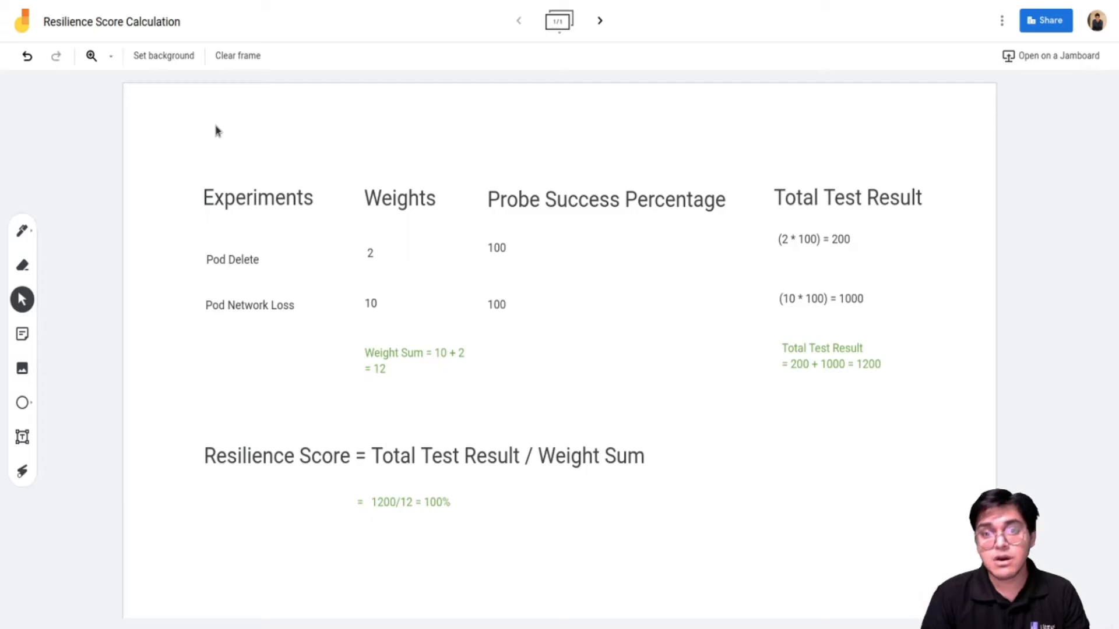
mouse_move(413, 347)
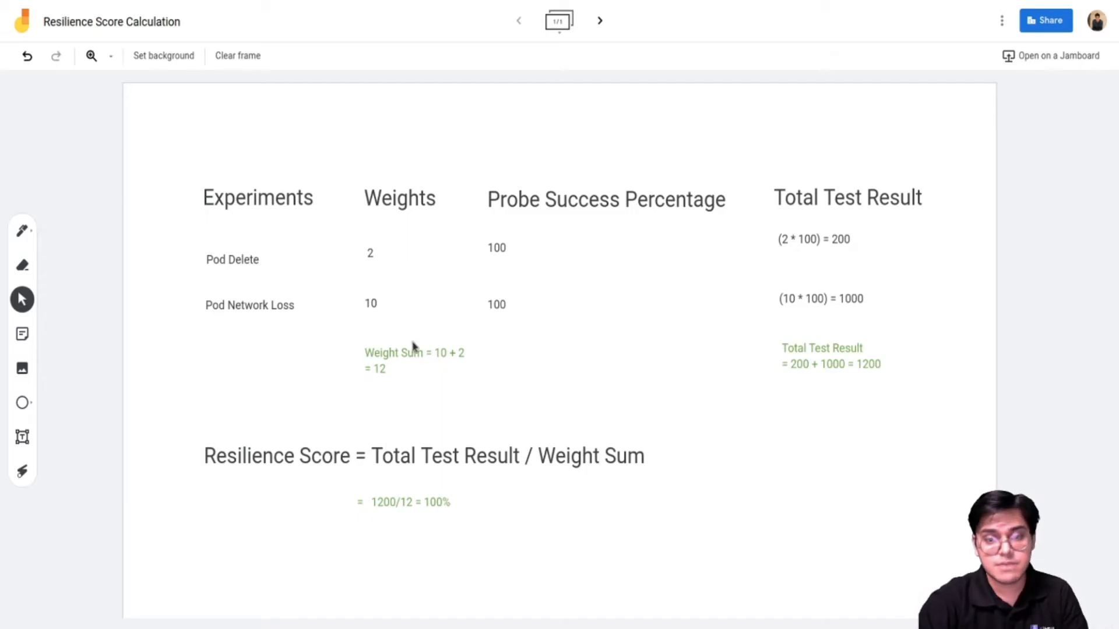
mouse_move(492, 269)
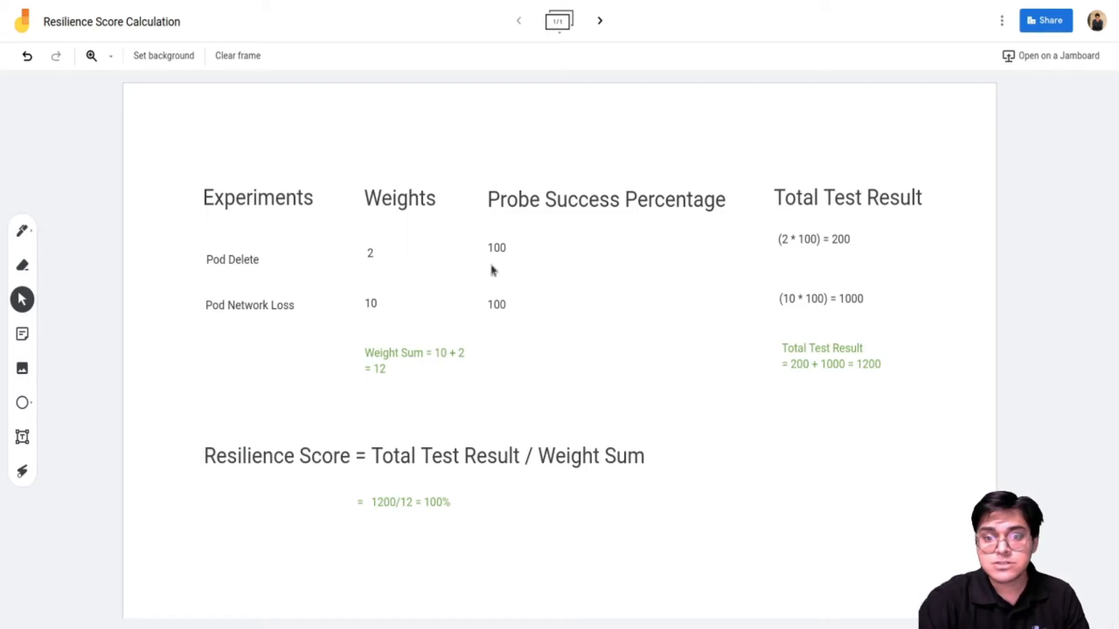
mouse_move(931, 212)
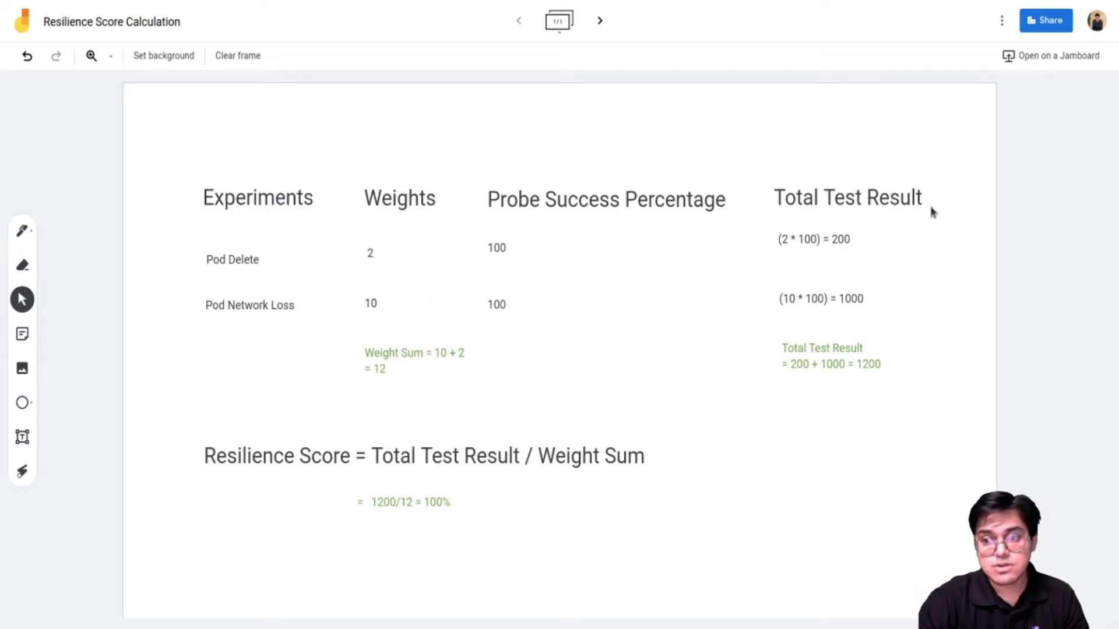
mouse_move(830, 265)
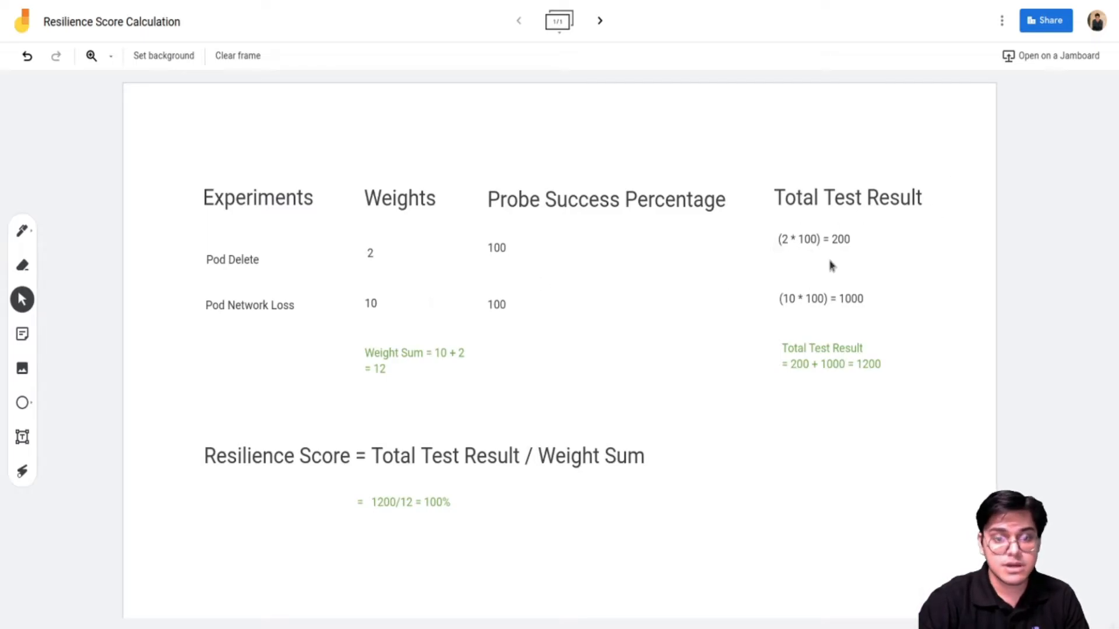
mouse_move(877, 304)
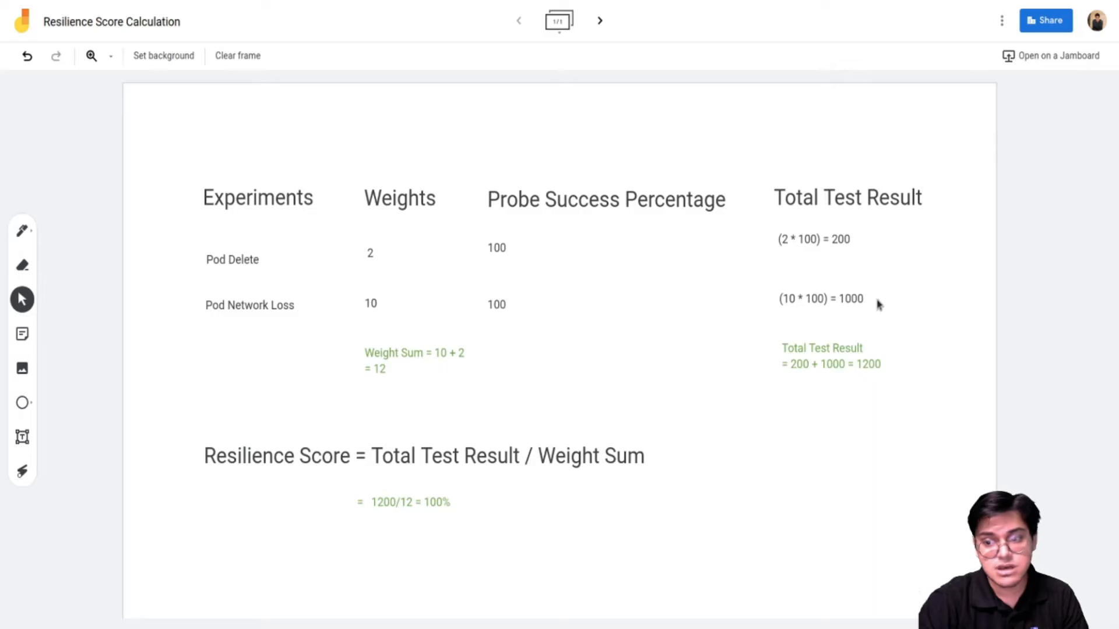
mouse_move(860, 366)
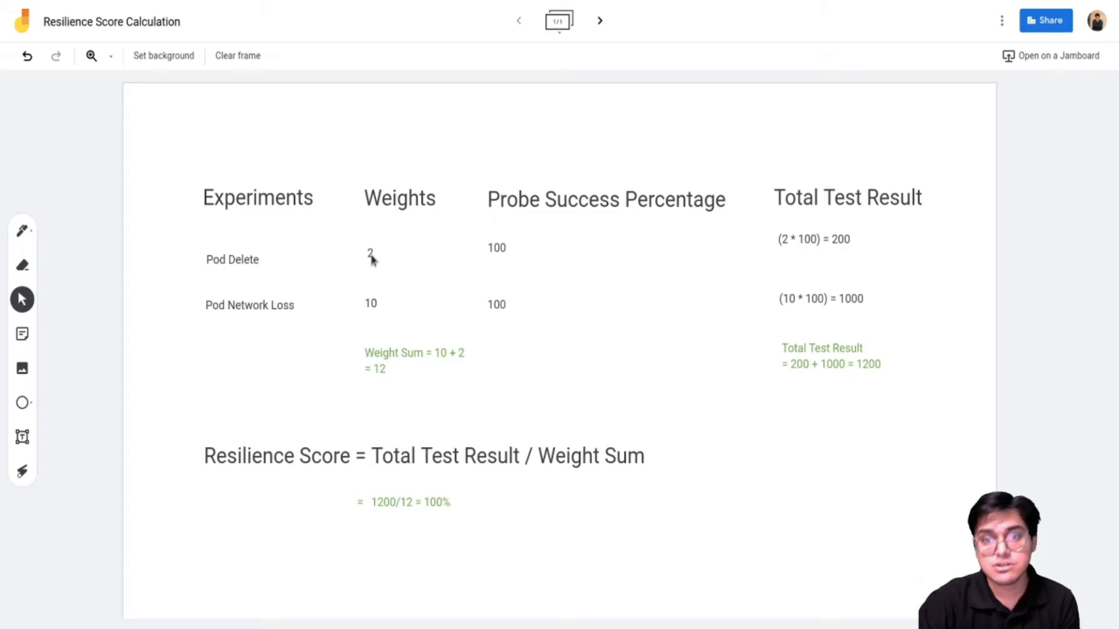
mouse_move(354, 221)
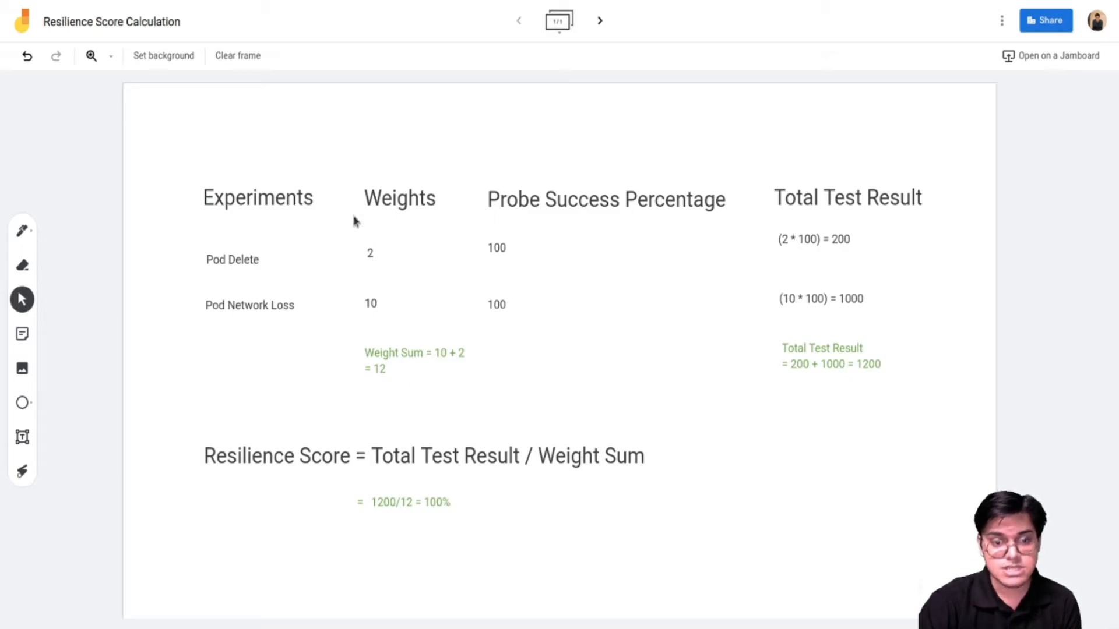
mouse_move(389, 333)
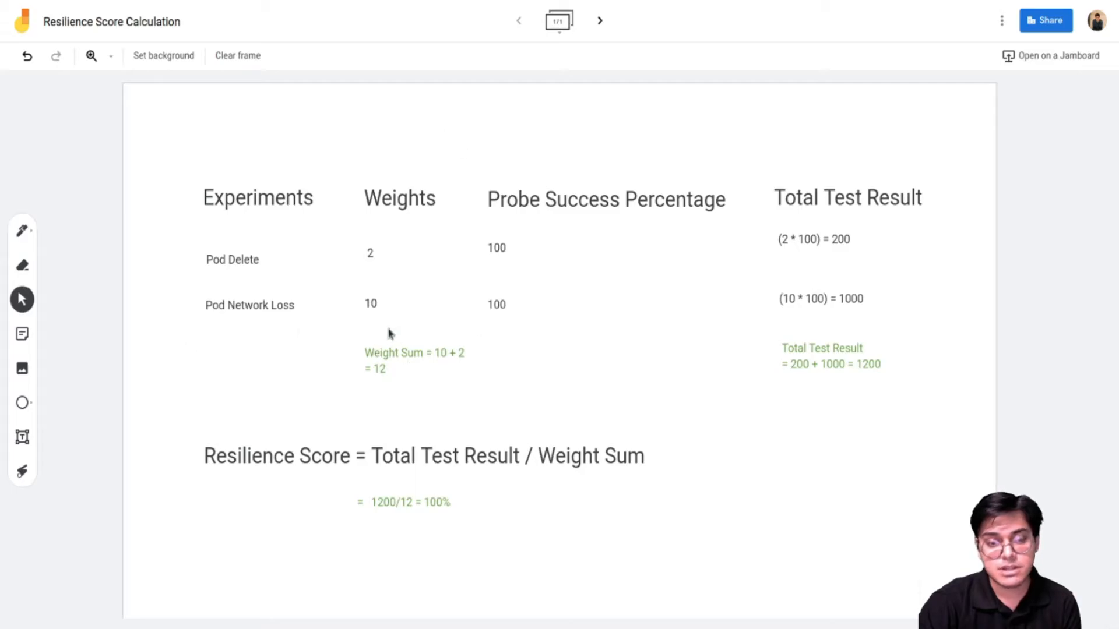
mouse_move(398, 383)
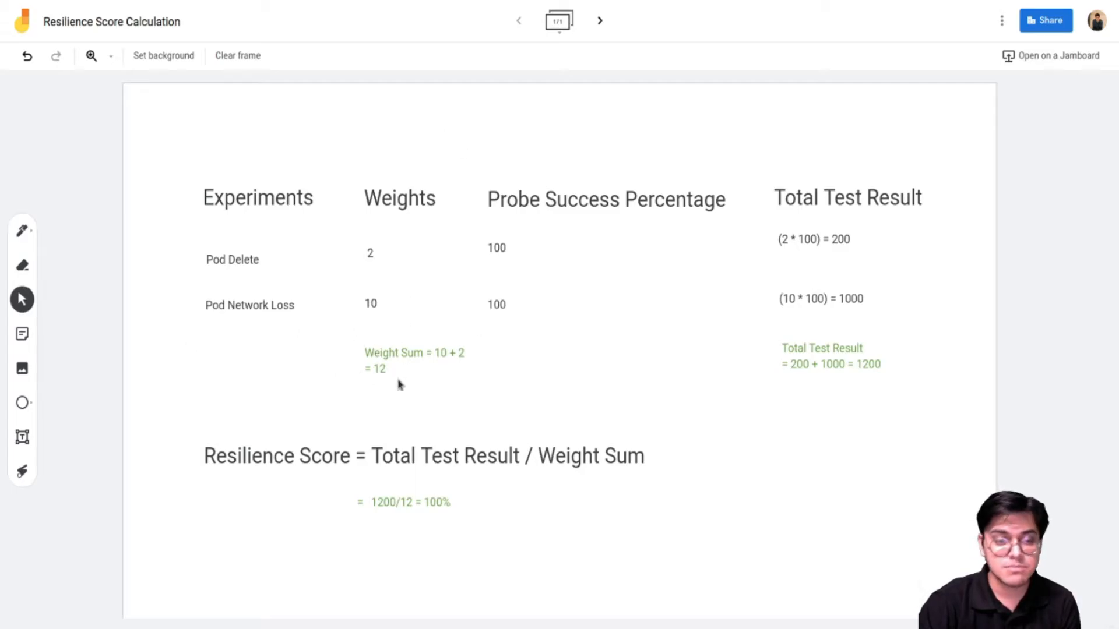
mouse_move(417, 360)
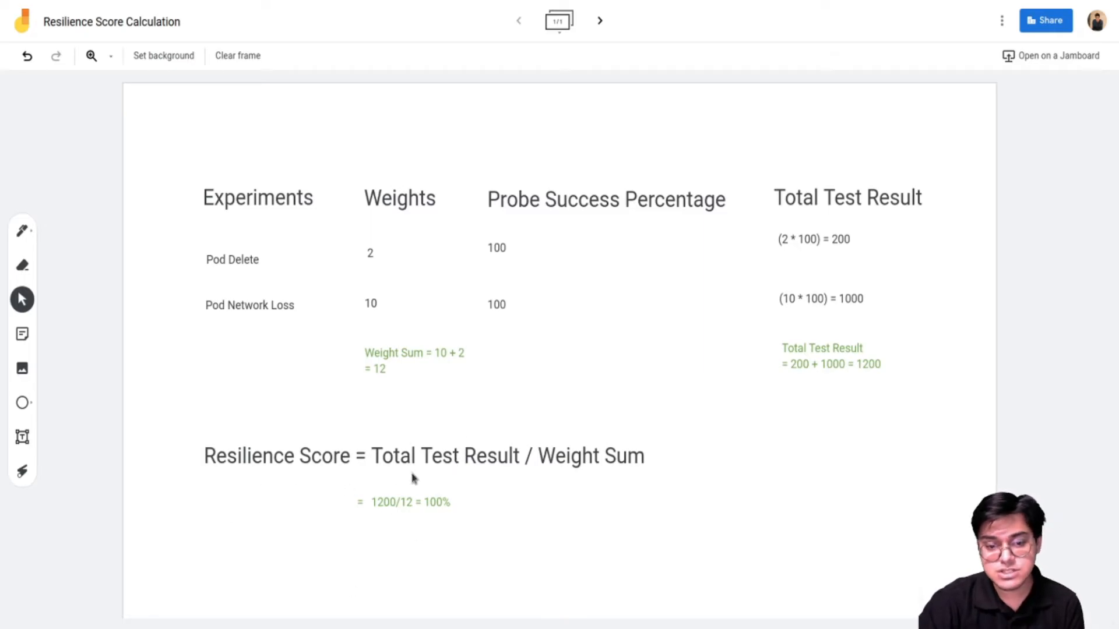
mouse_move(574, 467)
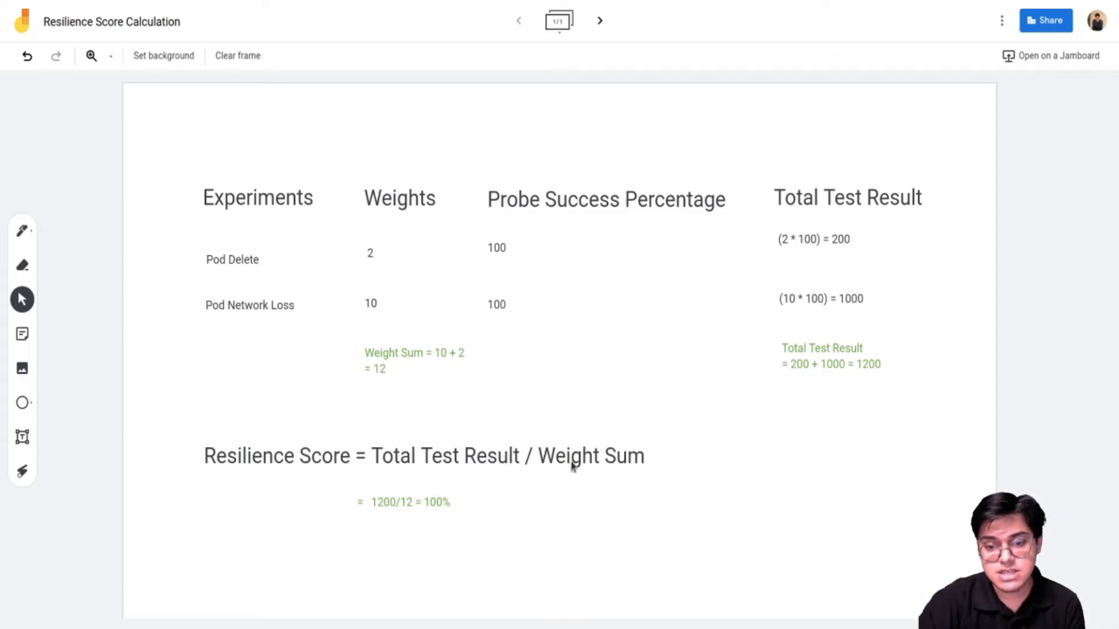
mouse_move(762, 371)
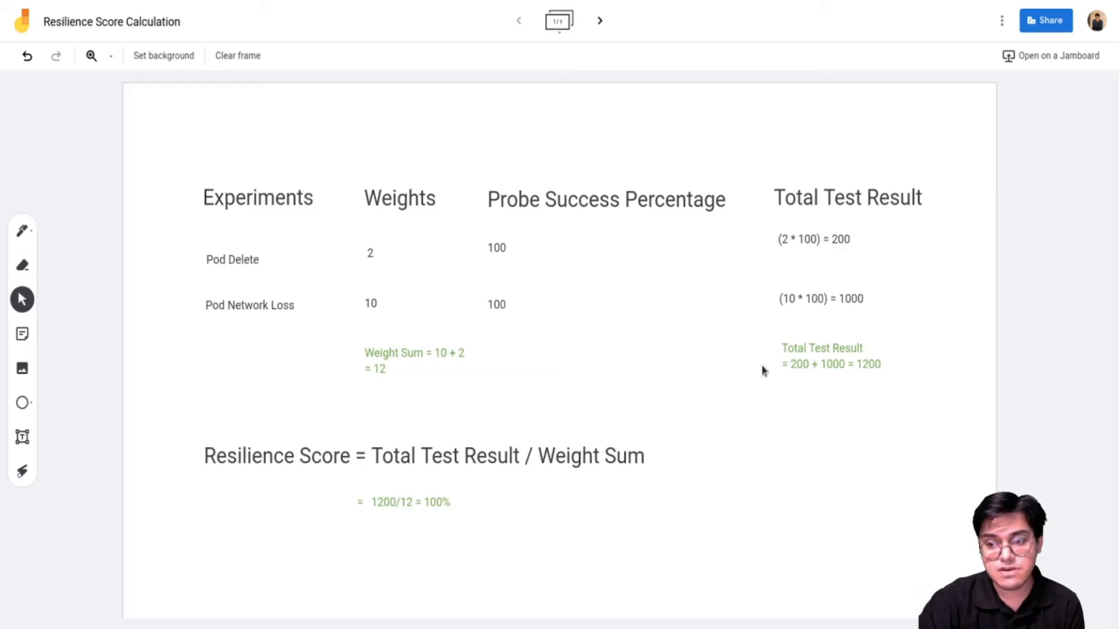
mouse_move(469, 513)
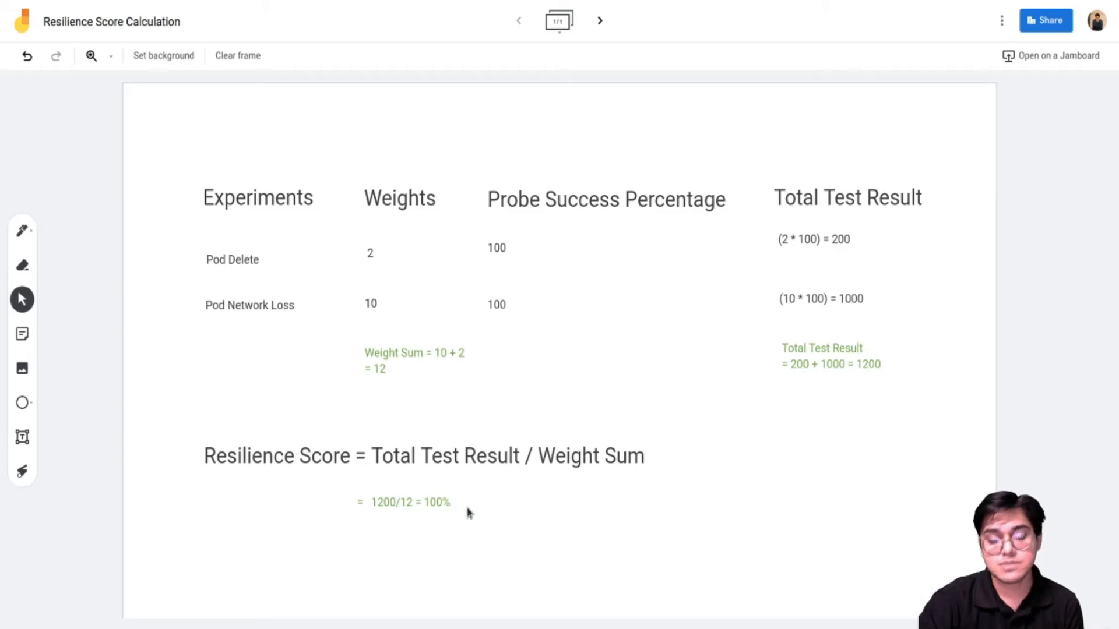
mouse_move(669, 218)
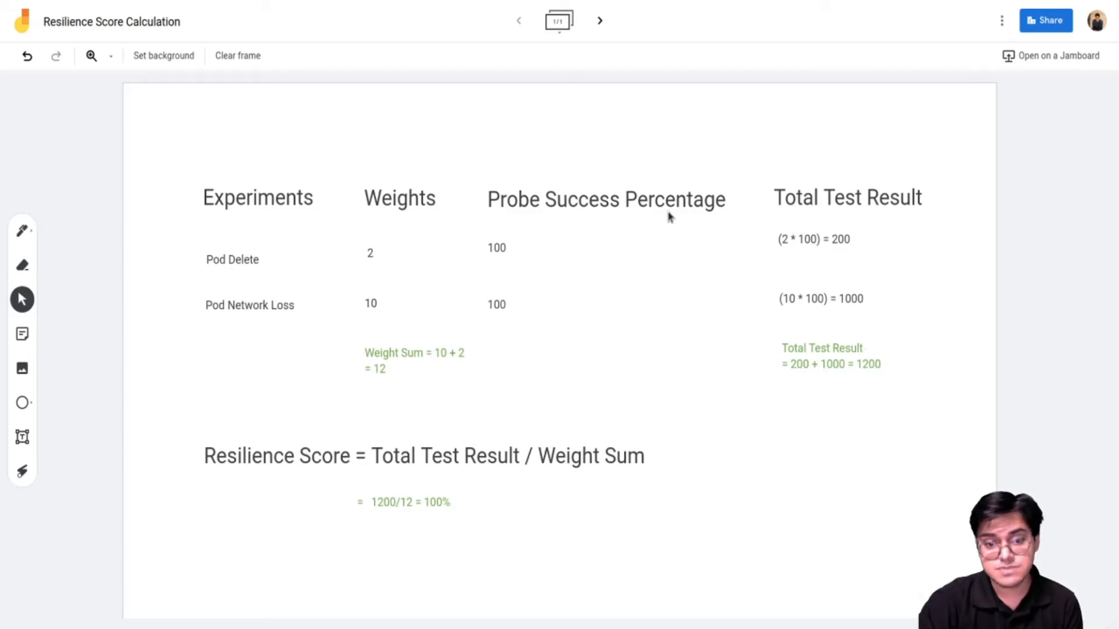
mouse_move(718, 323)
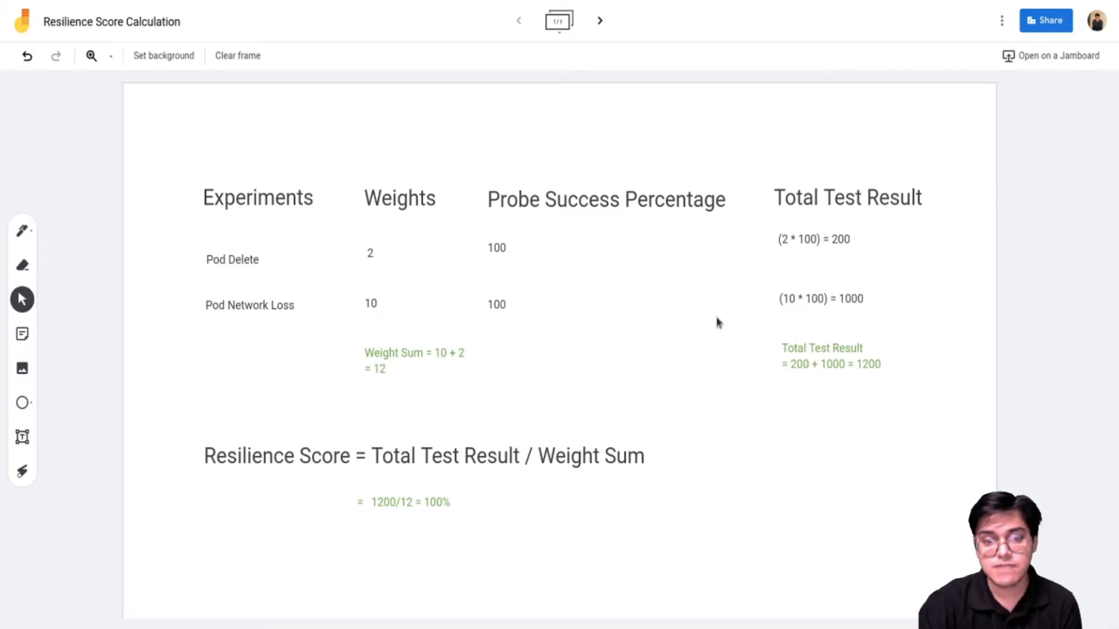
mouse_move(366, 249)
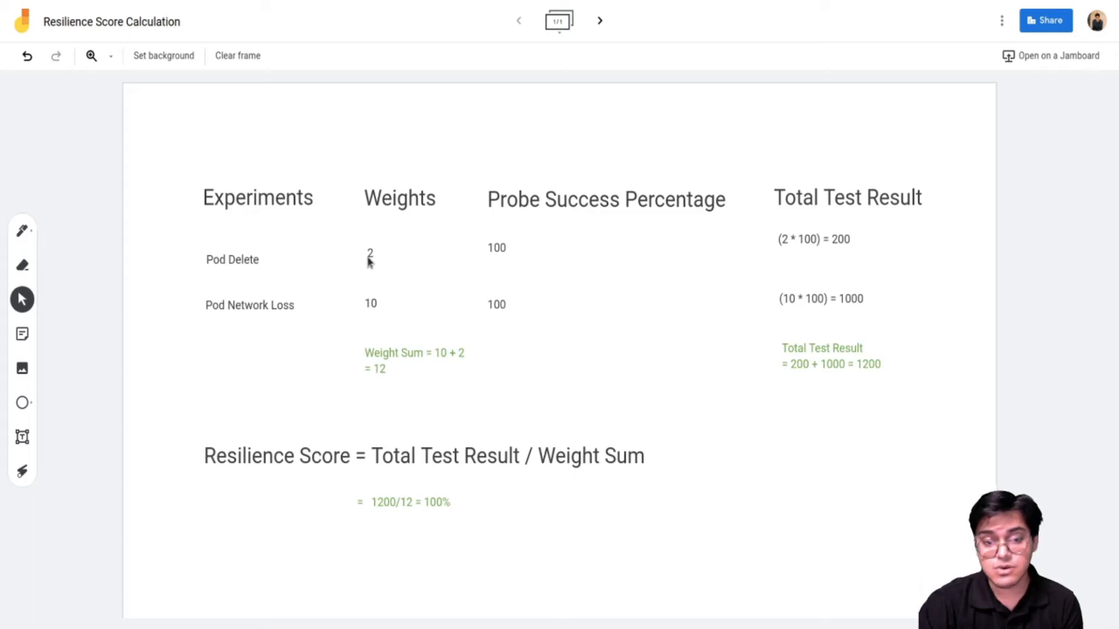
mouse_move(366, 319)
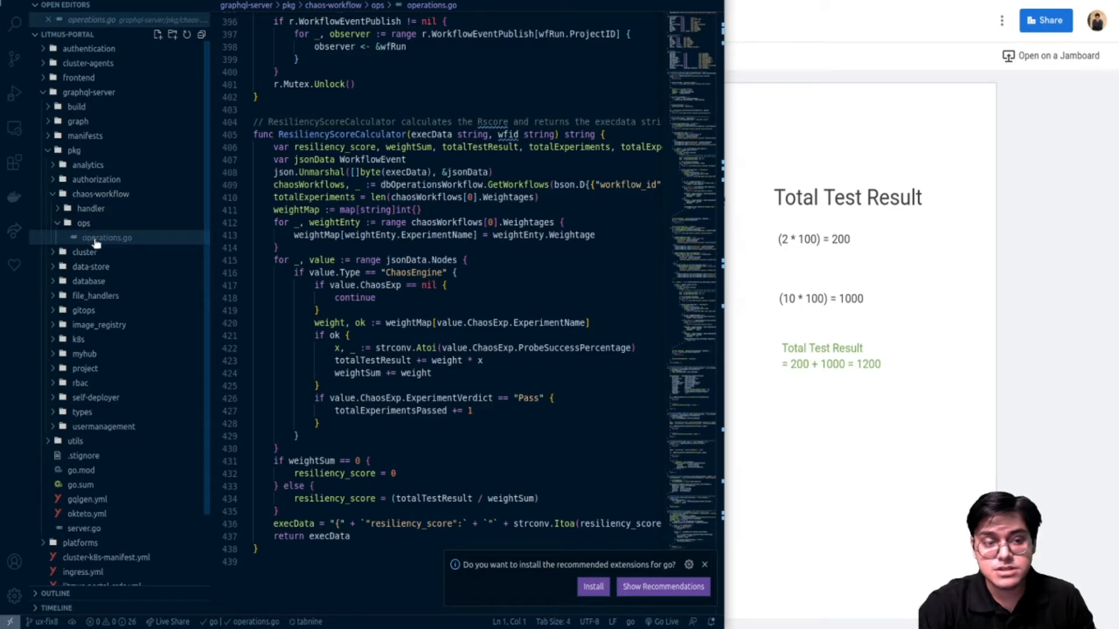
Step: In operations.go, highlight the probe success variable x and the weight variable inside ResiliencyScoreCalculator
left_click(279, 147)
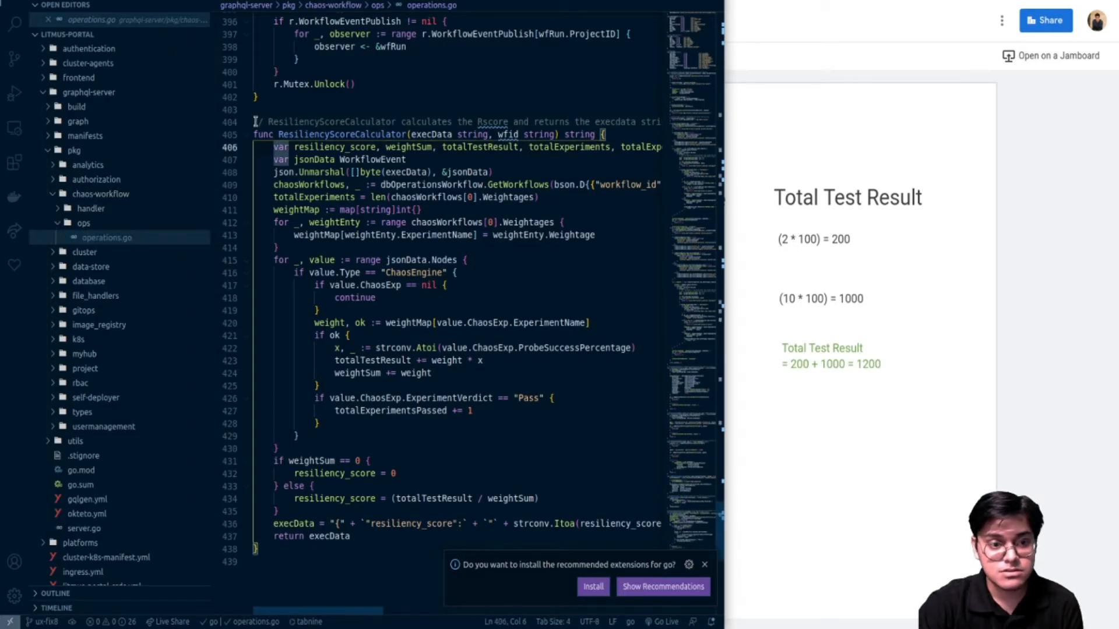
left_click(276, 247)
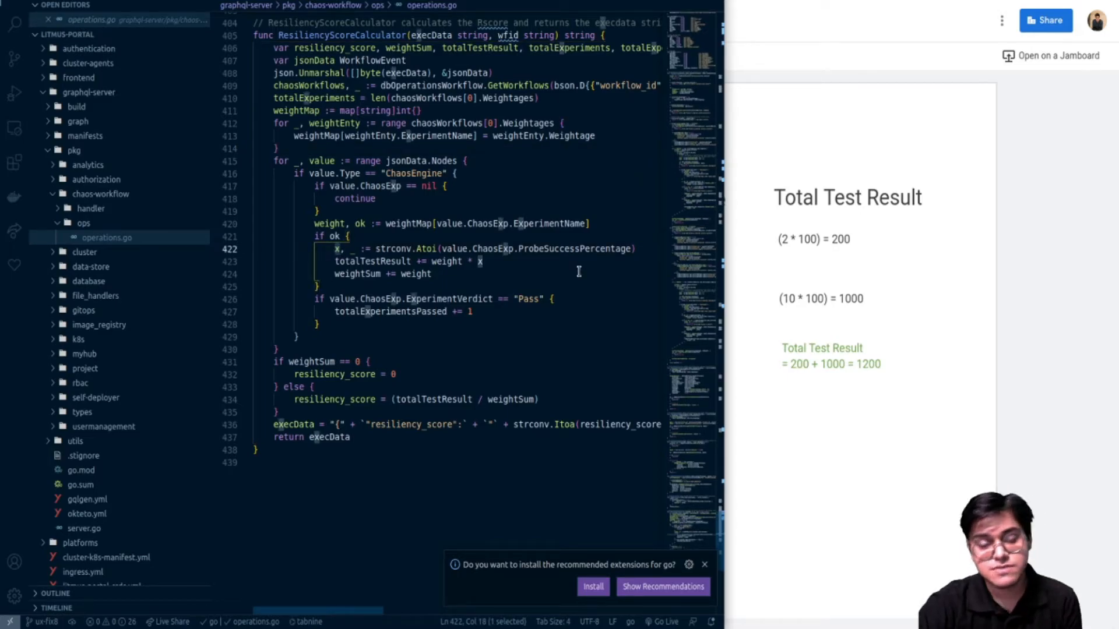
double_click(371, 260)
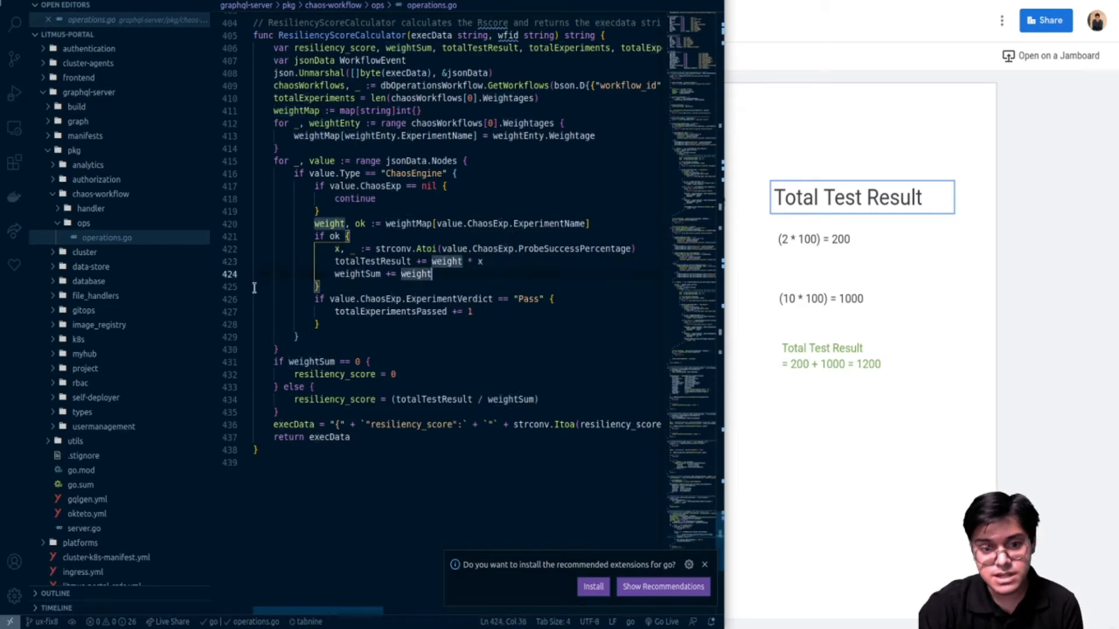
double_click(357, 274)
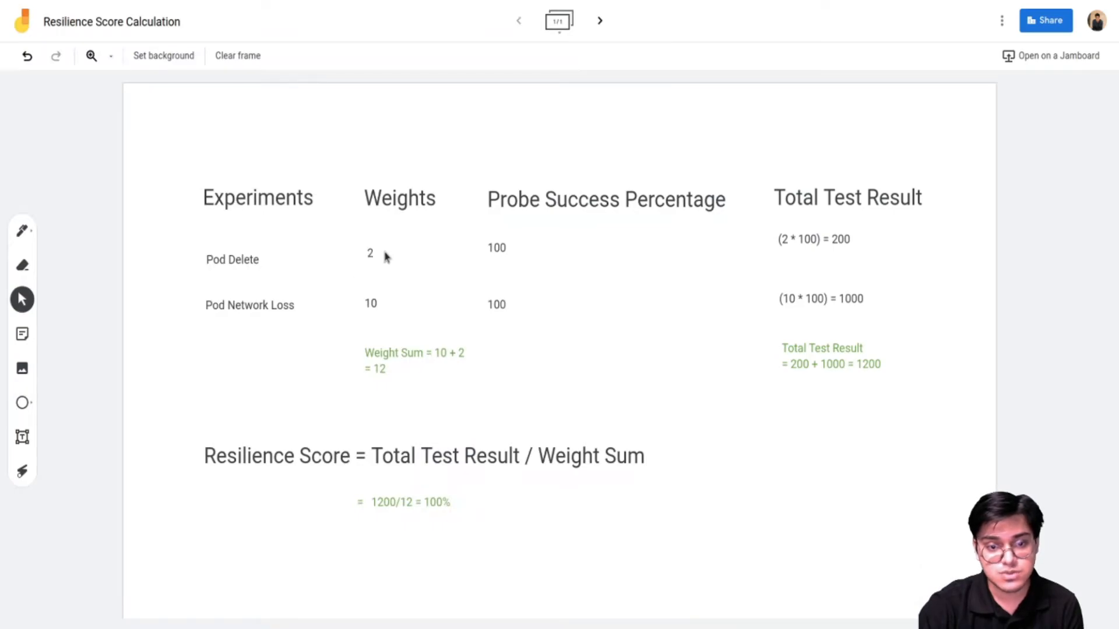
mouse_move(810, 250)
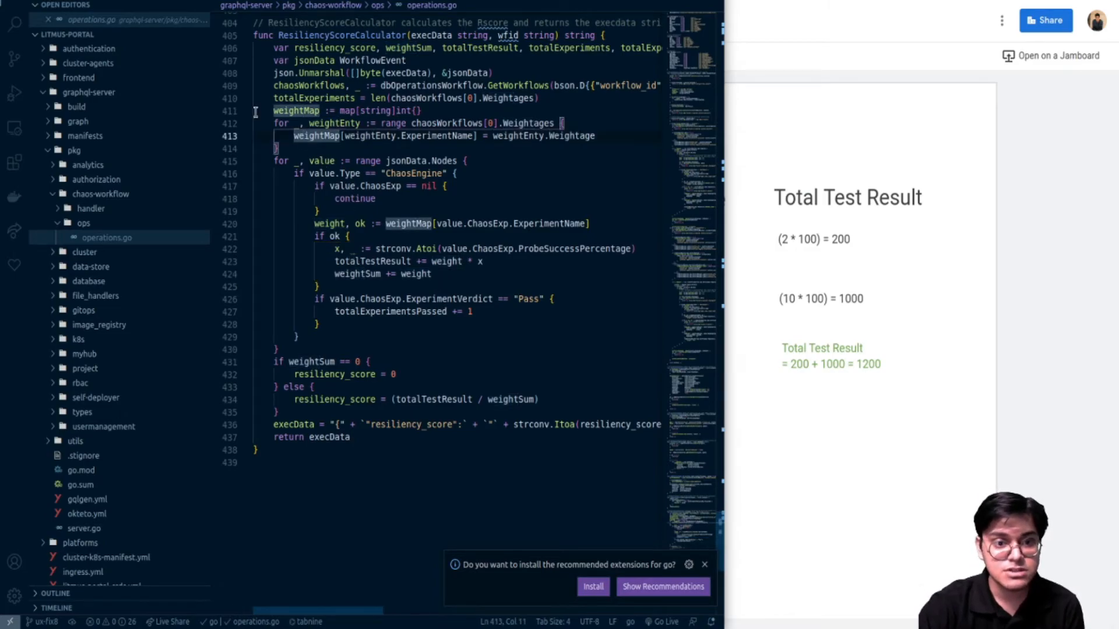
Step: Highlight the weightMap construction and every use of resiliency_score in the calculator
left_click(359, 274)
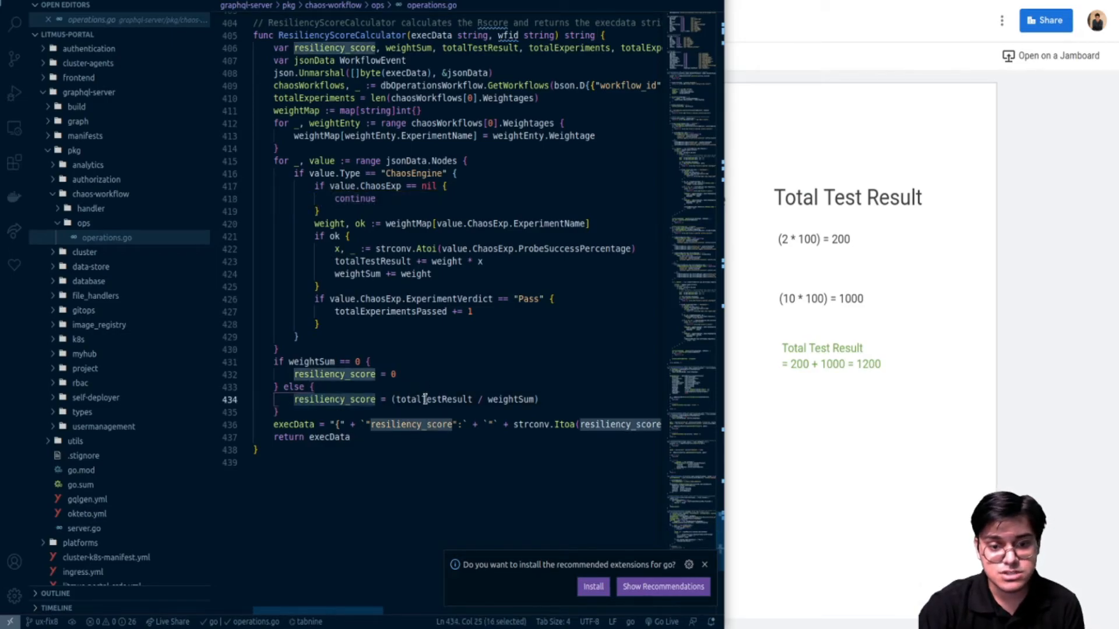
double_click(510, 399)
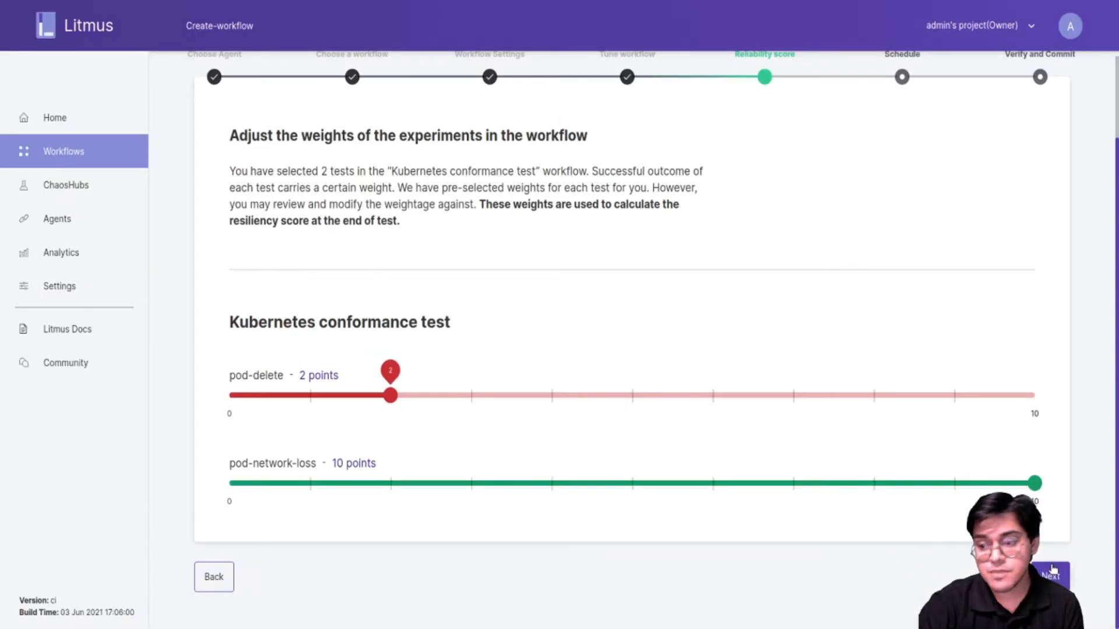
Step: Keep pod-delete at 2 and pod-network-loss at 10 points and advance to the Verify and Commit summary
left_click(1049, 577)
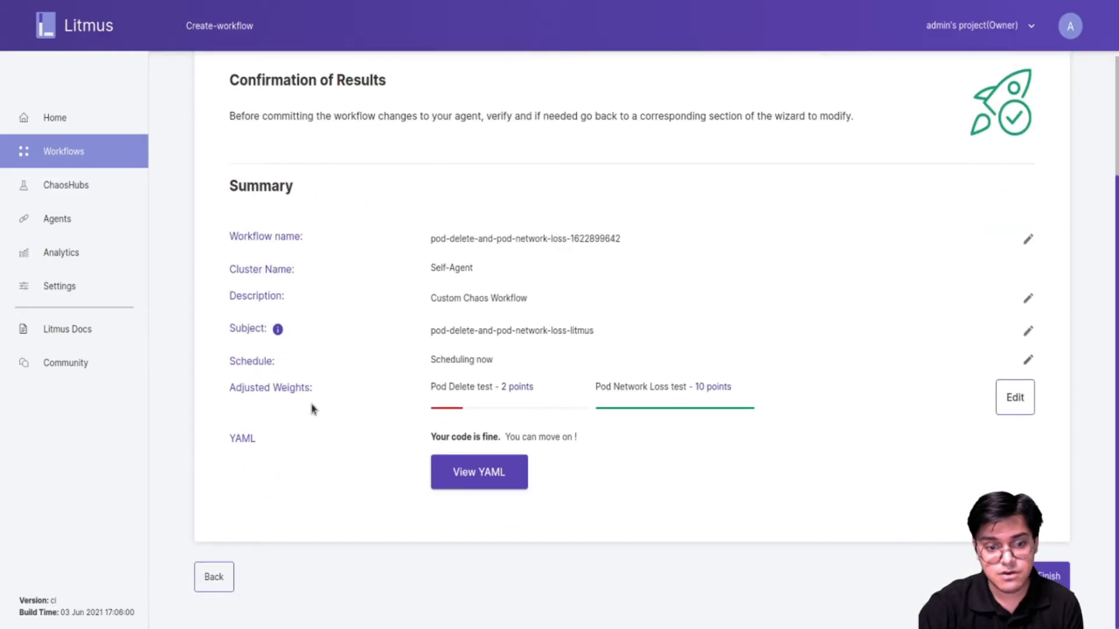
mouse_move(736, 400)
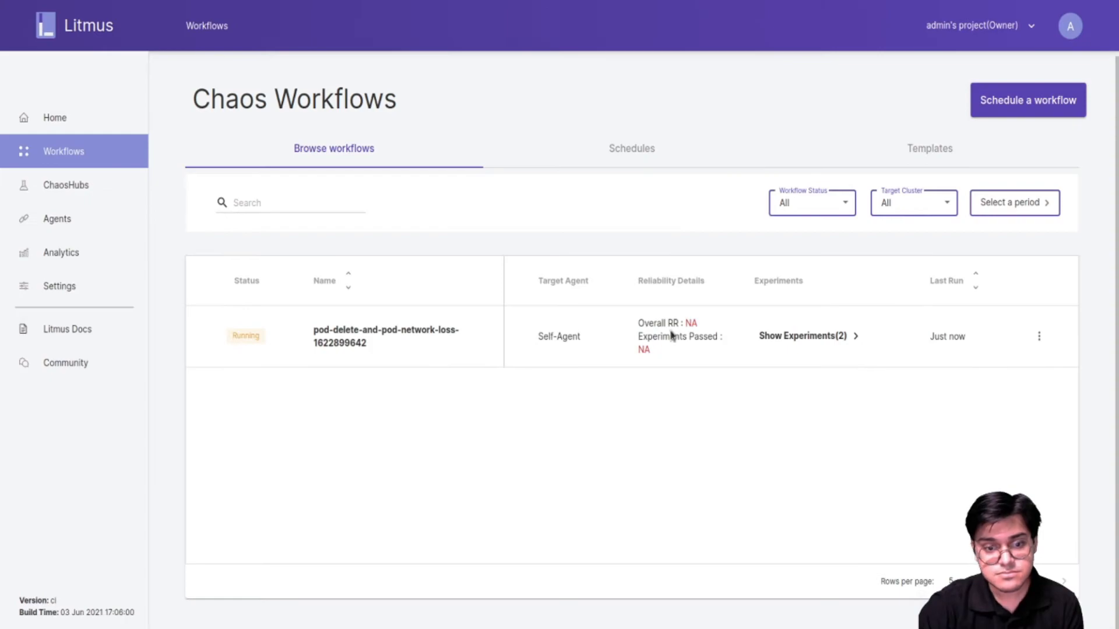
mouse_move(428, 335)
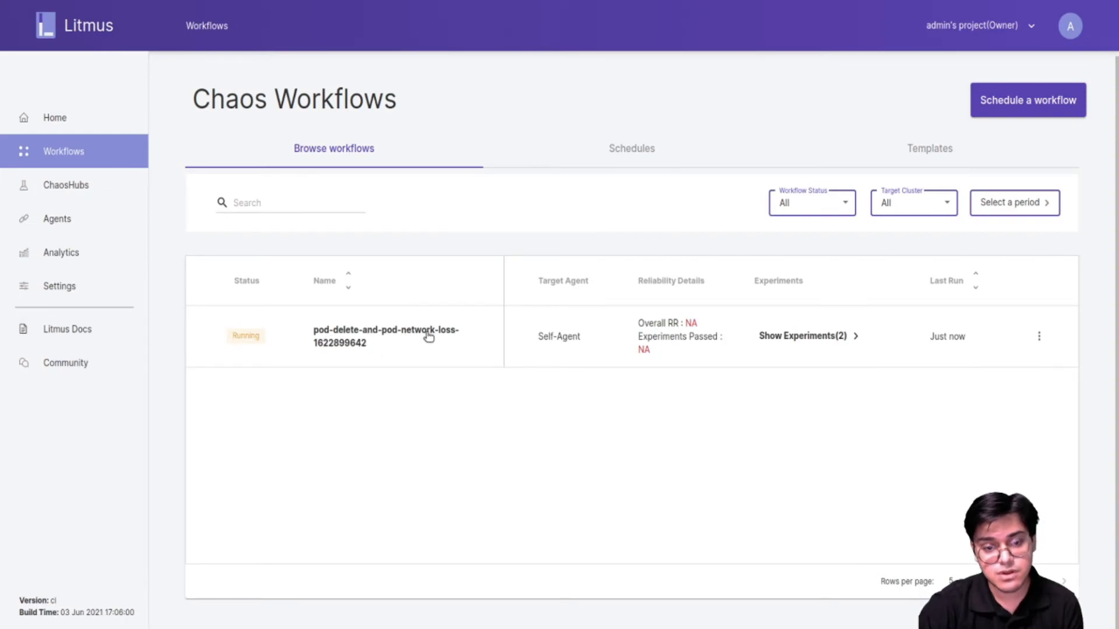
left_click(386, 335)
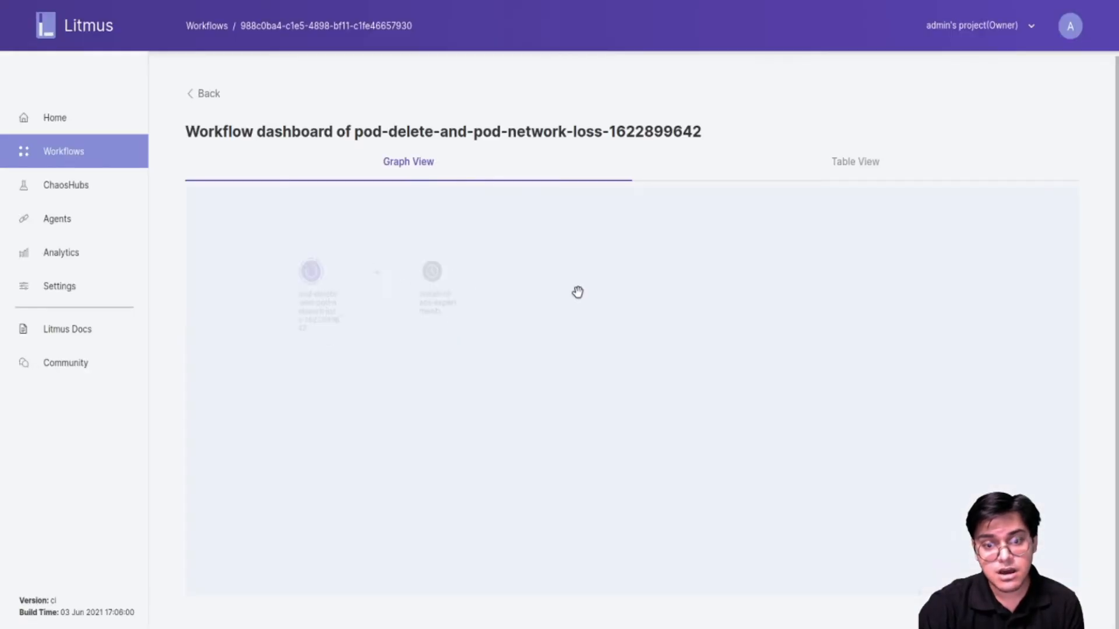
left_click(855, 160)
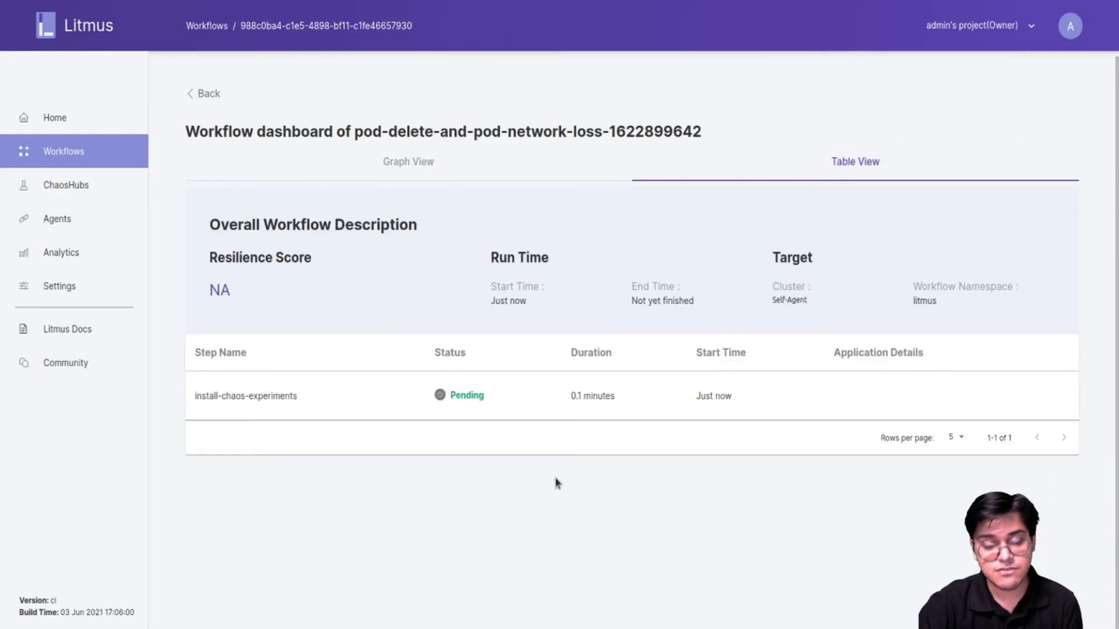
left_click(408, 161)
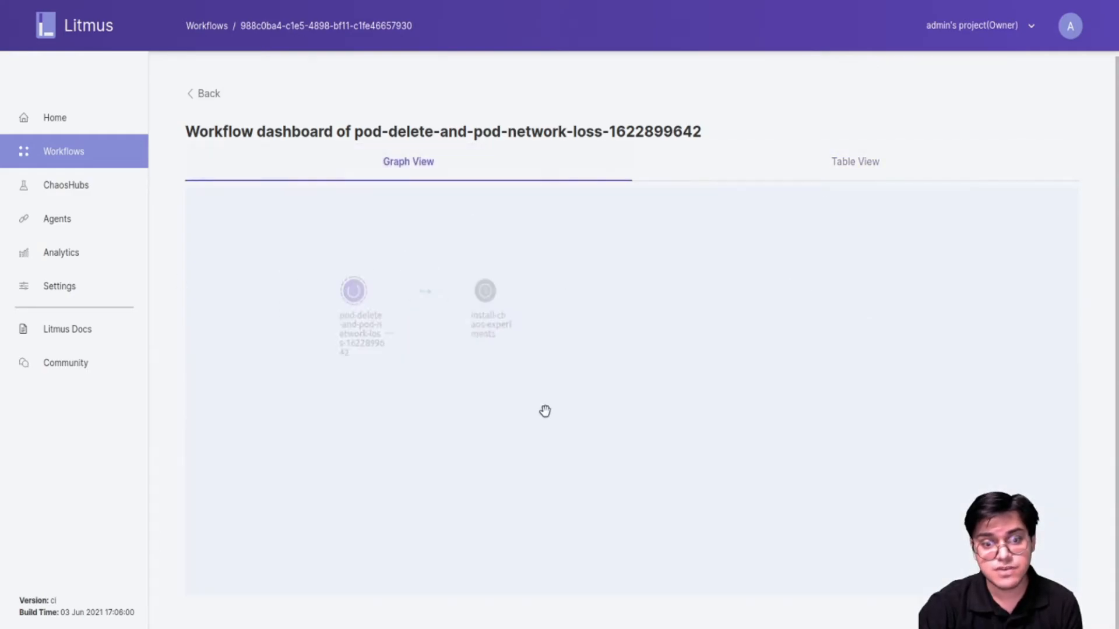
left_click(208, 93)
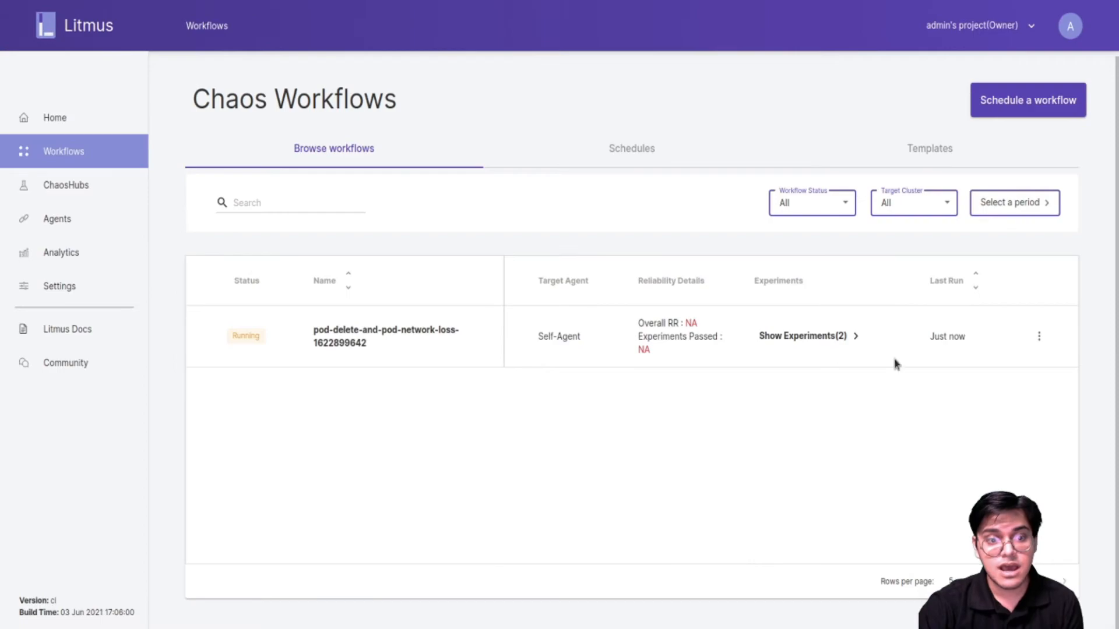
left_click(1039, 335)
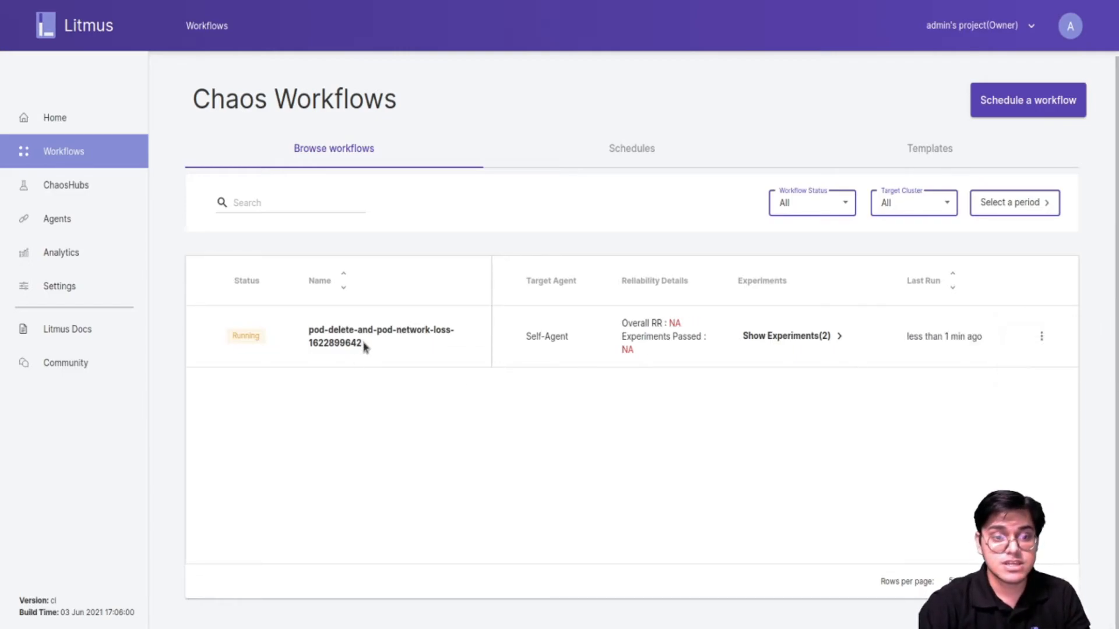
Step: Watch the workflow graph complete, return to the list and bring up the completed workflow's actions menu
left_click(380, 336)
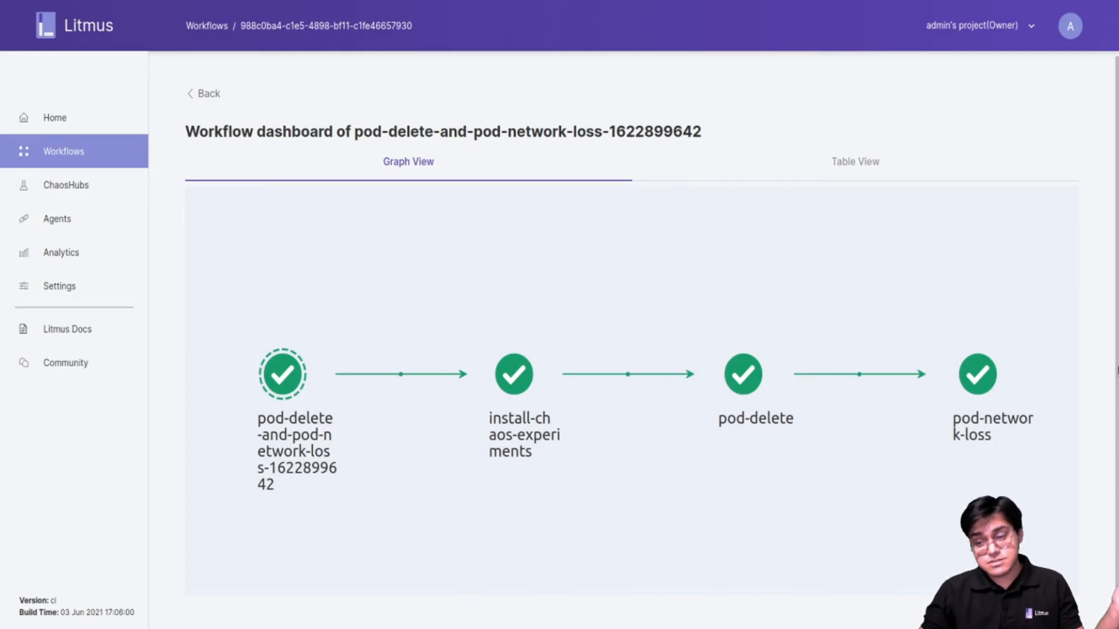
mouse_move(735, 257)
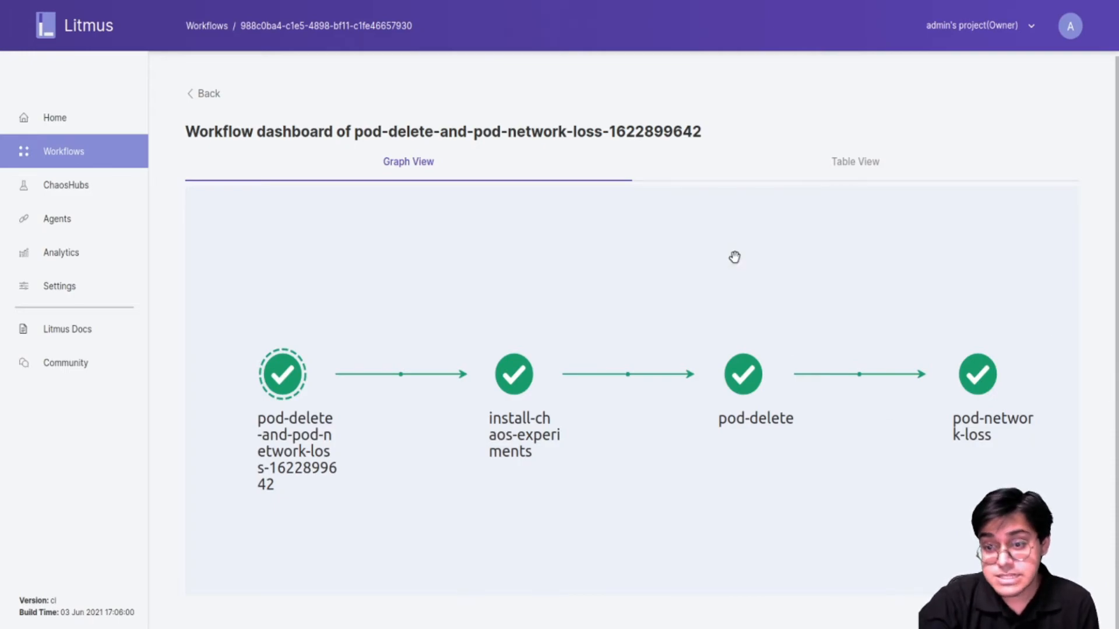
mouse_move(211, 103)
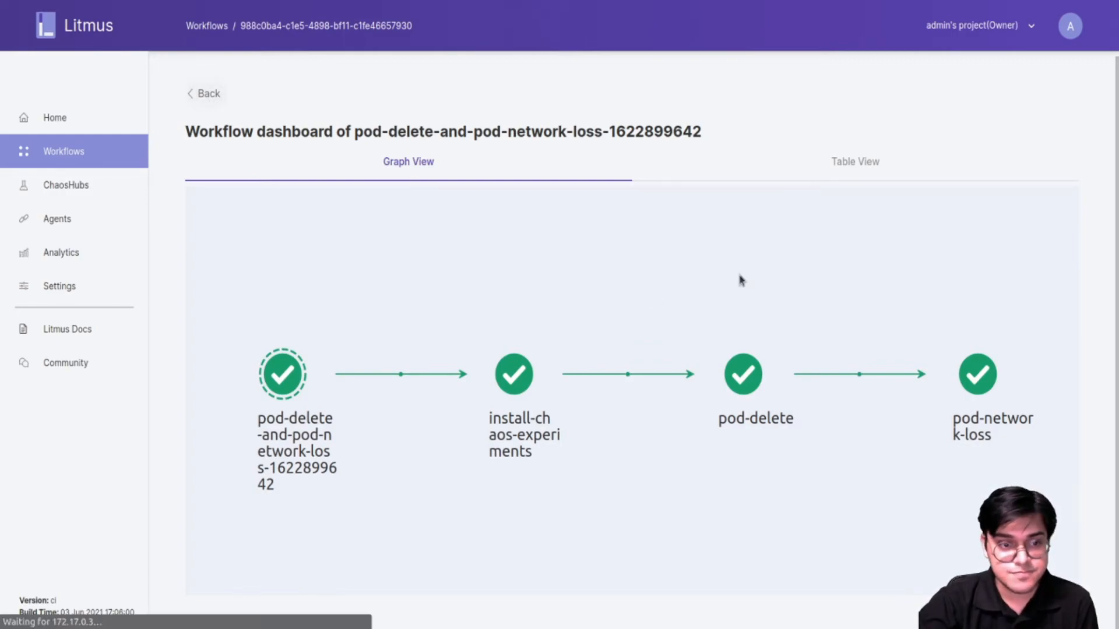
left_click(209, 93)
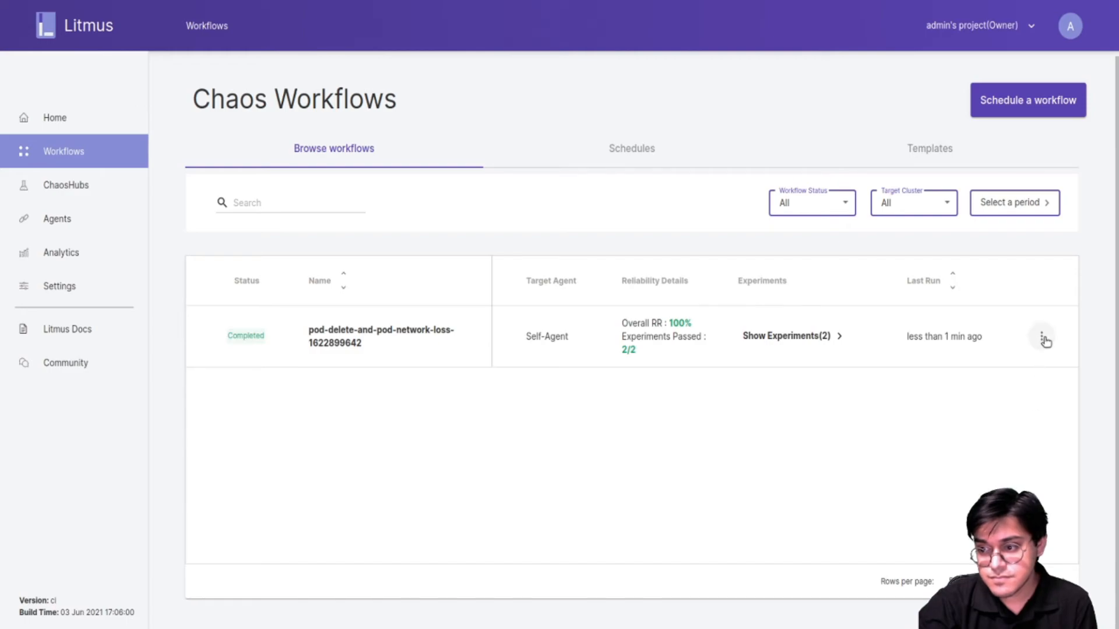
left_click(1042, 336)
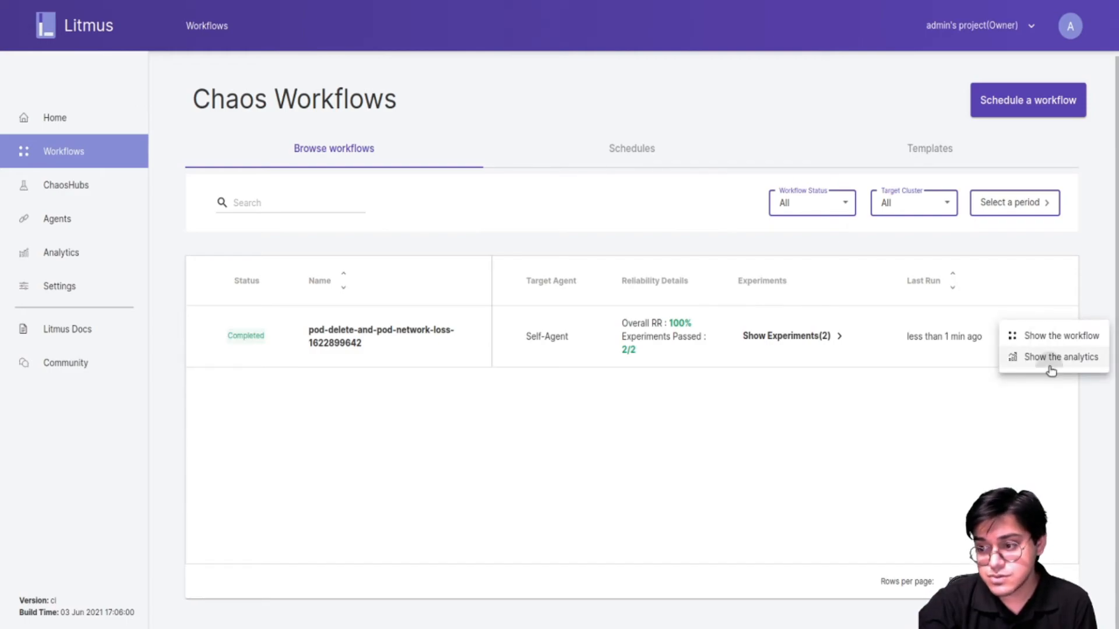
Step: Show the analytics with pod-delete 2 points, pod-network-loss 10 points and a 100% resilience score
left_click(1063, 357)
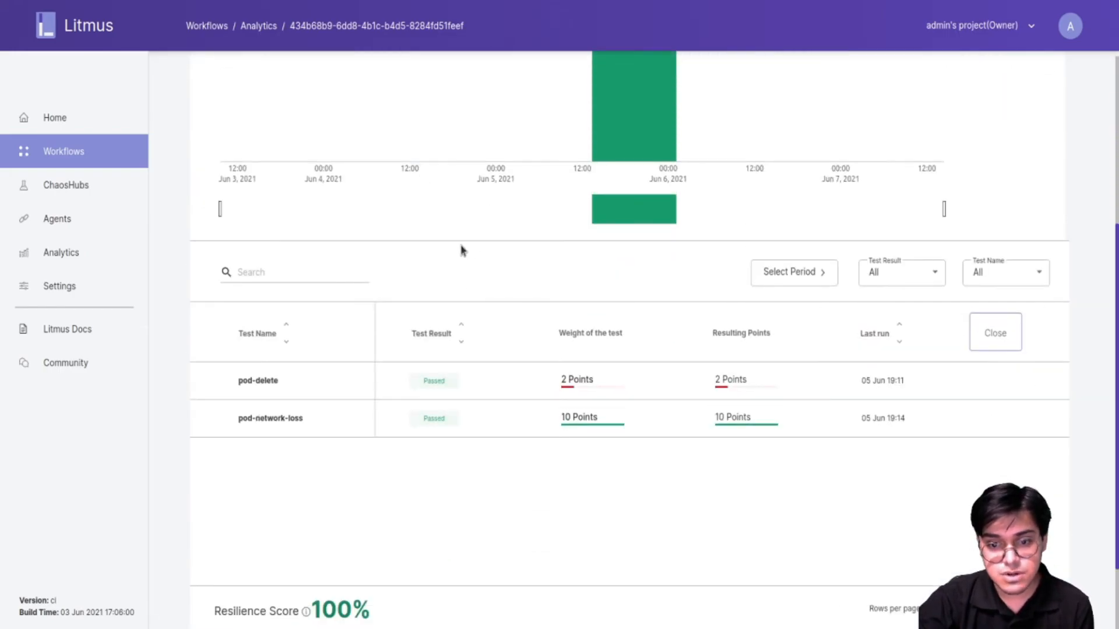
scroll("down", 3)
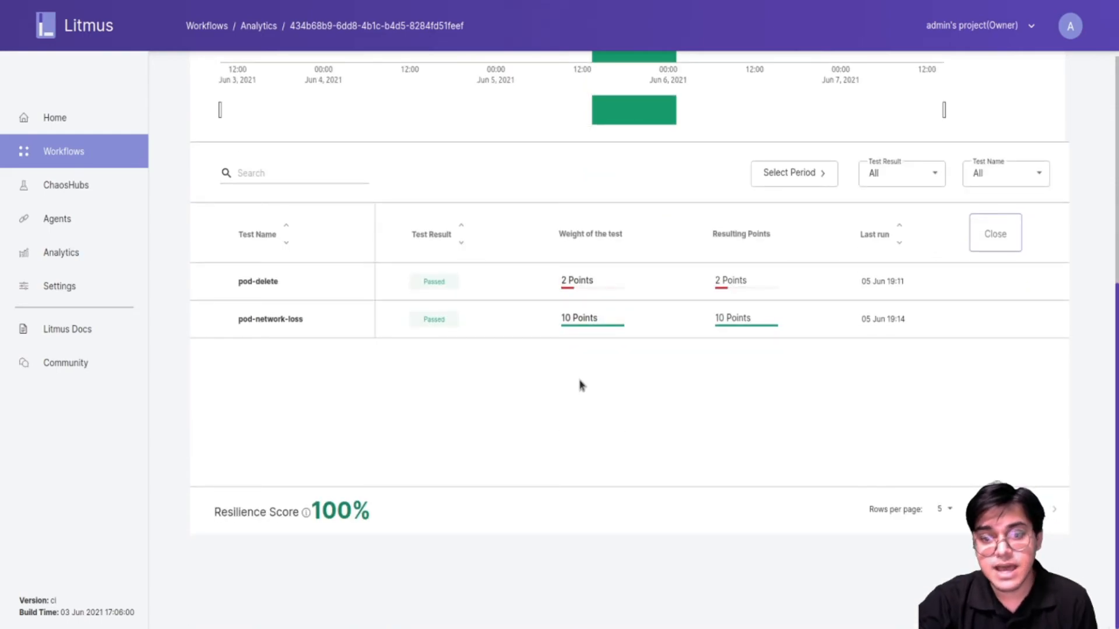
mouse_move(285, 298)
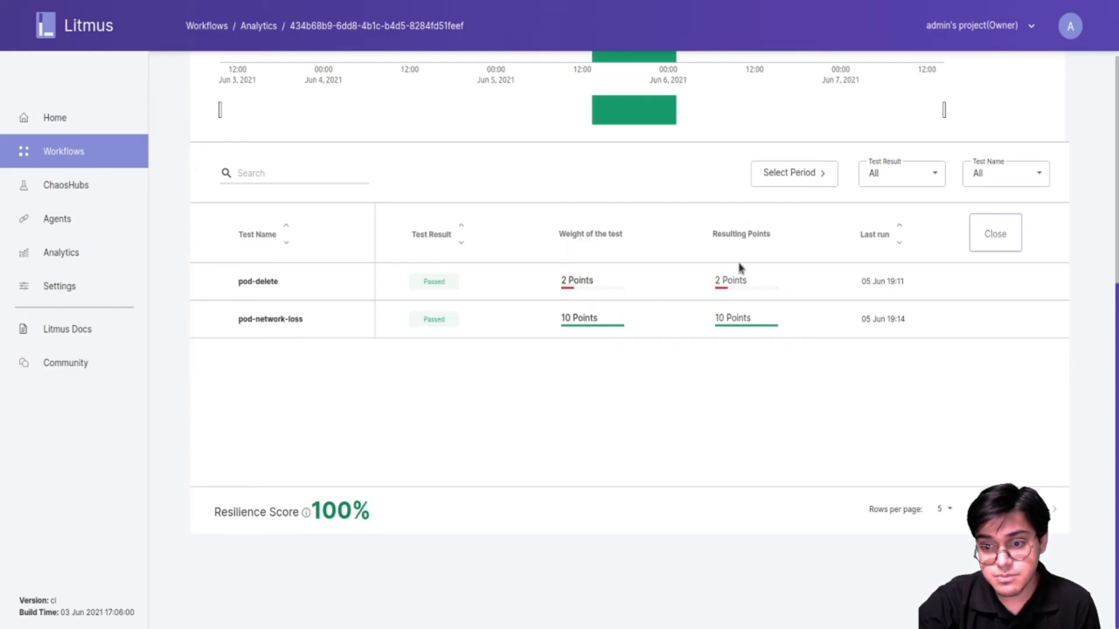
mouse_move(465, 347)
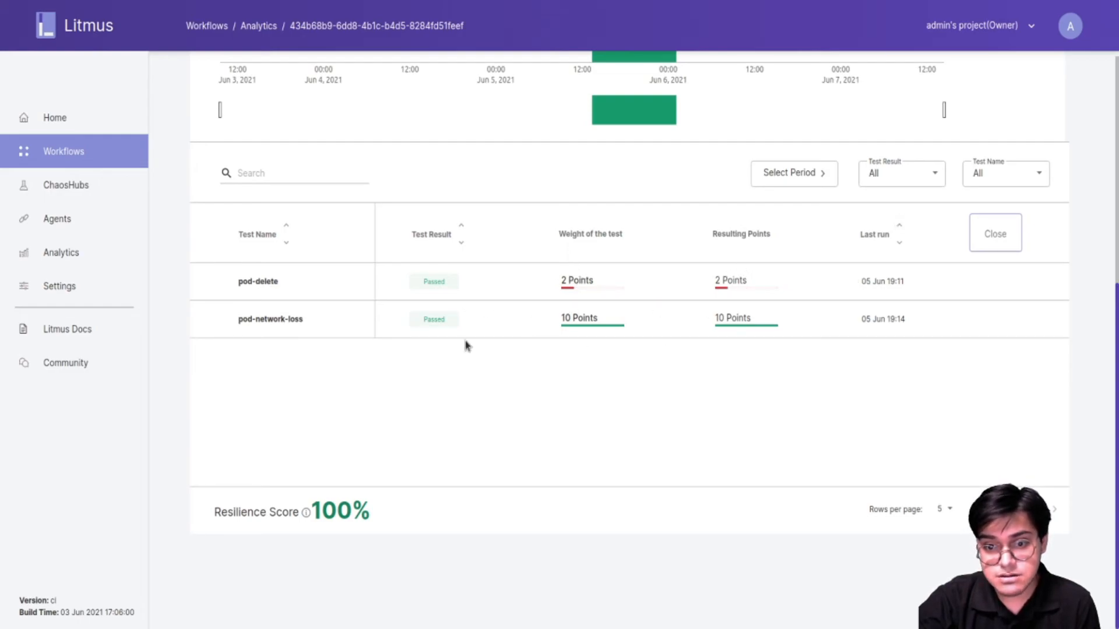
mouse_move(746, 243)
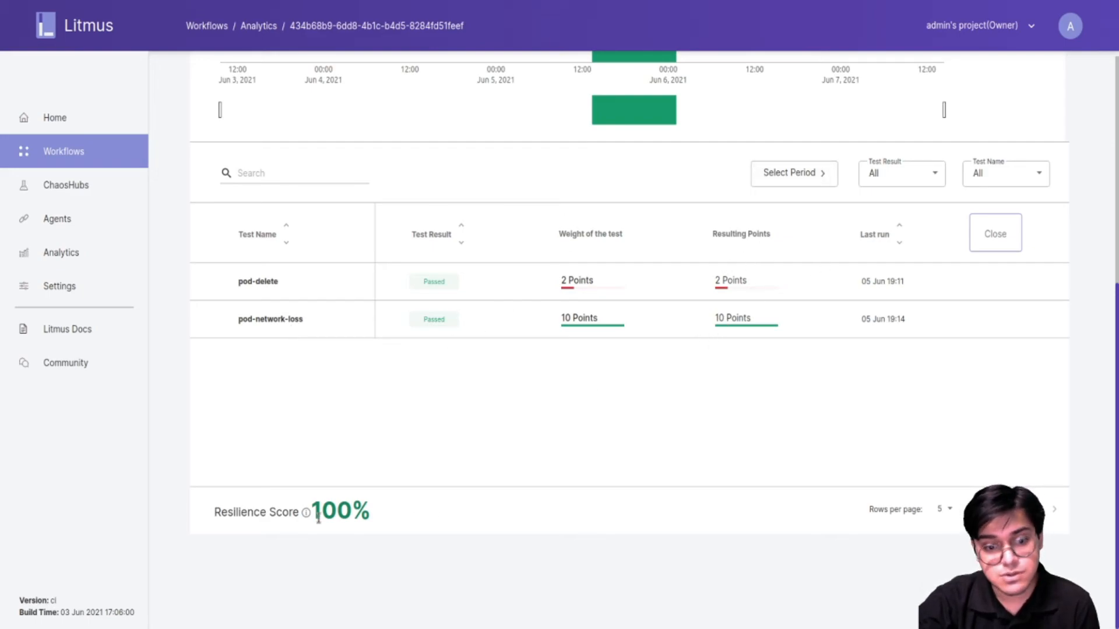
mouse_move(342, 549)
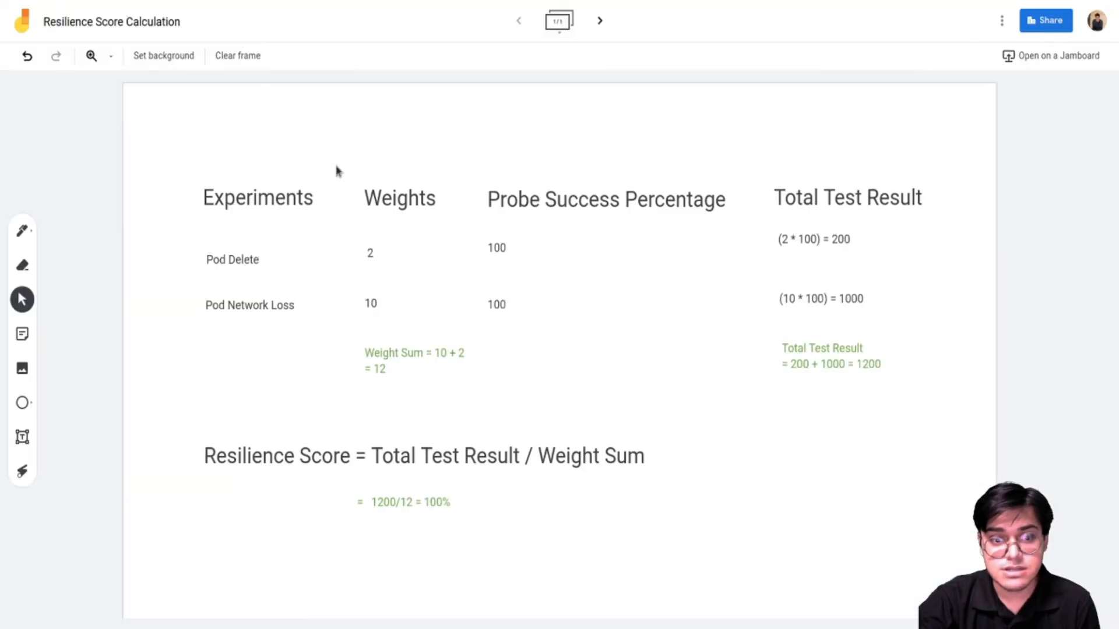
mouse_move(435, 376)
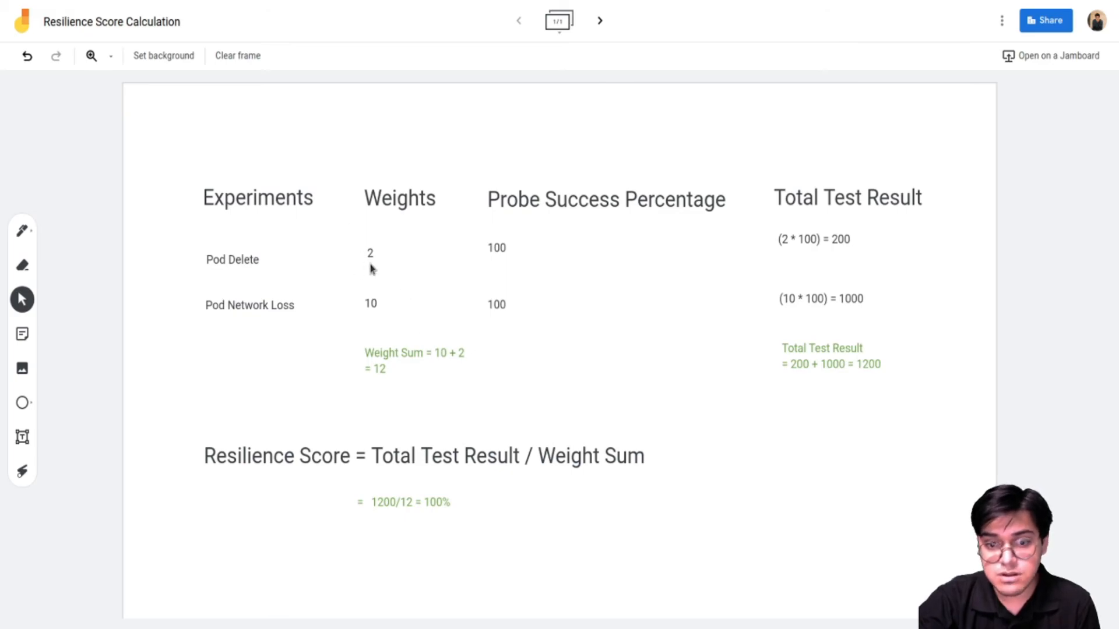
mouse_move(861, 297)
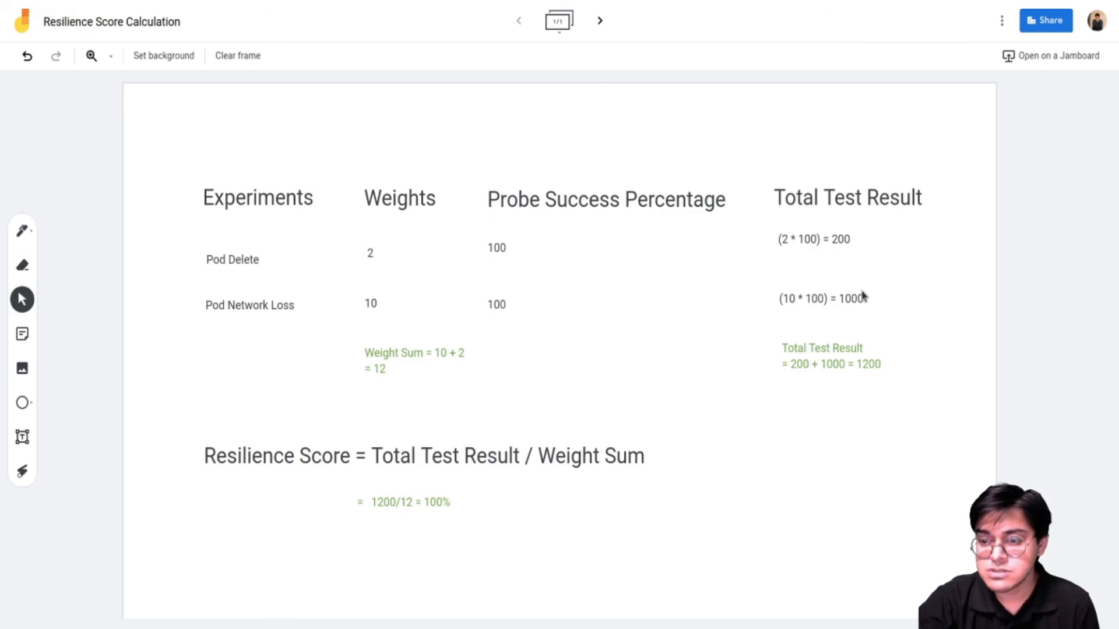
mouse_move(942, 380)
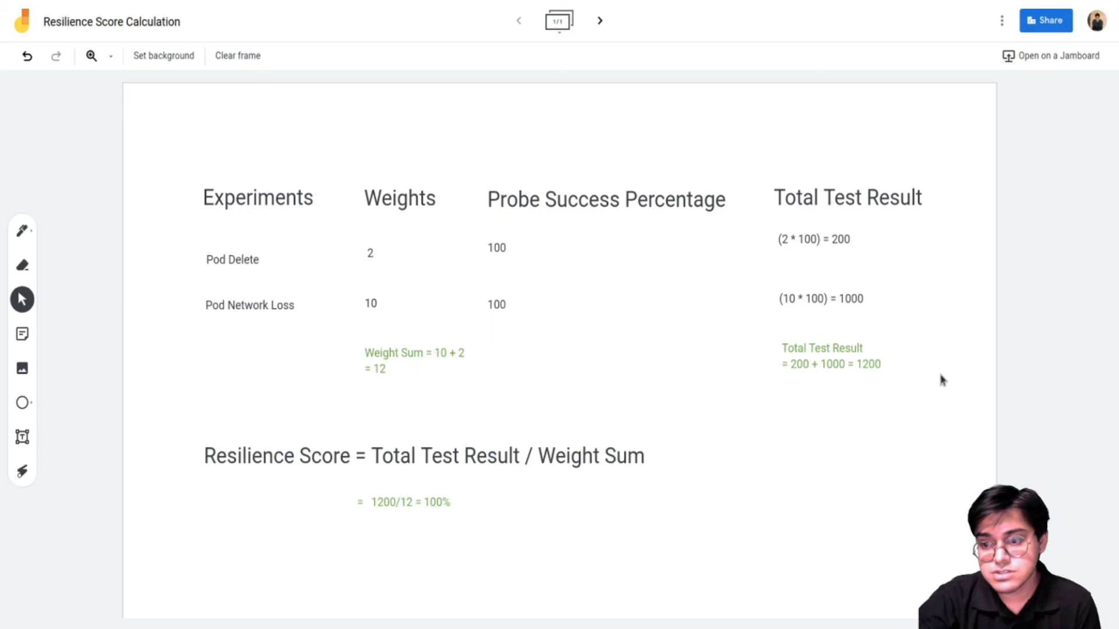
mouse_move(387, 517)
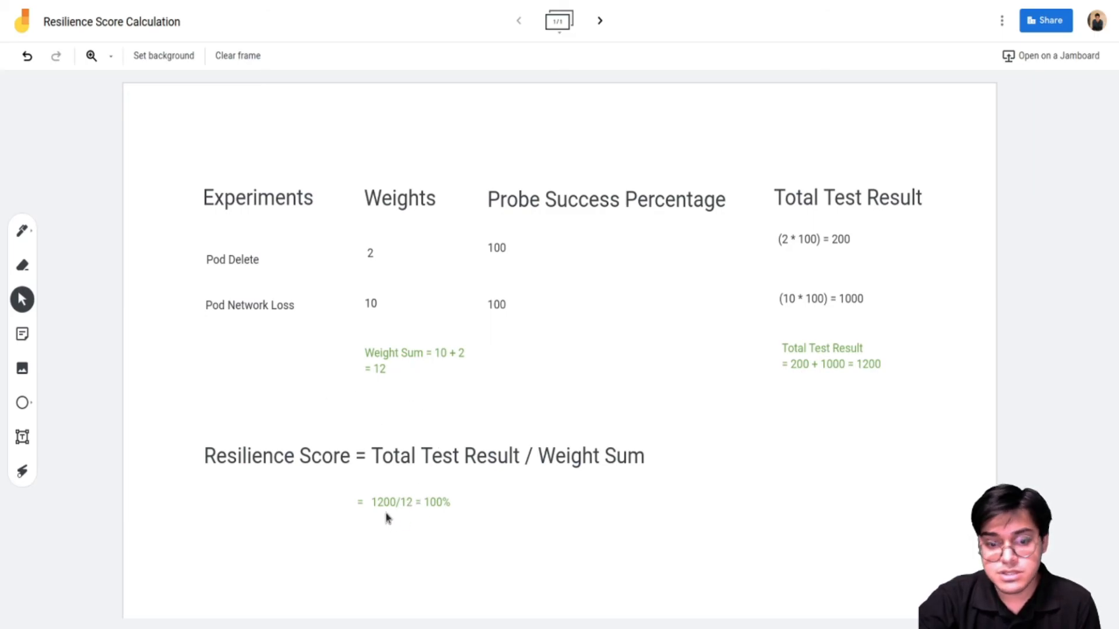
mouse_move(387, 518)
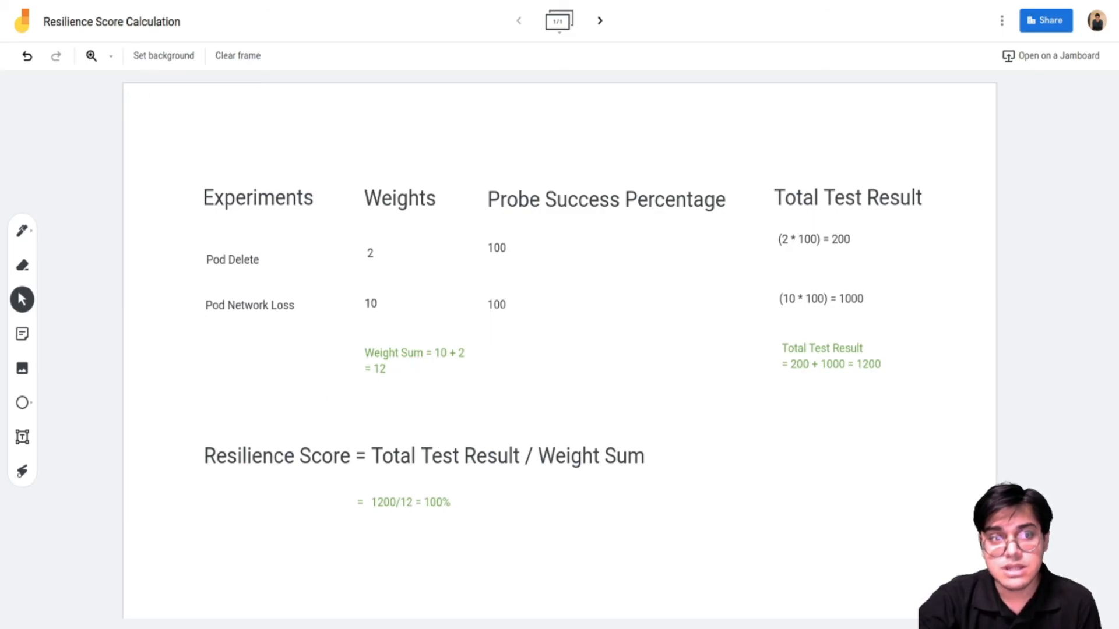
mouse_move(369, 406)
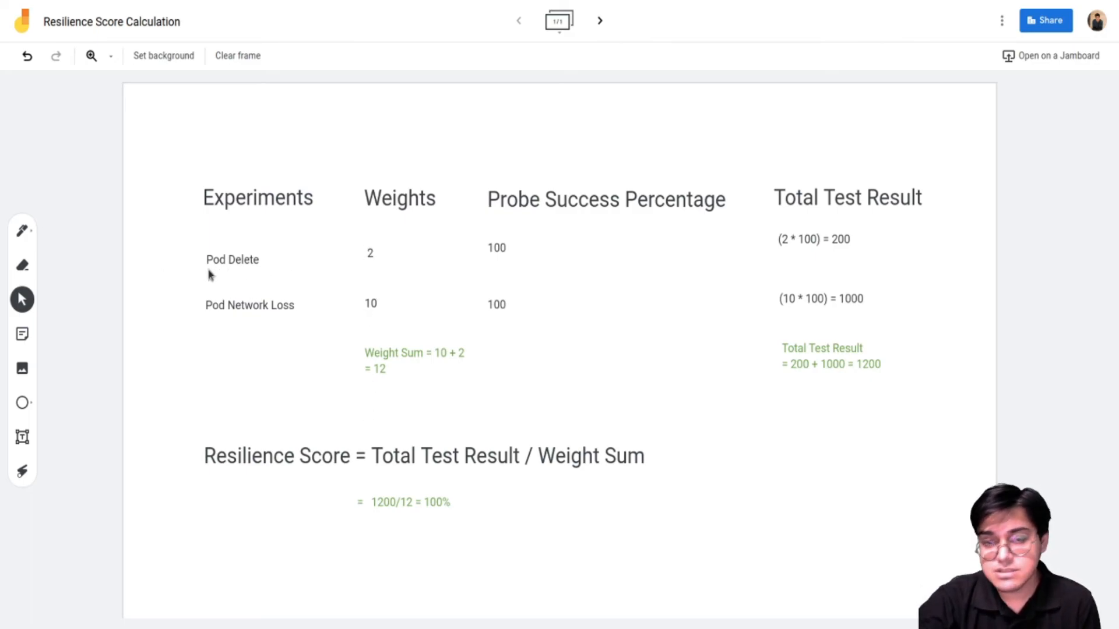
mouse_move(375, 271)
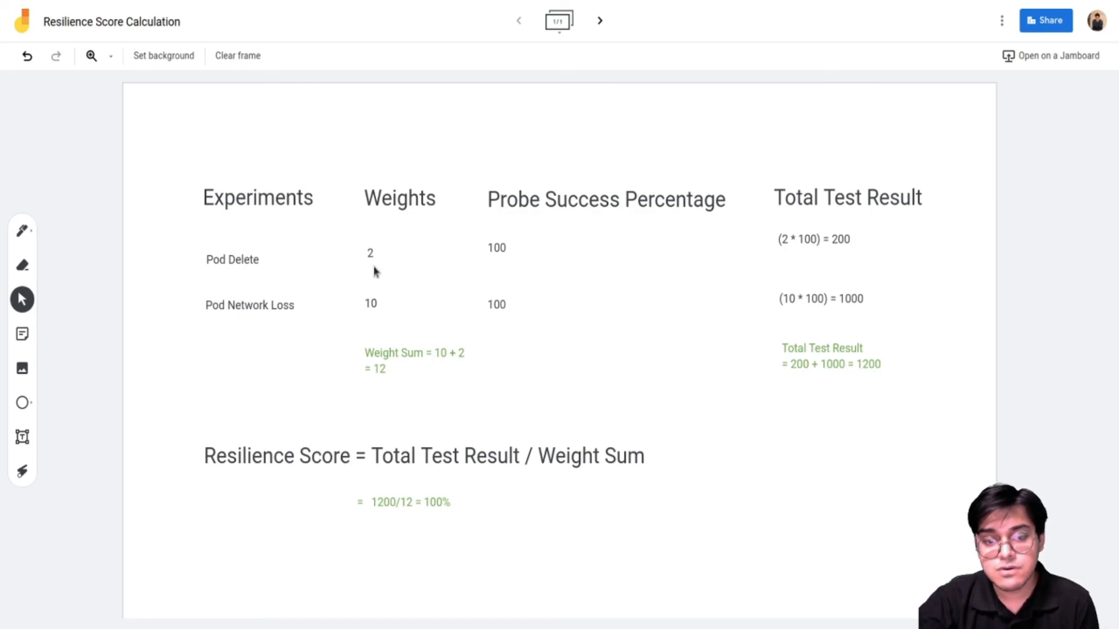
mouse_move(202, 273)
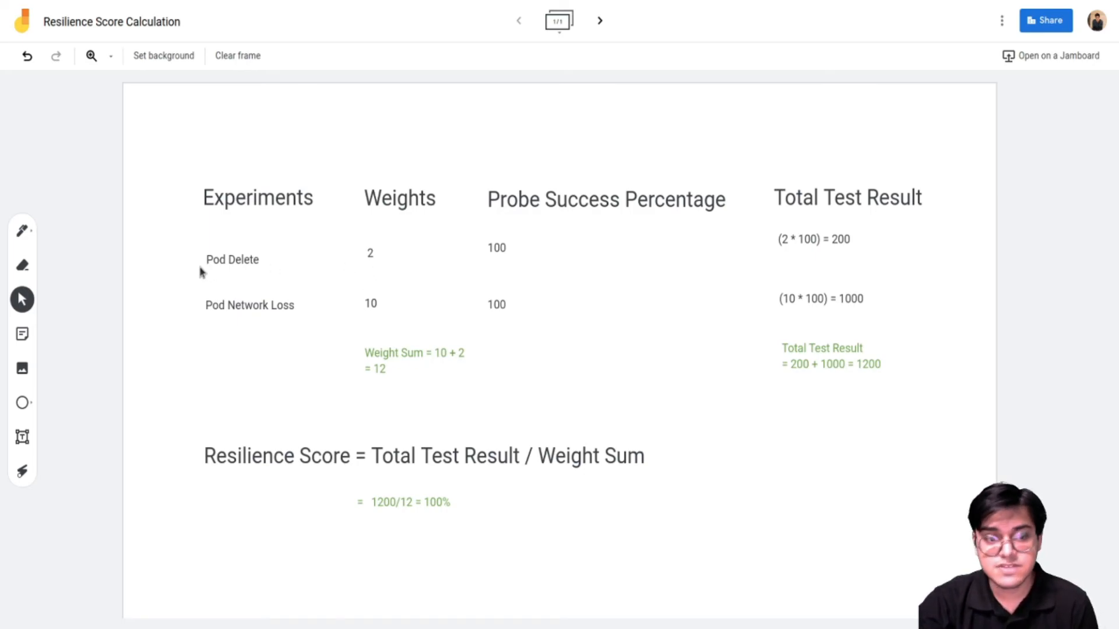
mouse_move(390, 440)
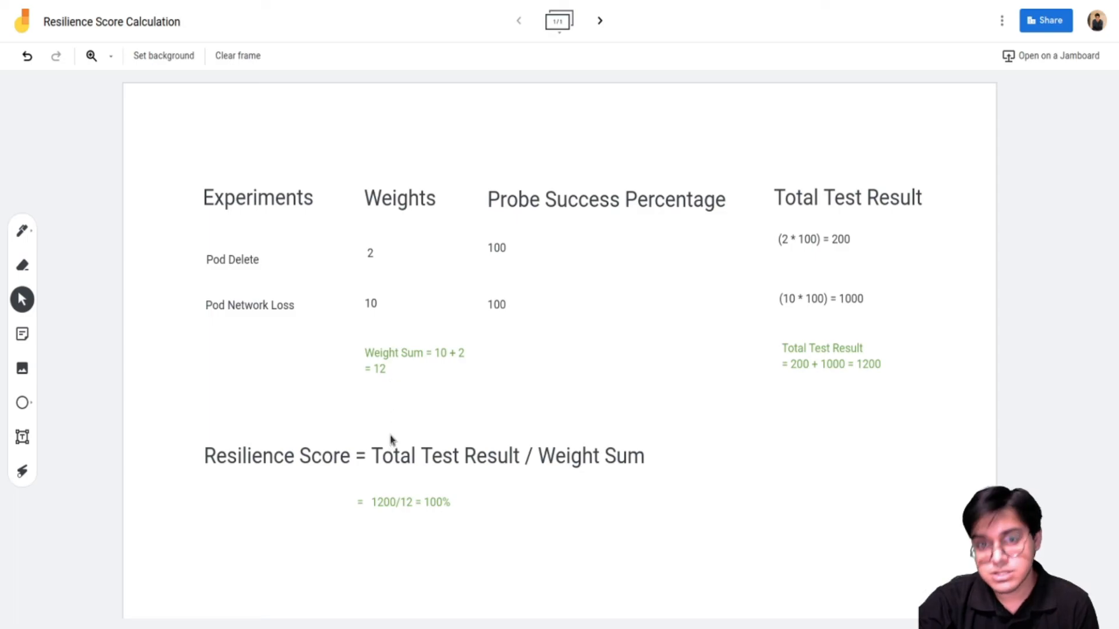
mouse_move(462, 533)
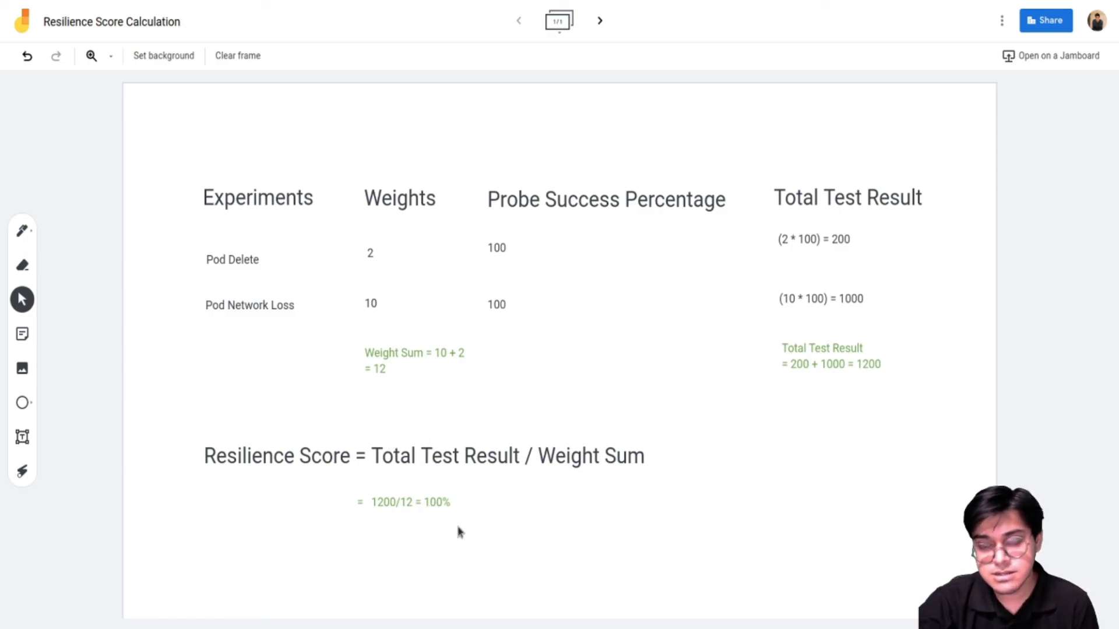
mouse_move(365, 264)
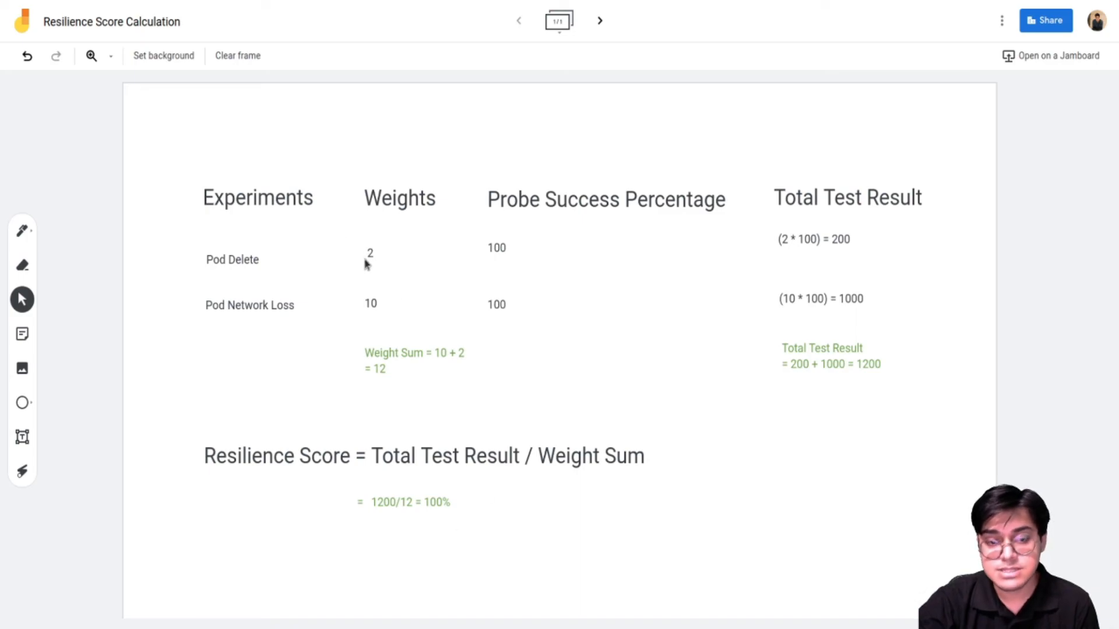
mouse_move(377, 261)
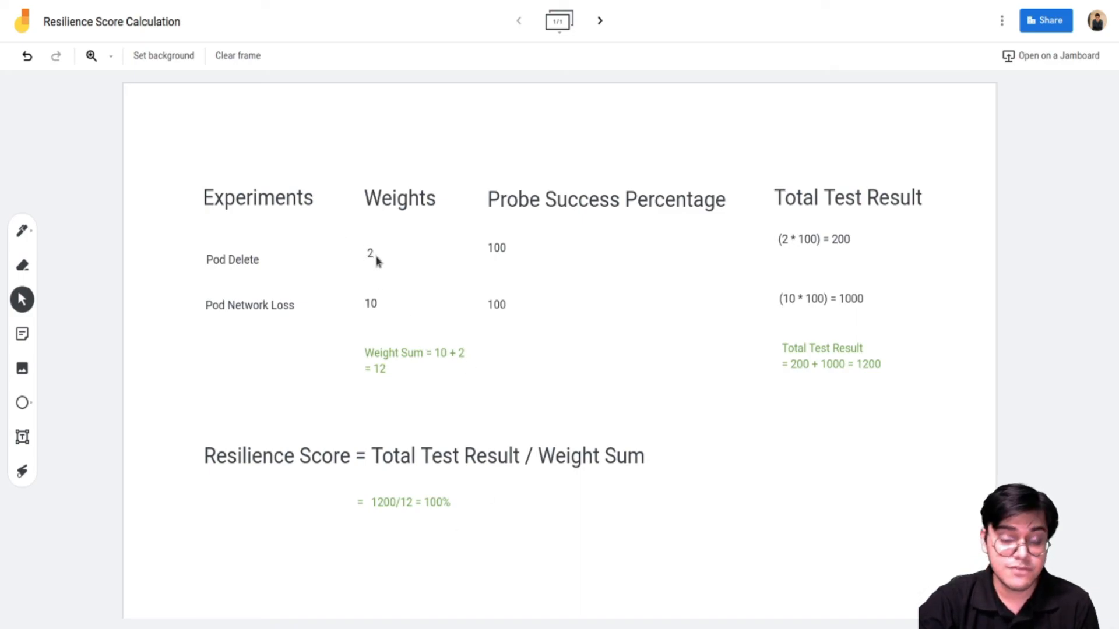
mouse_move(366, 240)
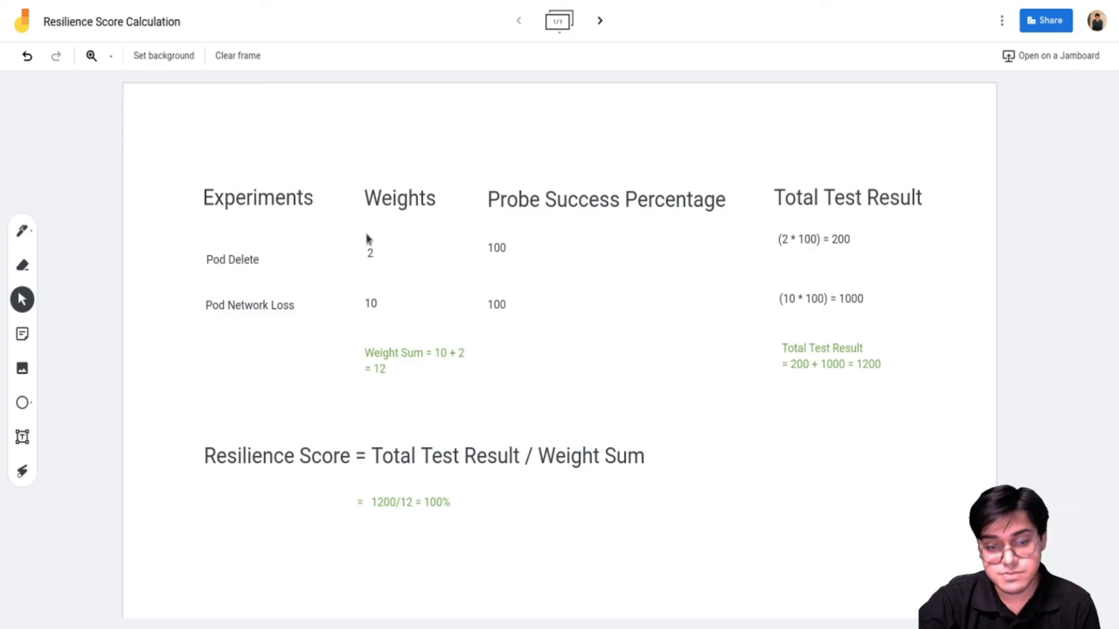
mouse_move(186, 306)
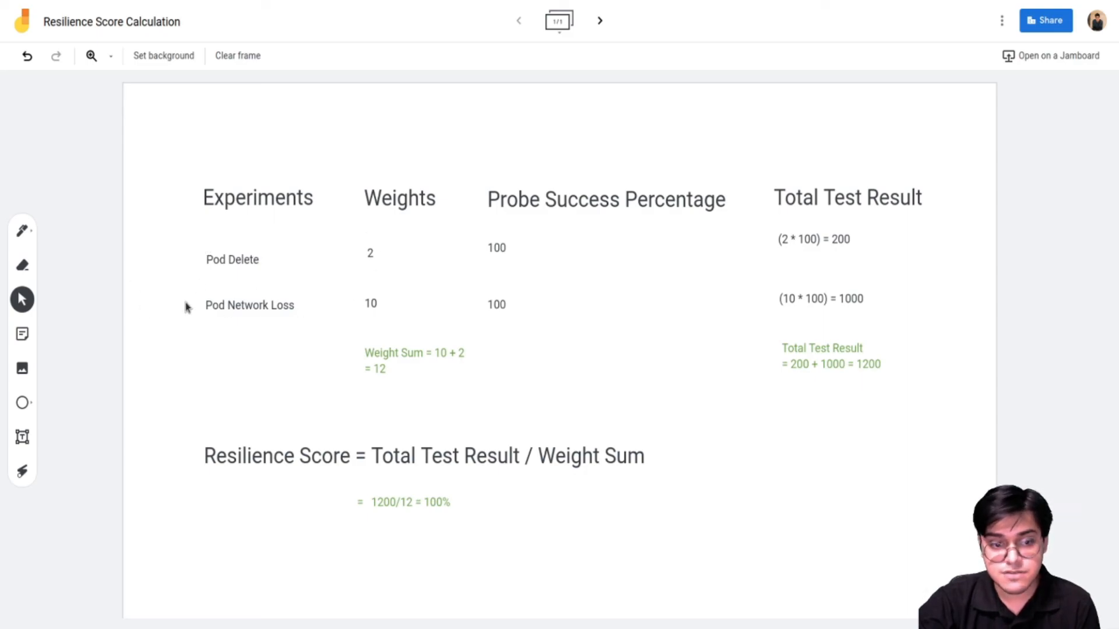
mouse_move(262, 359)
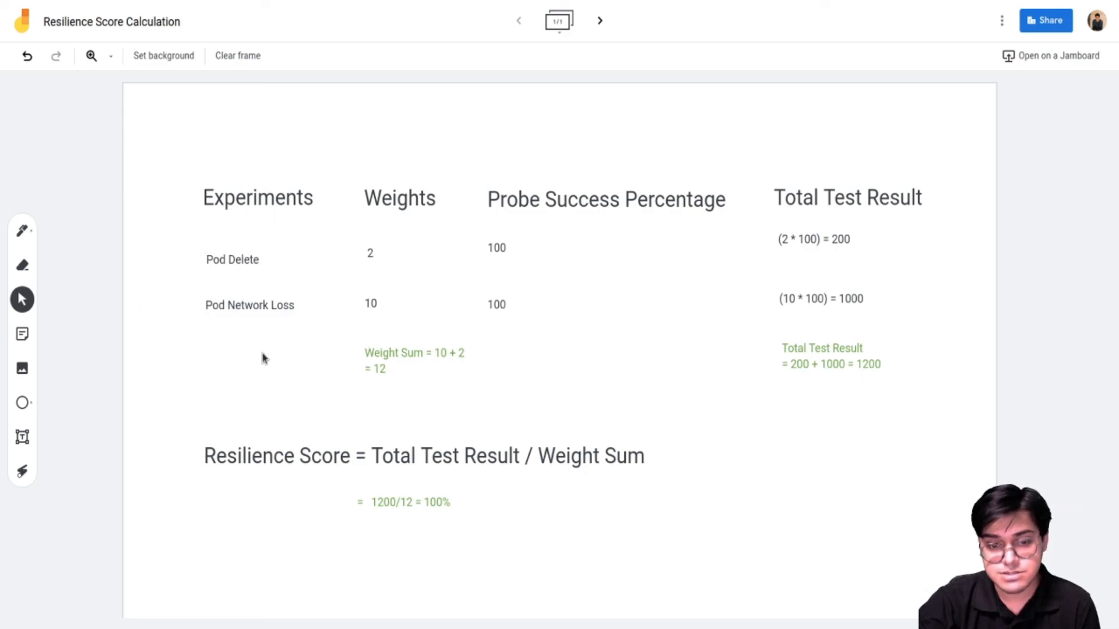
mouse_move(364, 269)
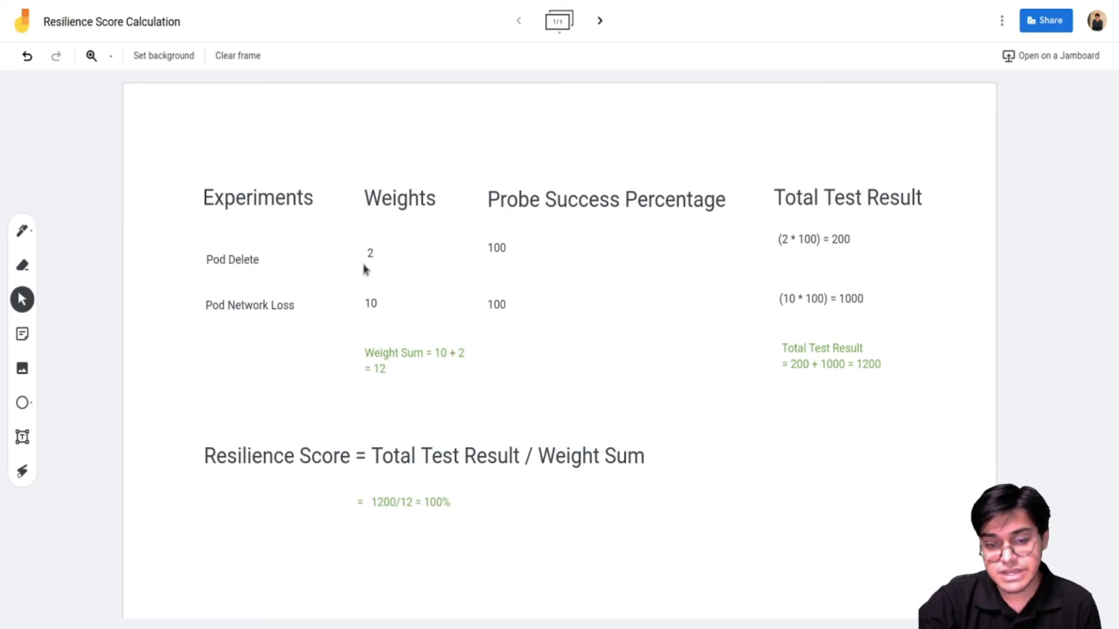
mouse_move(400, 515)
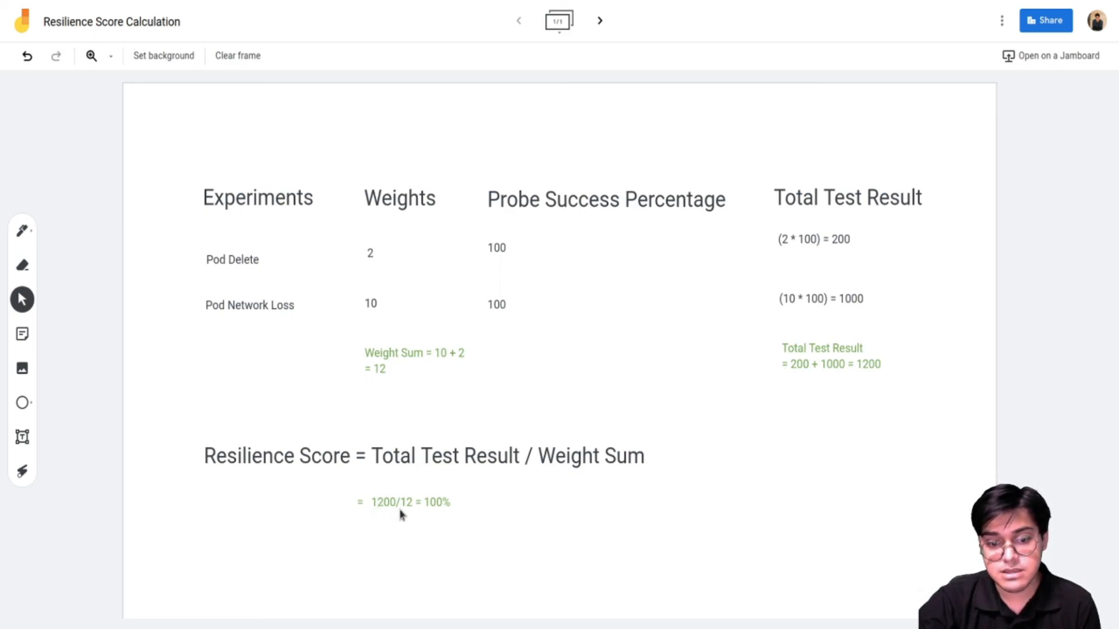
mouse_move(455, 427)
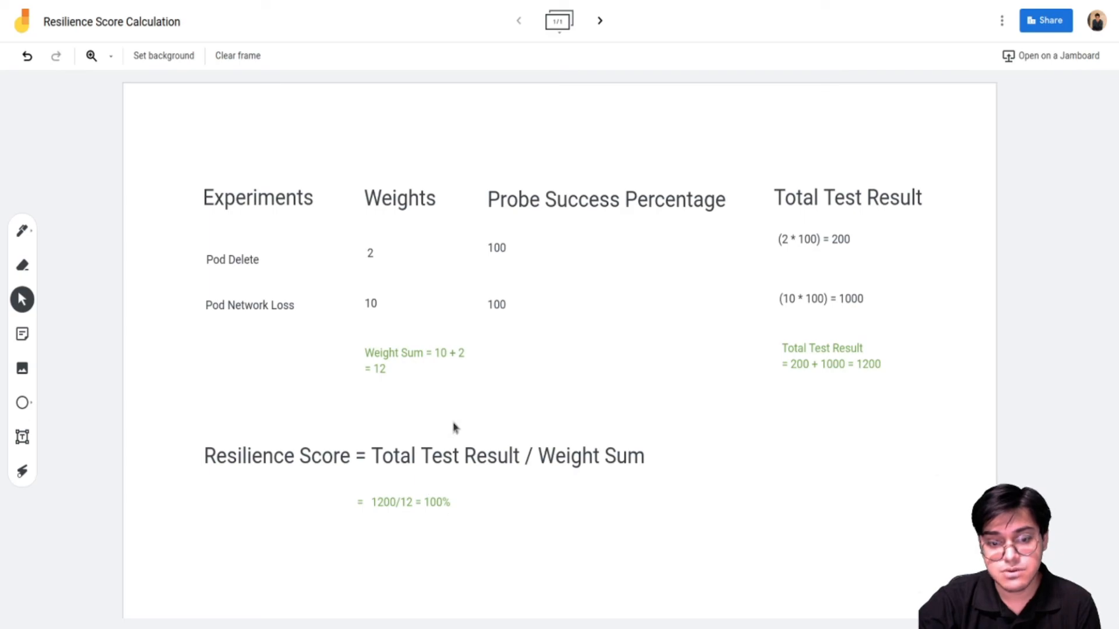
mouse_move(208, 265)
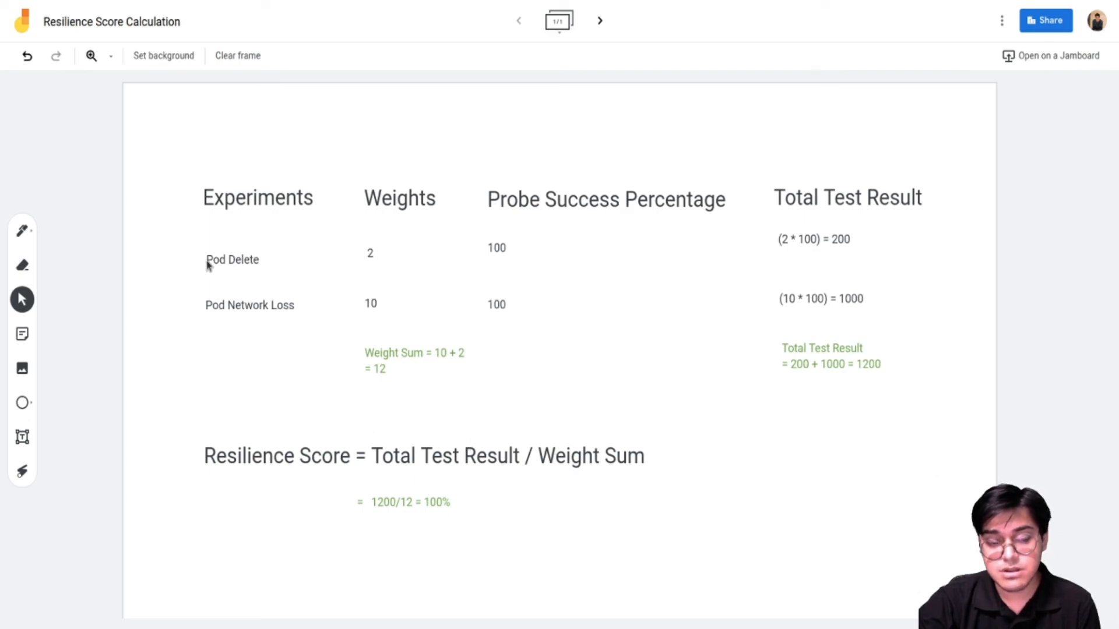
mouse_move(214, 272)
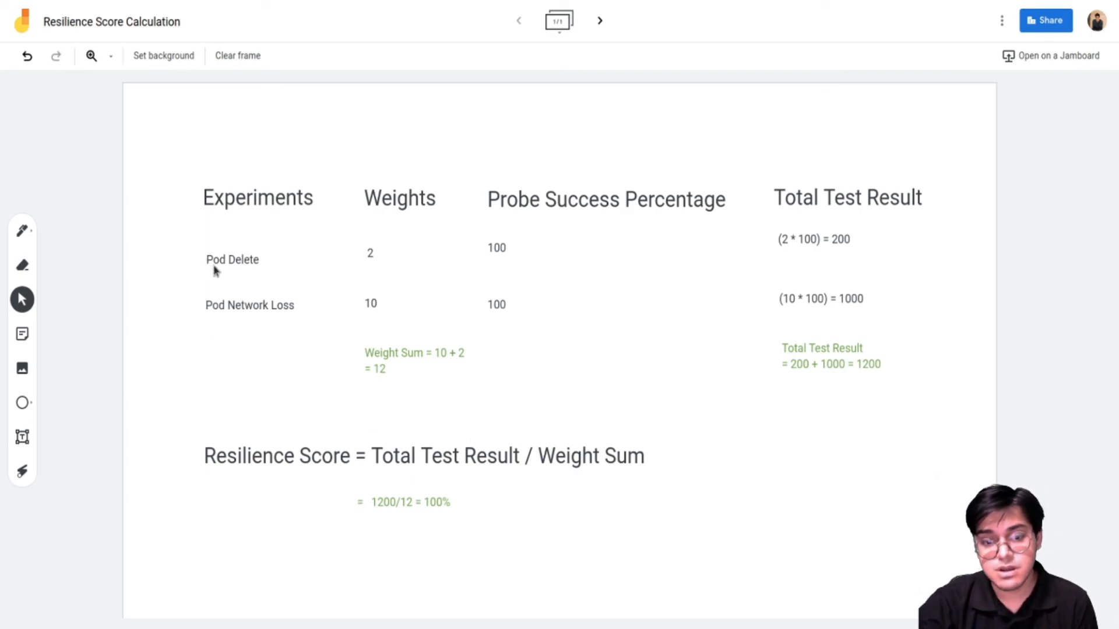
mouse_move(373, 287)
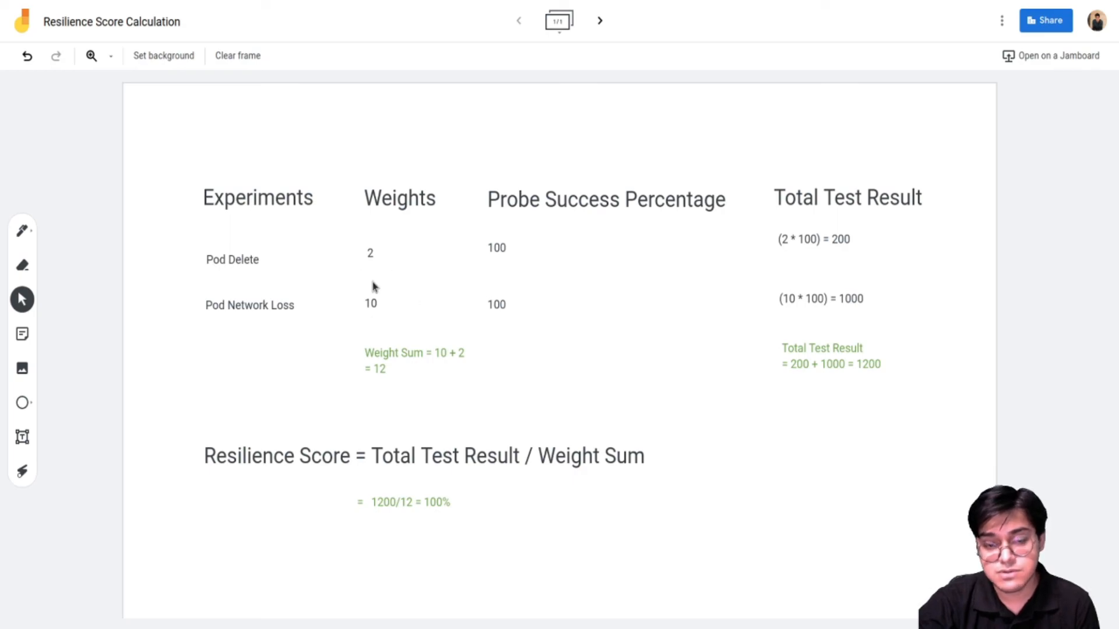
mouse_move(356, 287)
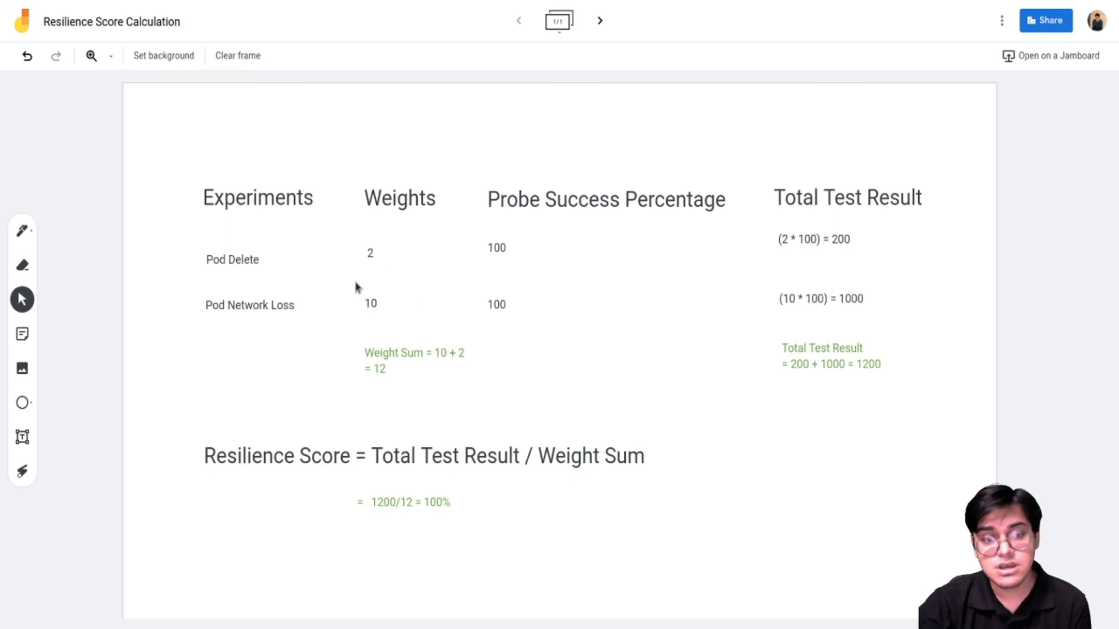
mouse_move(424, 510)
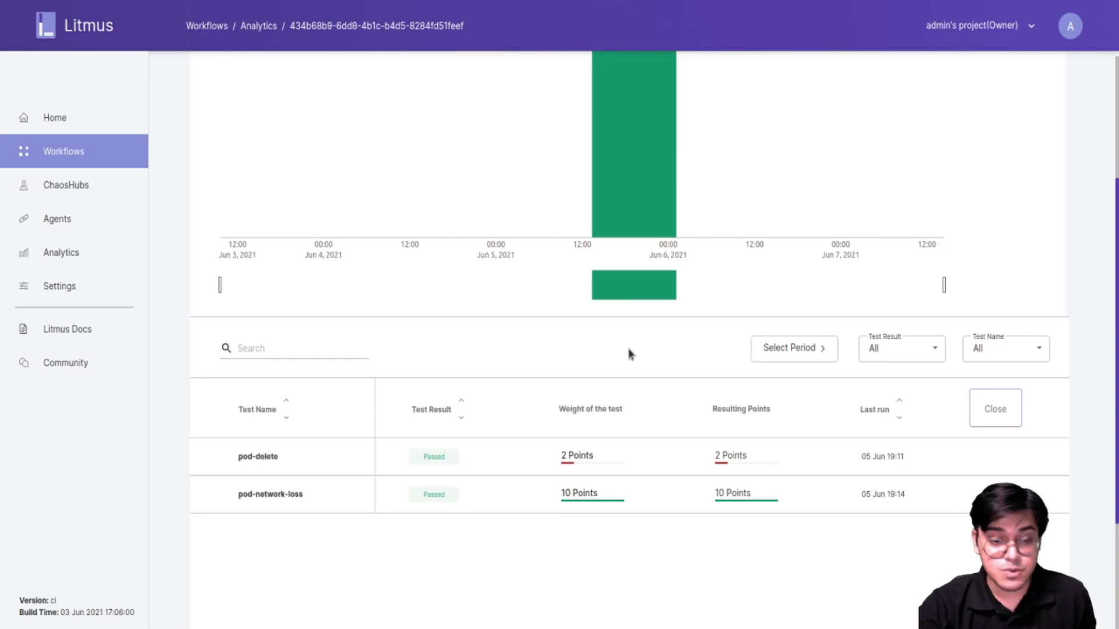
Step: Scroll the Workflow Analytics page back to the passed-tests chart at the top
scroll("up", 3)
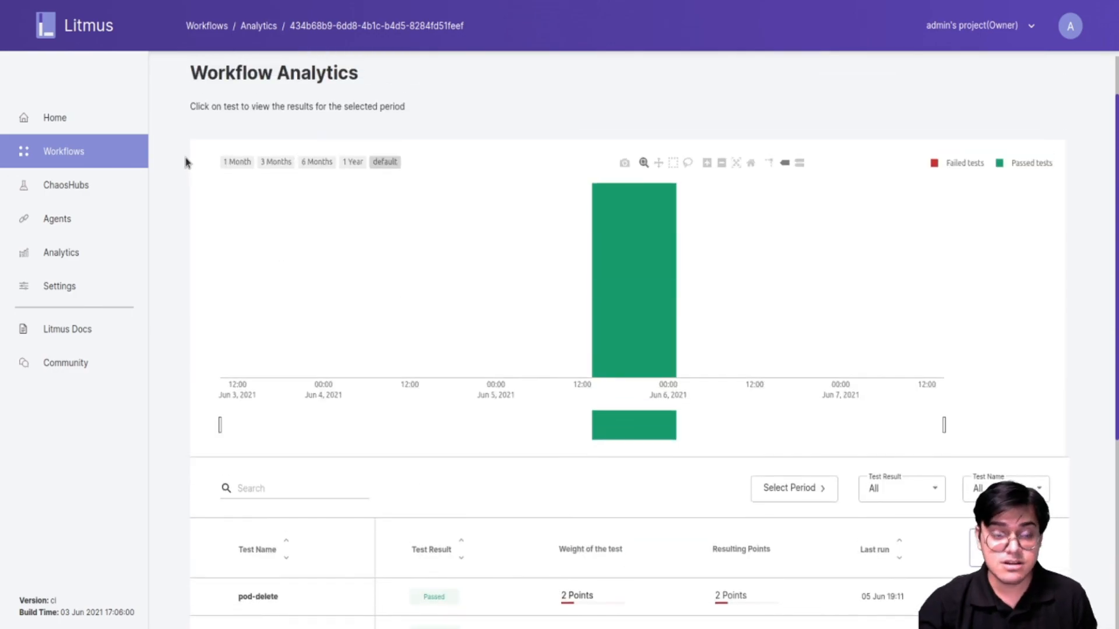